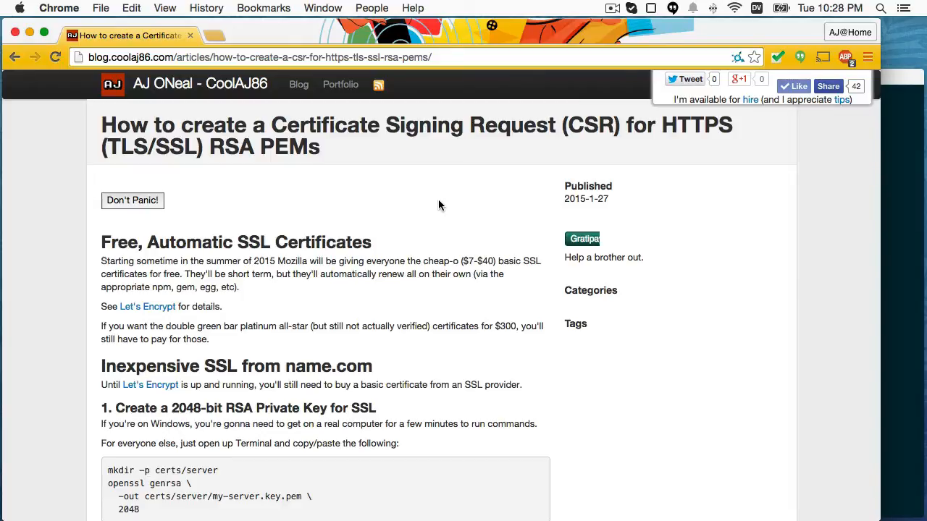
- Create certs/server and generate a 2048-bit RSA key into my-server.key.pem with openssl genrsa
{"action": "scroll", "scroll_direction": "down", "scroll_amount": 3}
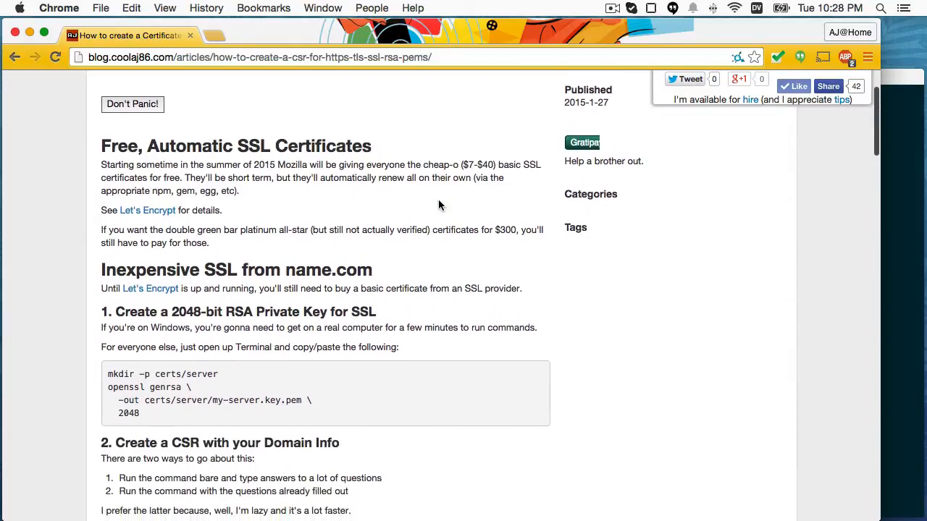
{"action": "scroll", "scroll_direction": "down", "scroll_amount": 3}
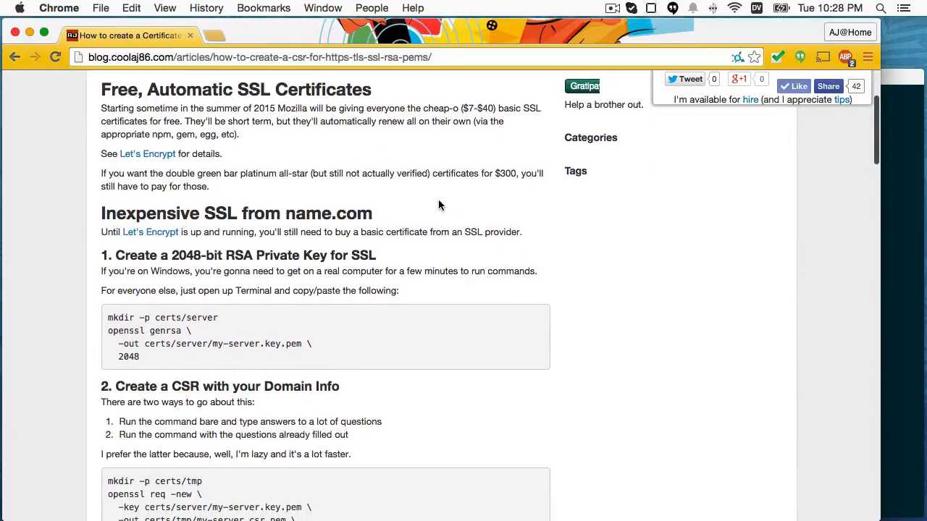
{"action": "mouse_move", "coordinate": [348, 177]}
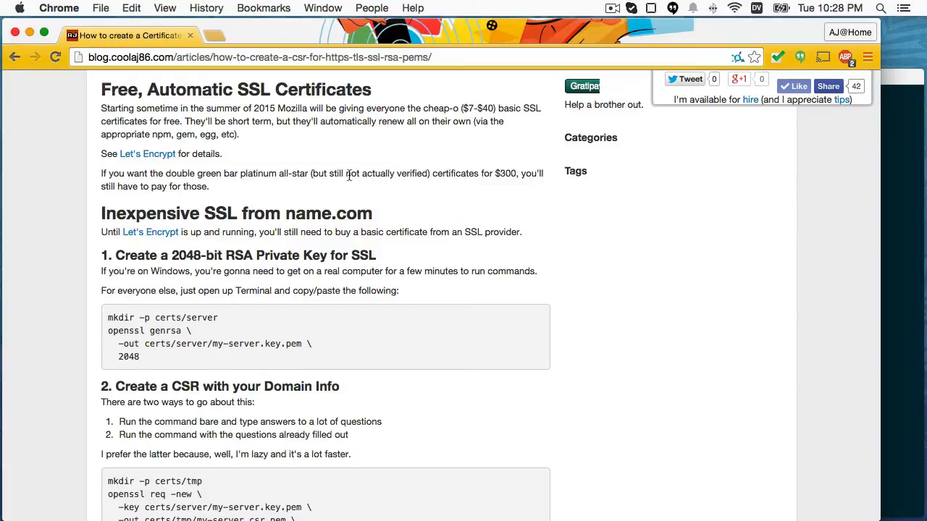
{"action": "mouse_move", "coordinate": [345, 174]}
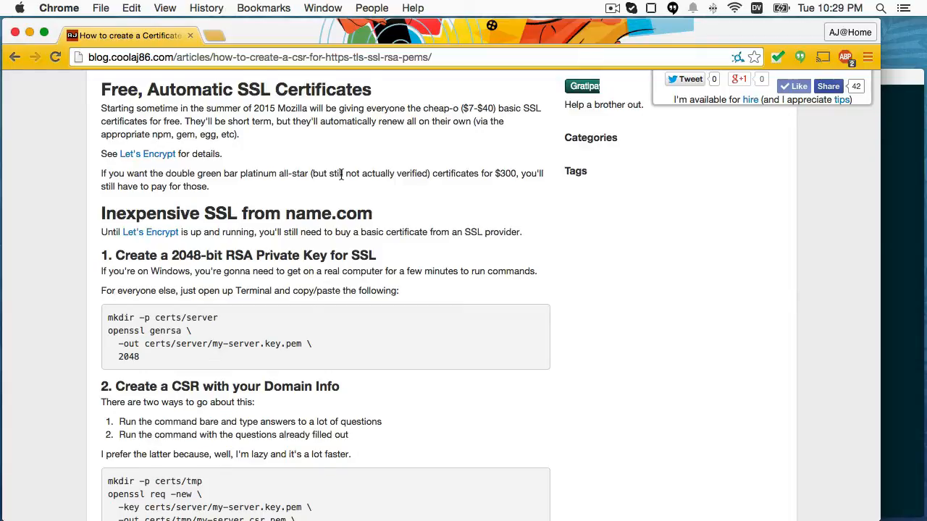
{"action": "scroll", "scroll_direction": "down", "scroll_amount": 3}
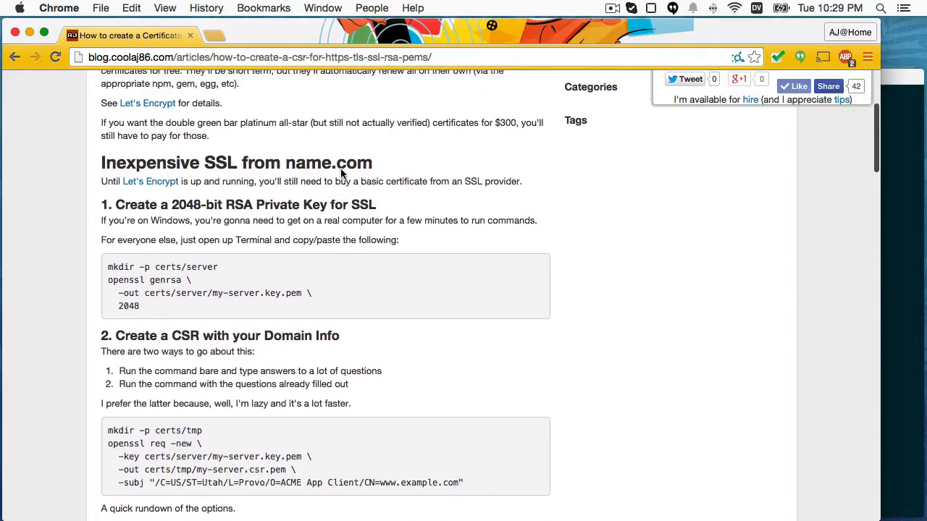
{"action": "scroll", "scroll_direction": "up", "scroll_amount": 3}
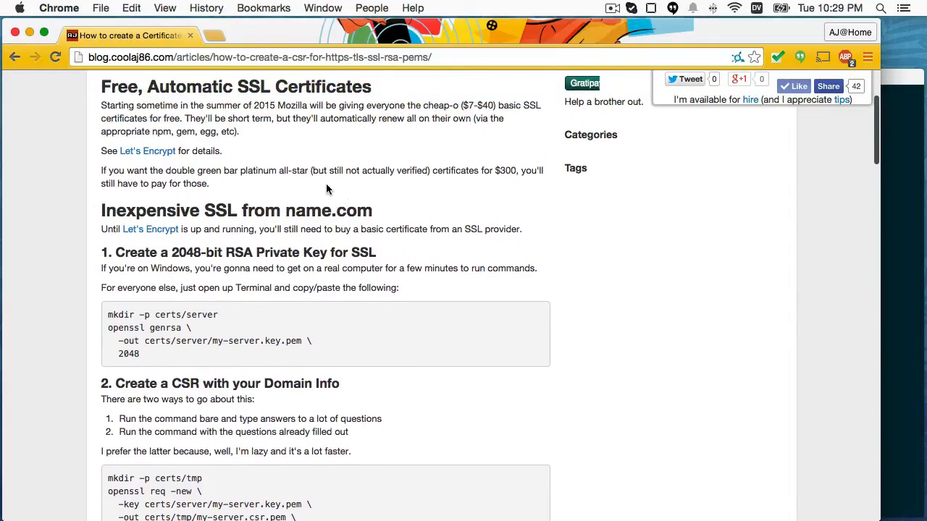
{"action": "scroll", "scroll_direction": "down", "scroll_amount": 3}
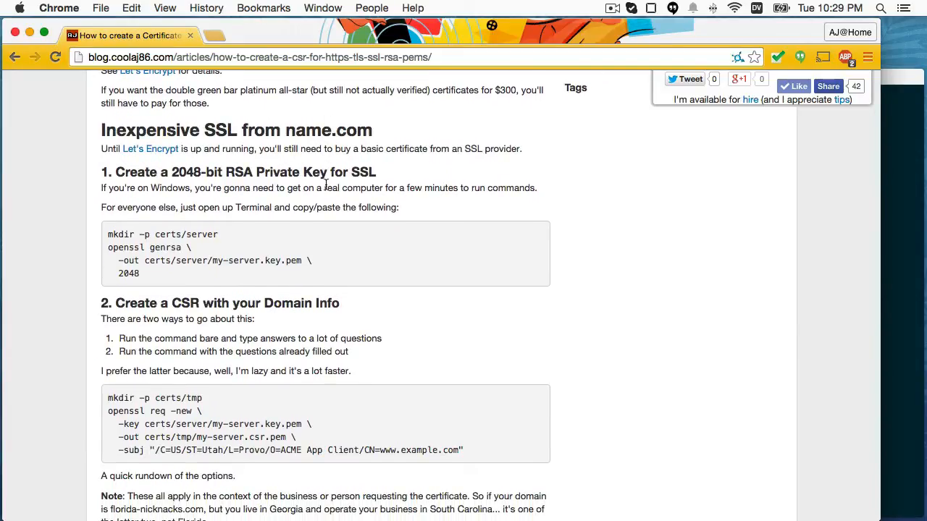
{"action": "scroll", "scroll_direction": "down", "scroll_amount": 3}
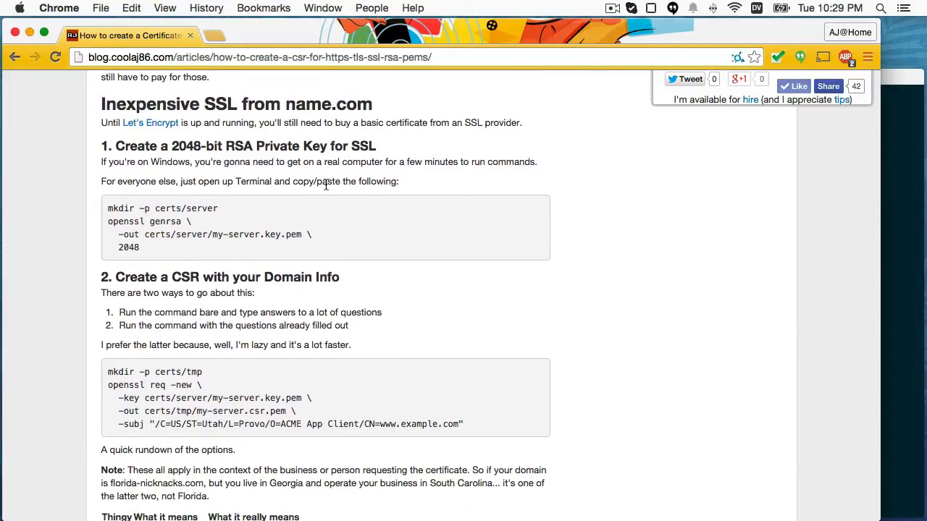
{"action": "mouse_move", "coordinate": [312, 194]}
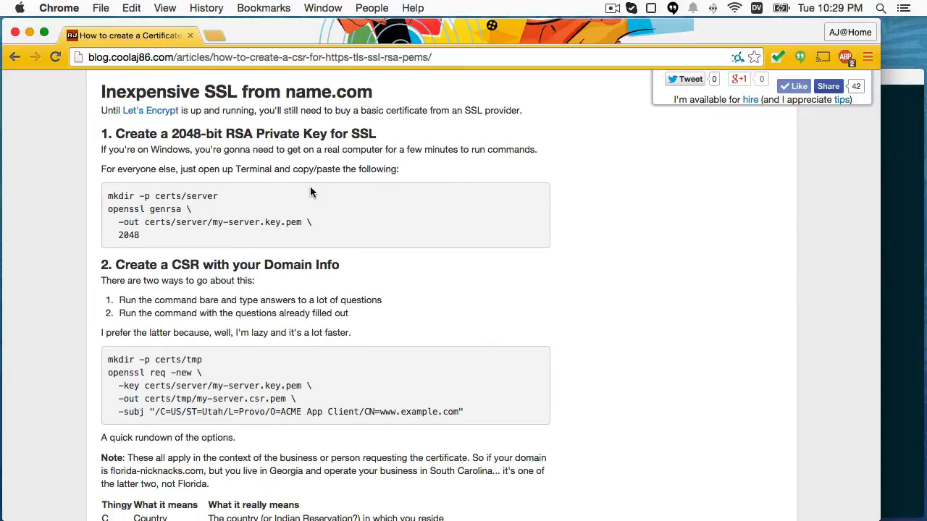
{"action": "mouse_move", "coordinate": [175, 200]}
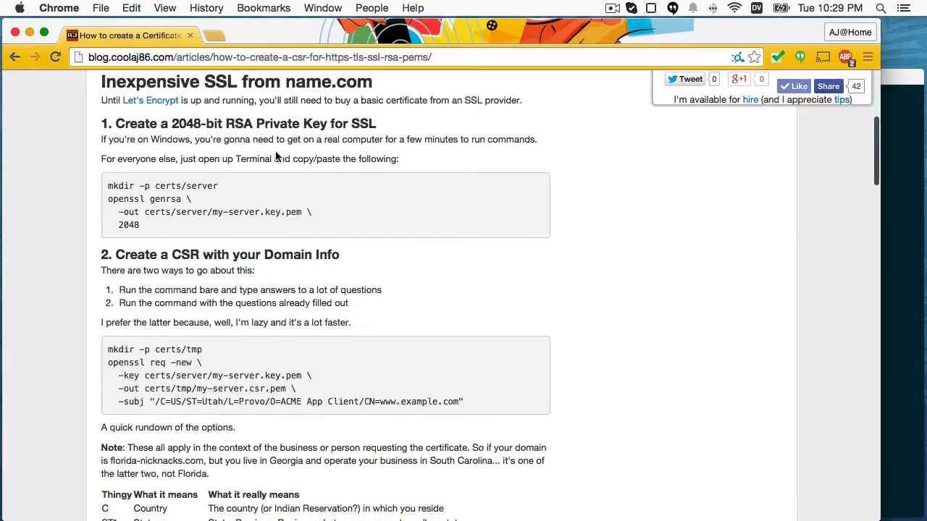
{"action": "mouse_move", "coordinate": [136, 211]}
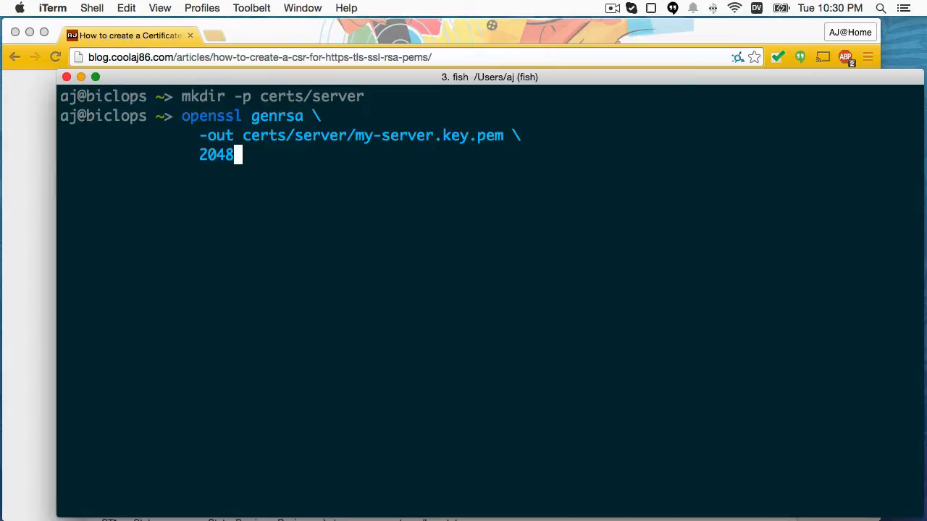
{"action": "key", "text": "Return"}
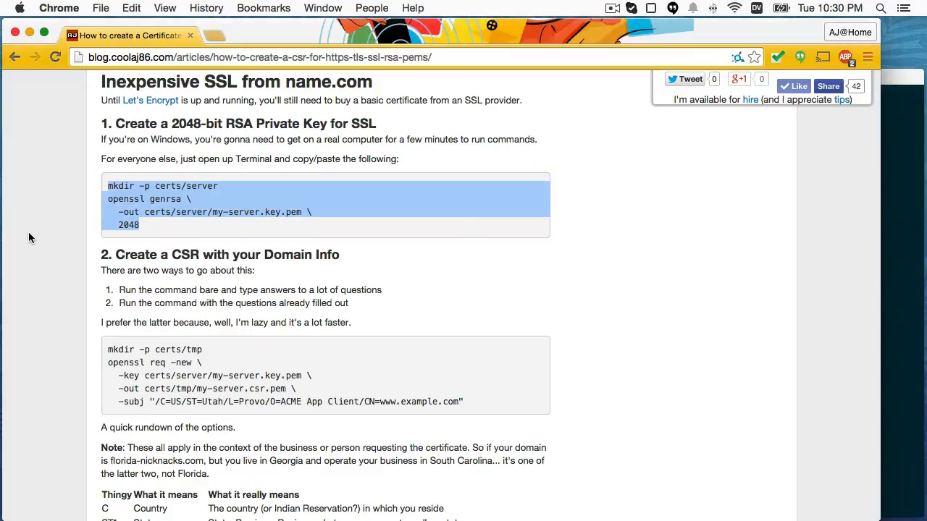
- Select the article's step-2 mkdir certs/tmp and openssl req CSR command block for copying
{"action": "scroll", "scroll_direction": "down", "scroll_amount": 3}
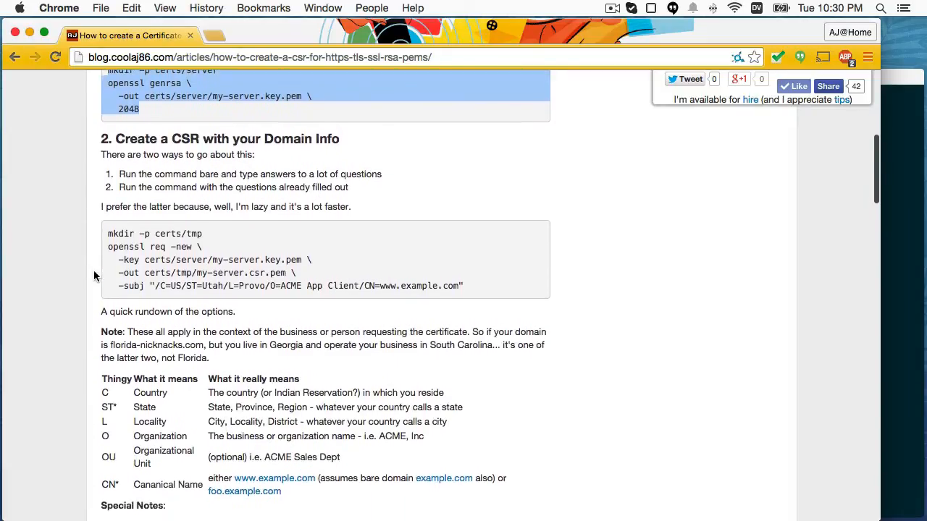
{"action": "scroll", "scroll_direction": "down", "scroll_amount": 3}
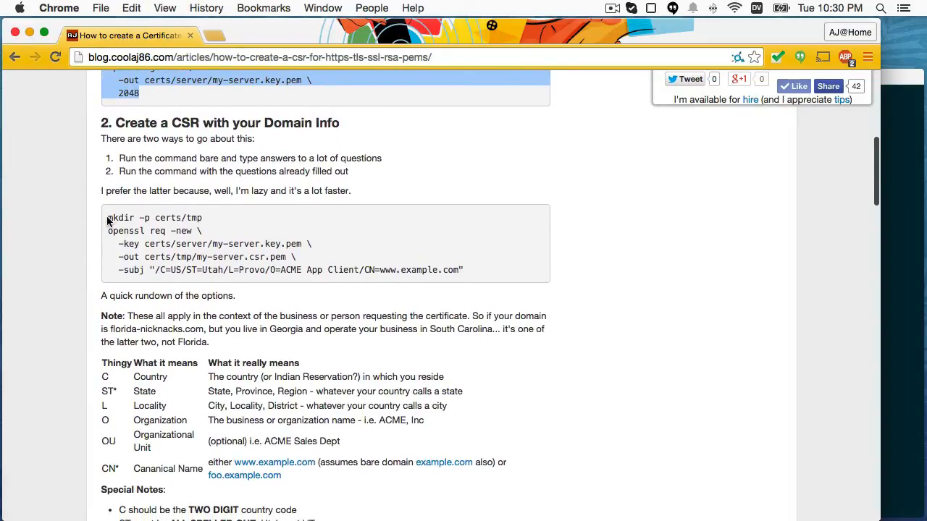
{"action": "left_click_drag", "start_coordinate": [107, 217], "coordinate": [220, 247]}
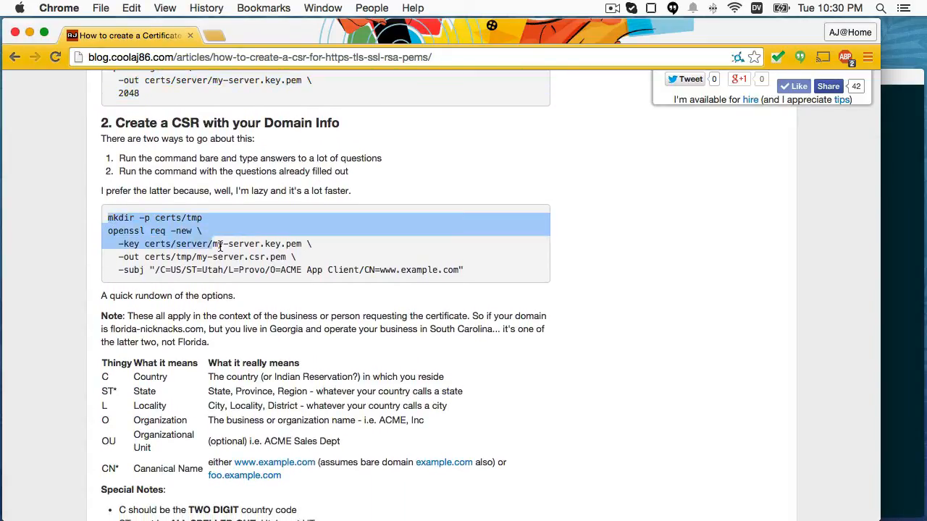
{"action": "left_click_drag", "start_coordinate": [218, 243], "coordinate": [466, 271]}
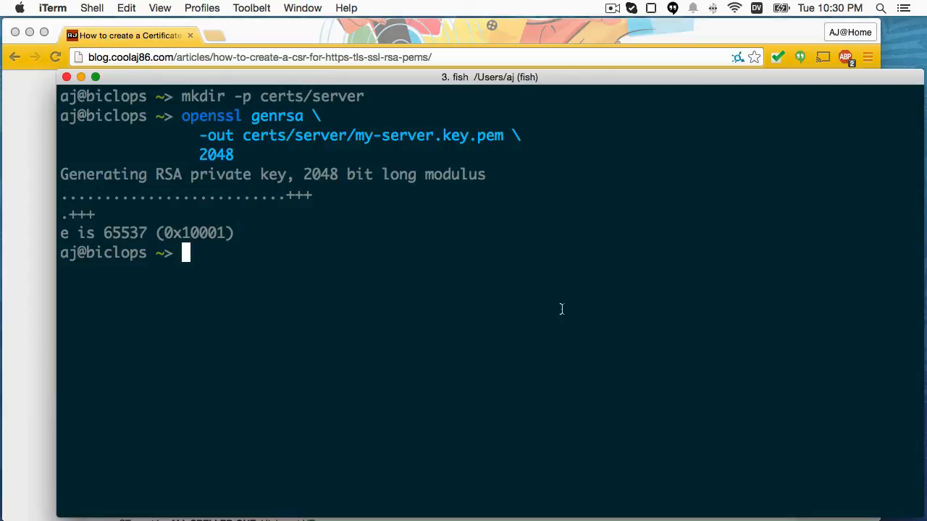
{"action": "mouse_move", "coordinate": [483, 319]}
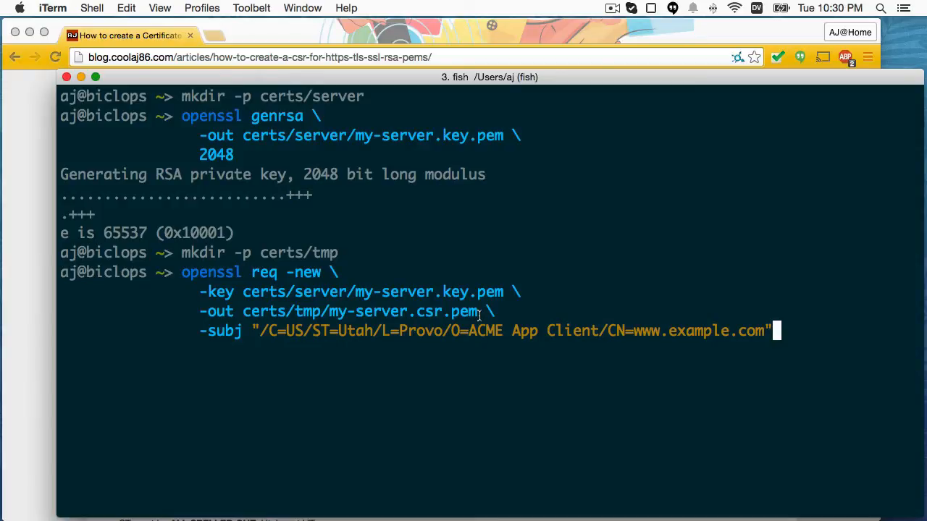
{"action": "mouse_move", "coordinate": [663, 330]}
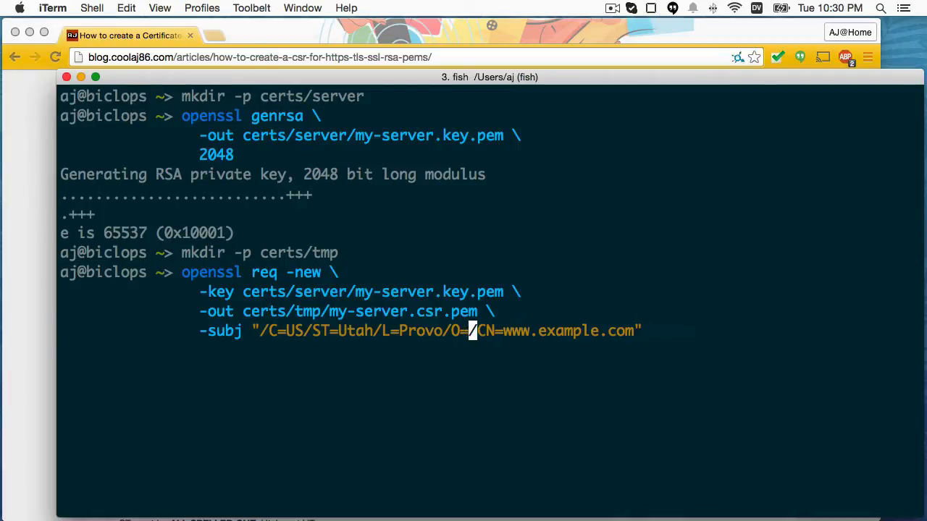
- Run openssl req with O=LDS Connect and CN=local.ldsconnect.org to write the CSR into certs/tmp
{"action": "type", "text": "LDS Connect"}
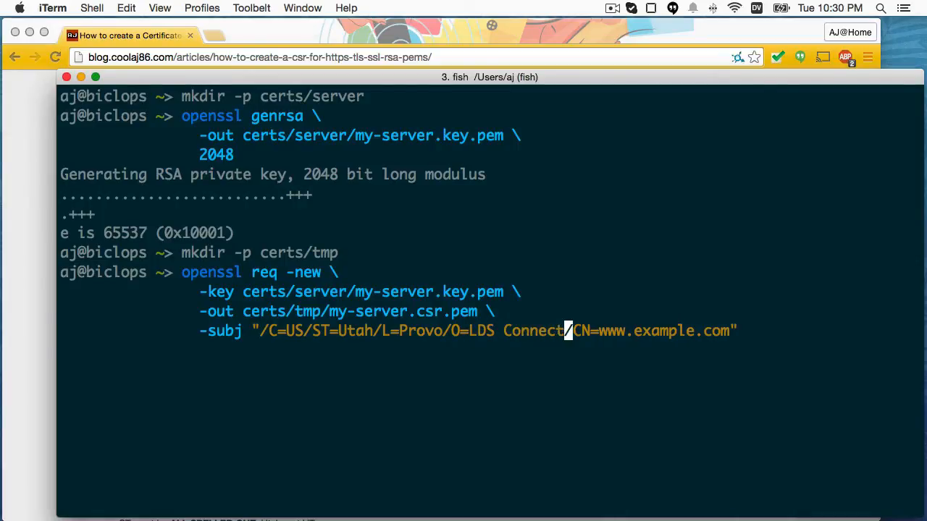
{"action": "type", "text": "/OU=LDS Connect D/"}
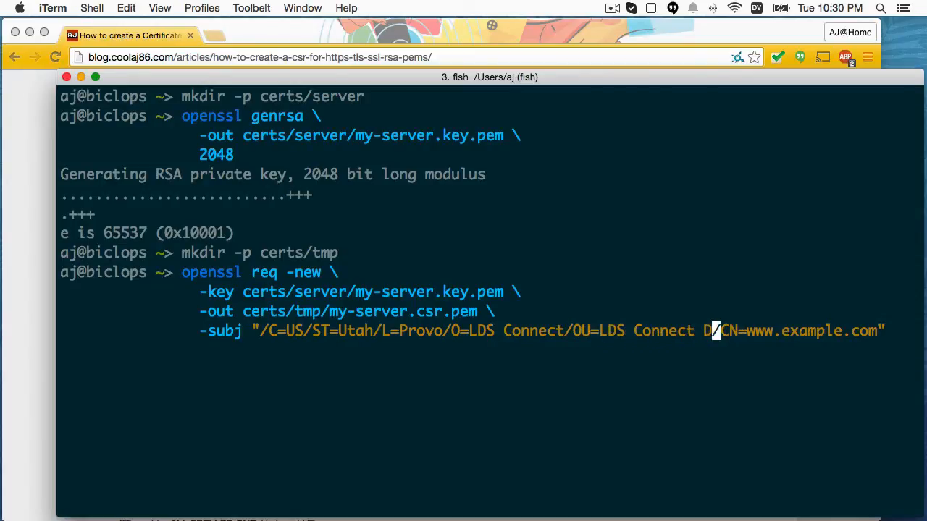
{"action": "type", "text": "emo"}
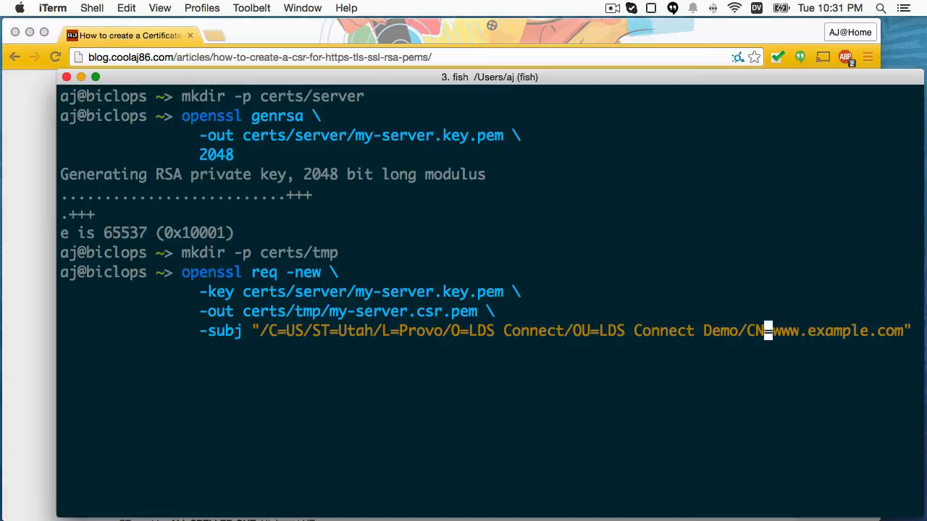
{"action": "mouse_move", "coordinate": [742, 330]}
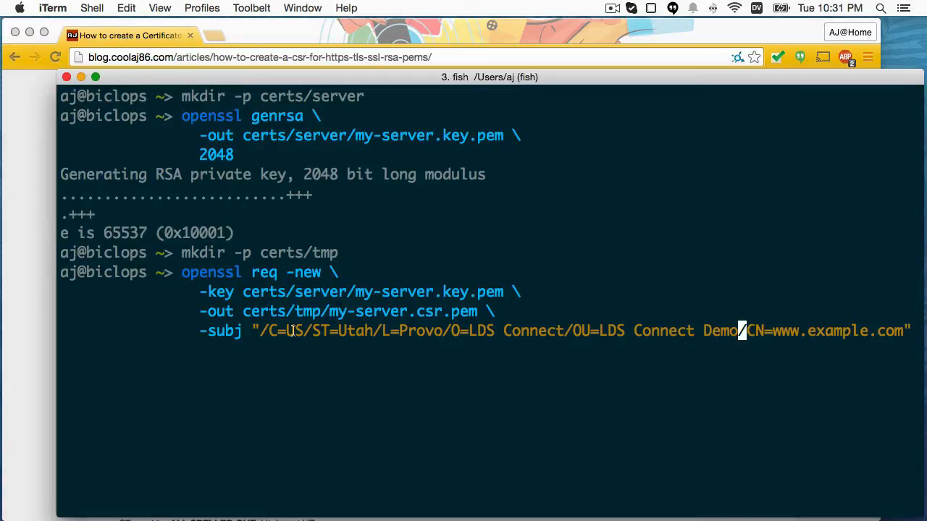
{"action": "mouse_move", "coordinate": [325, 331]}
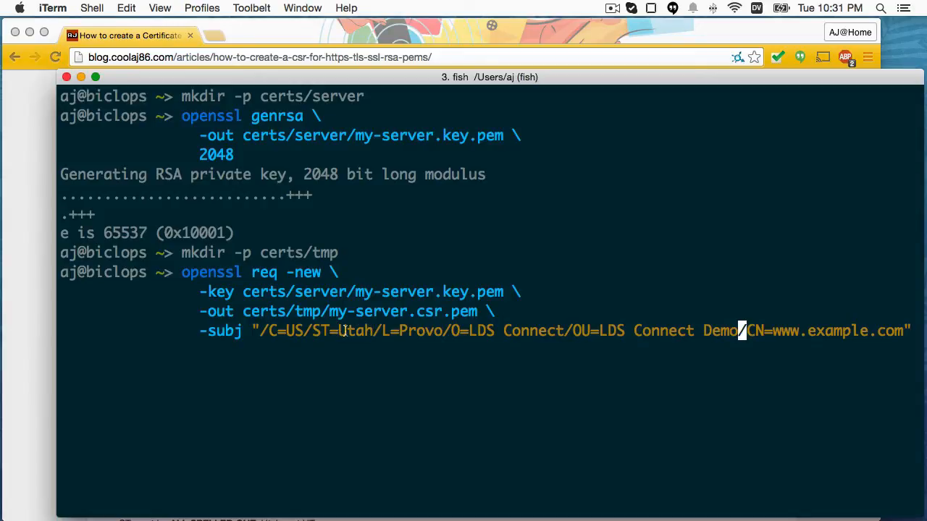
{"action": "mouse_move", "coordinate": [379, 333]}
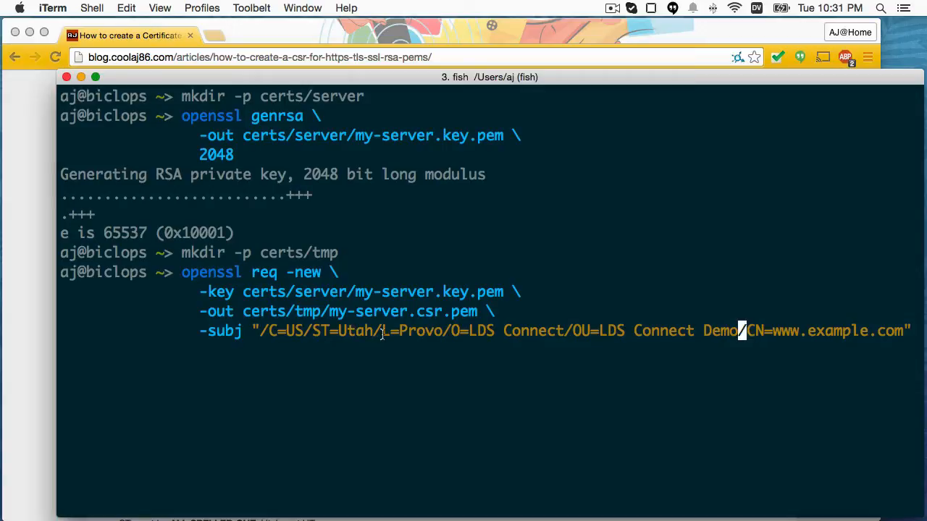
{"action": "mouse_move", "coordinate": [398, 330]}
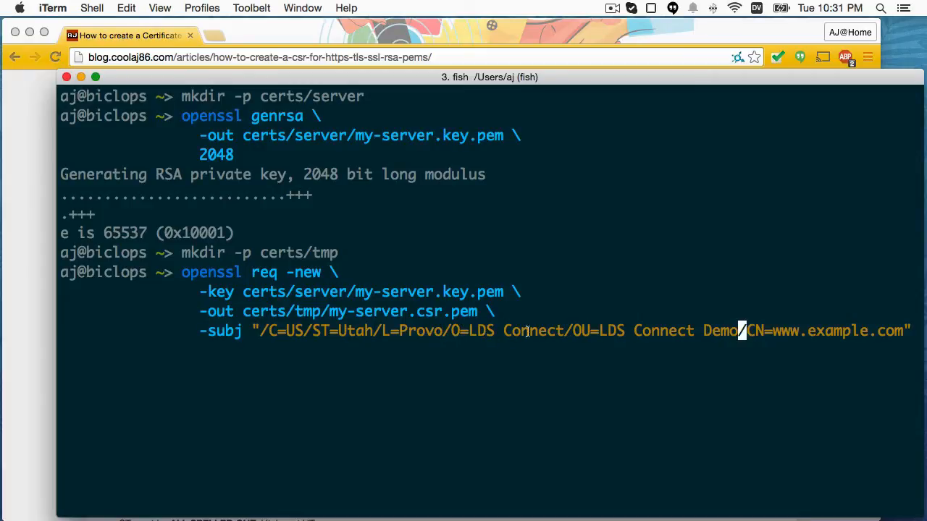
{"action": "mouse_move", "coordinate": [573, 336]}
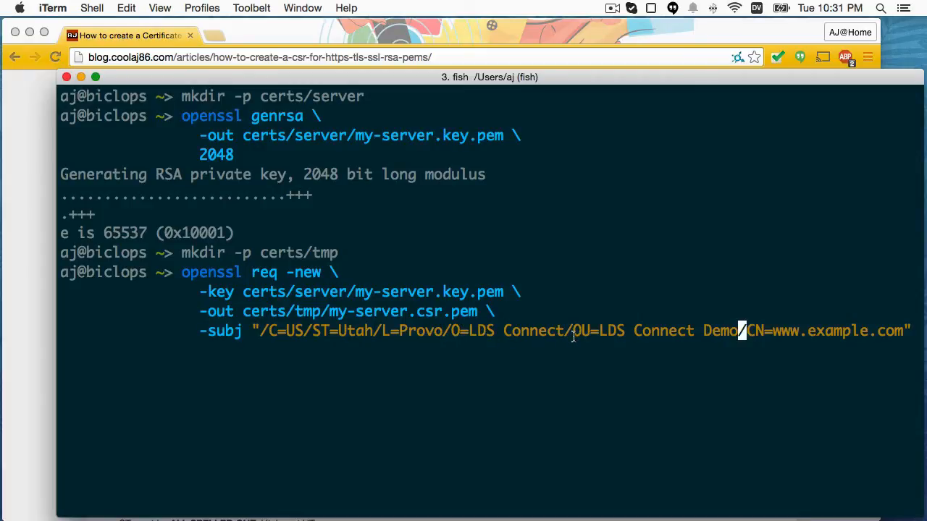
{"action": "mouse_move", "coordinate": [617, 342]}
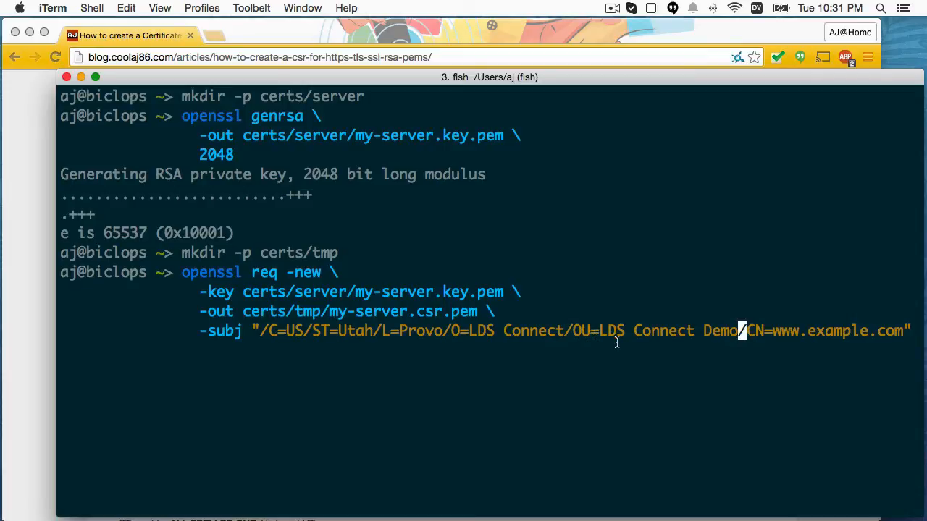
{"action": "mouse_move", "coordinate": [593, 347]}
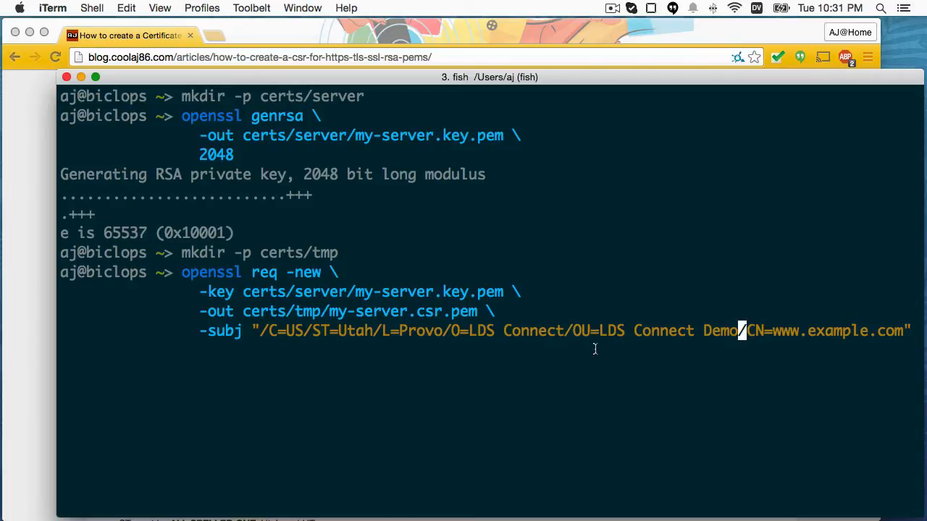
{"action": "mouse_move", "coordinate": [619, 362]}
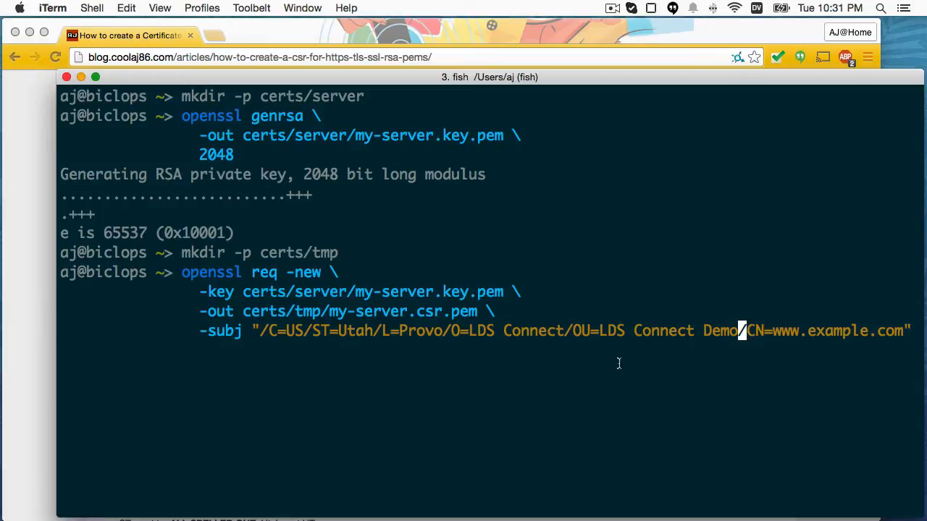
{"action": "mouse_move", "coordinate": [646, 377]}
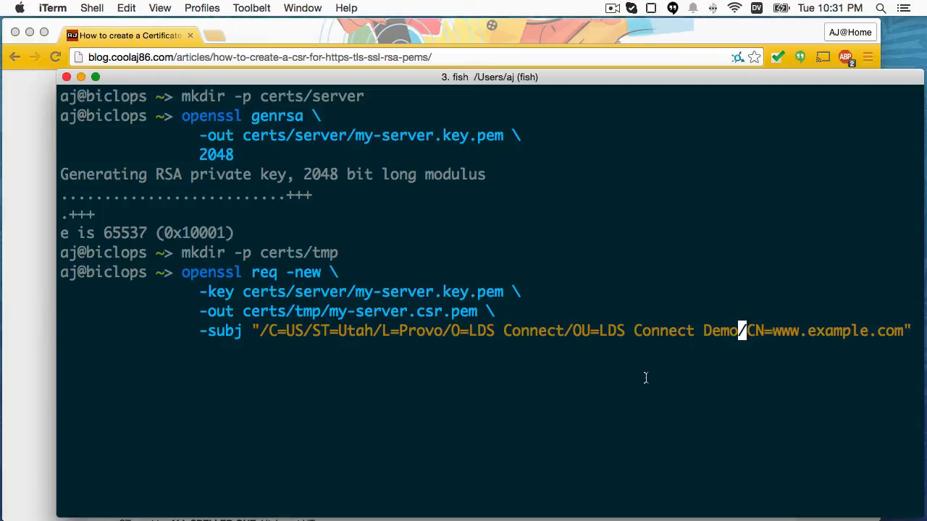
{"action": "mouse_move", "coordinate": [756, 330]}
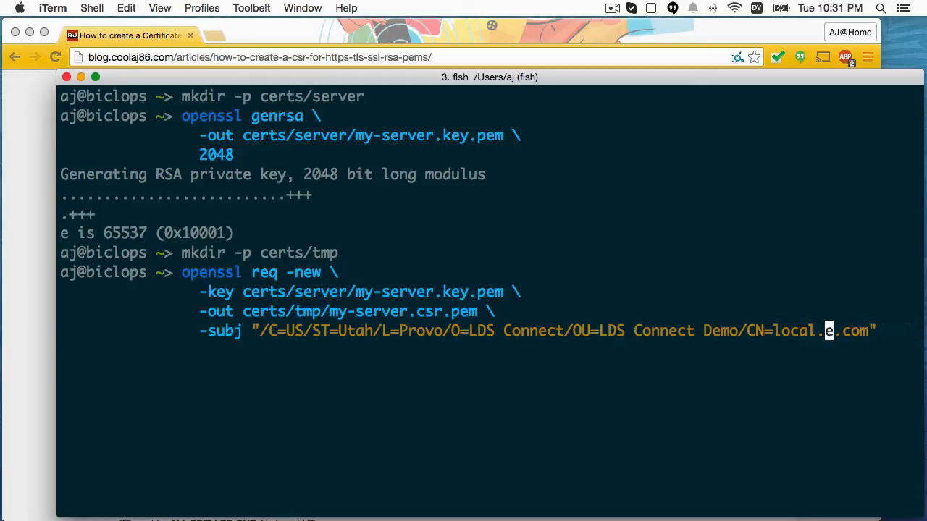
{"action": "type", "text": "ldsconnect.org"}
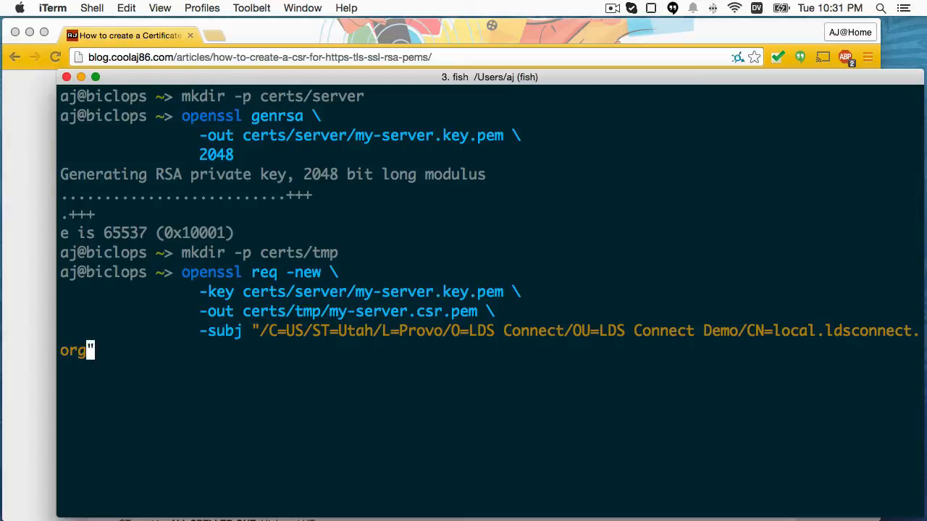
{"action": "key", "text": "Return"}
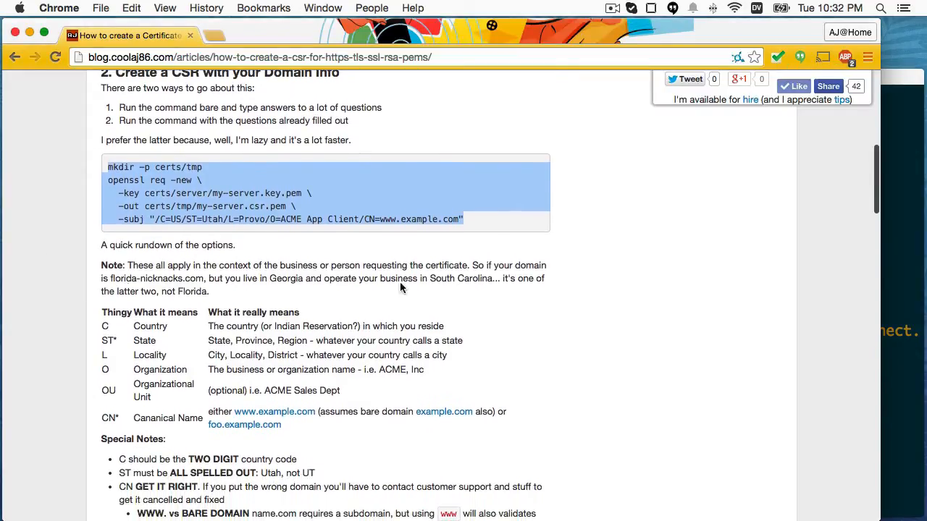
- List certs/ with tree to confirm my-server.key.pem and my-server.csr.pem, then return to the article
{"action": "scroll", "scroll_direction": "down", "scroll_amount": 3}
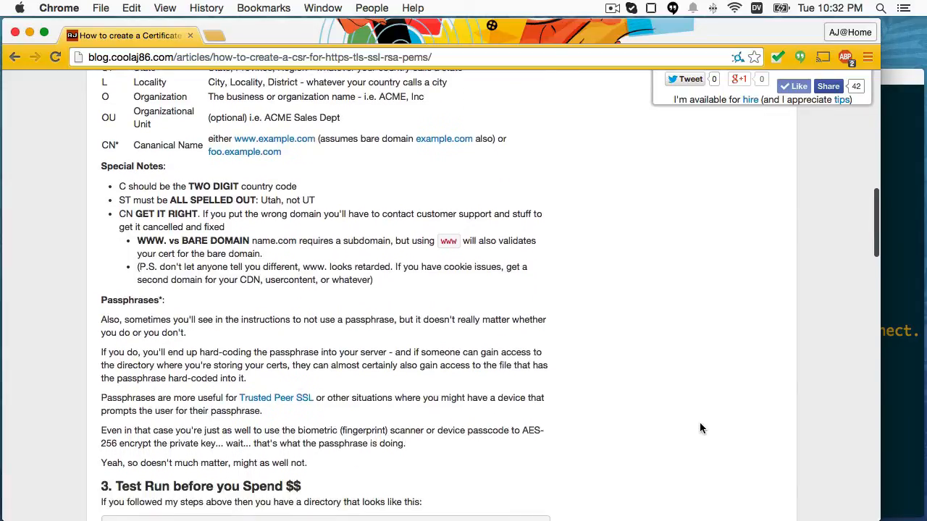
{"action": "scroll", "scroll_direction": "down", "scroll_amount": 3}
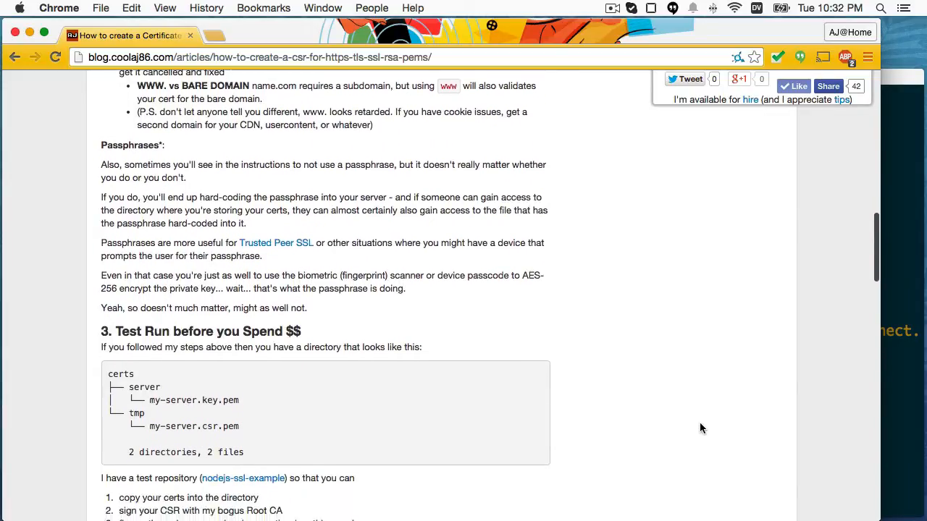
{"action": "scroll", "scroll_direction": "down", "scroll_amount": 3}
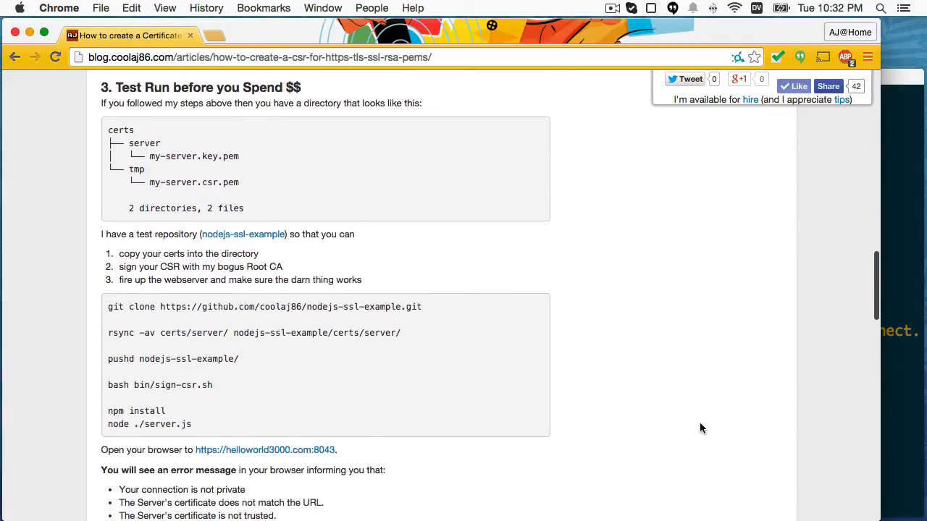
{"action": "mouse_move", "coordinate": [371, 203]}
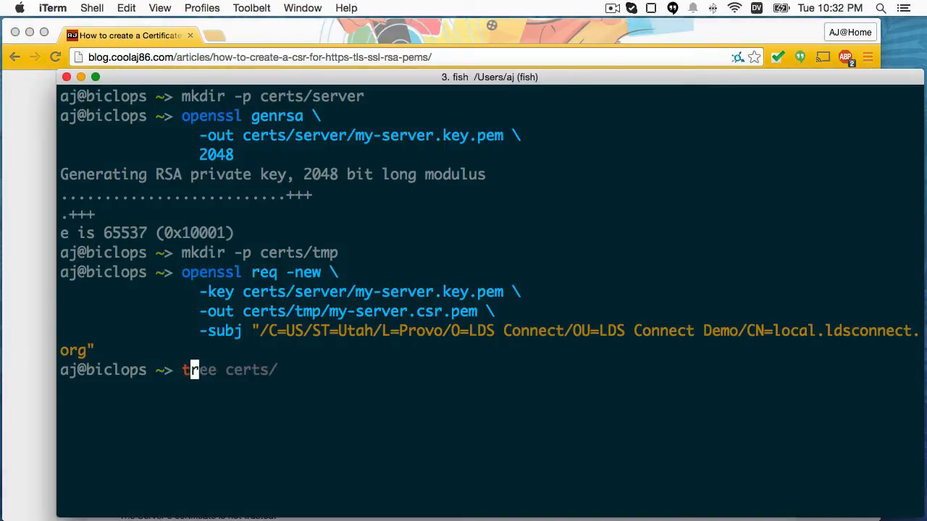
{"action": "key", "text": "Return"}
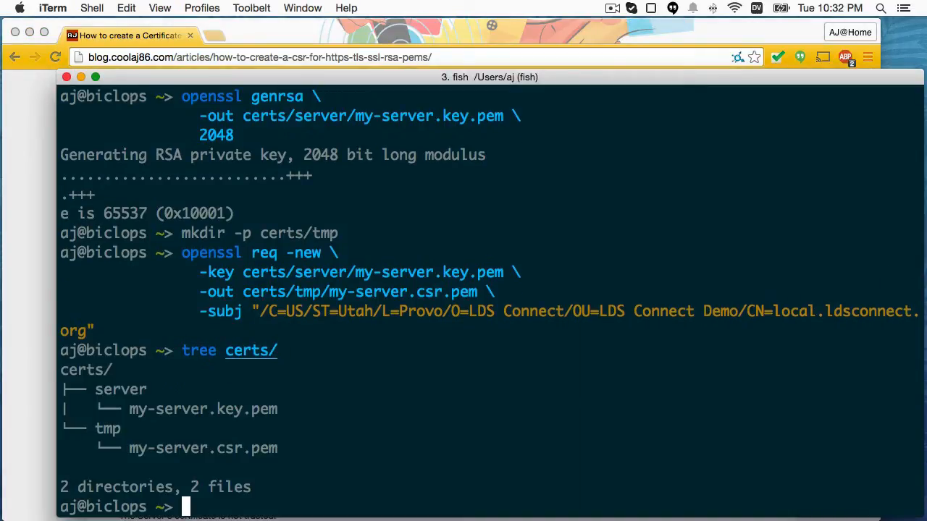
{"action": "mouse_move", "coordinate": [26, 403]}
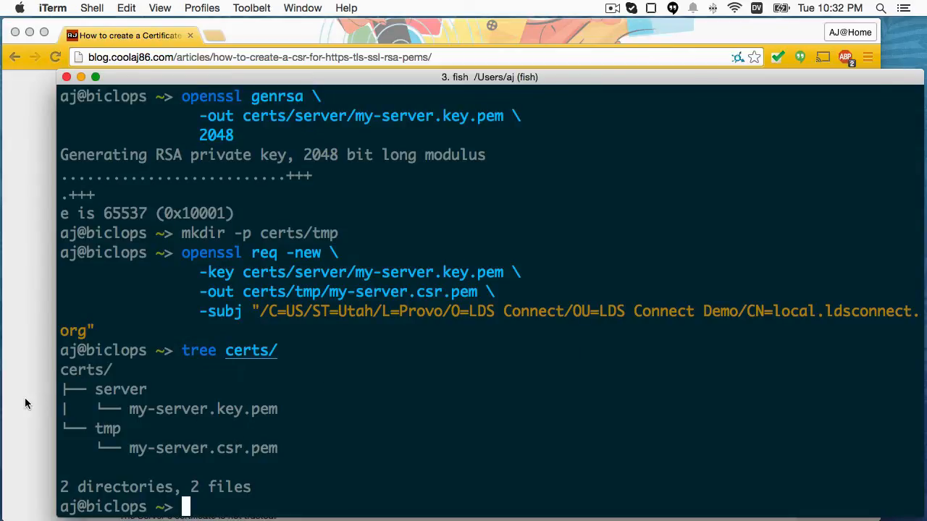
{"action": "left_click", "coordinate": [130, 35]}
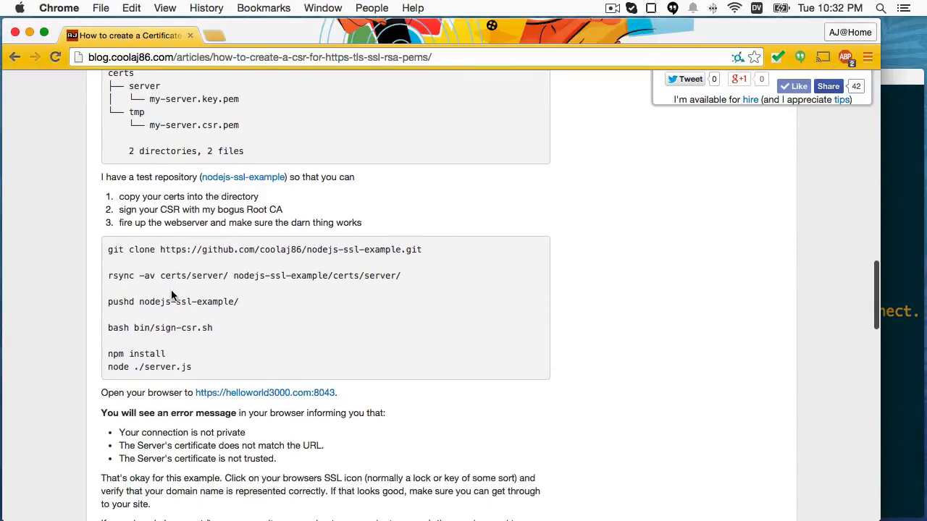
- Clone the coolaj86/nodejs-ssl-example repository from GitHub
{"action": "scroll", "scroll_direction": "down", "scroll_amount": 3}
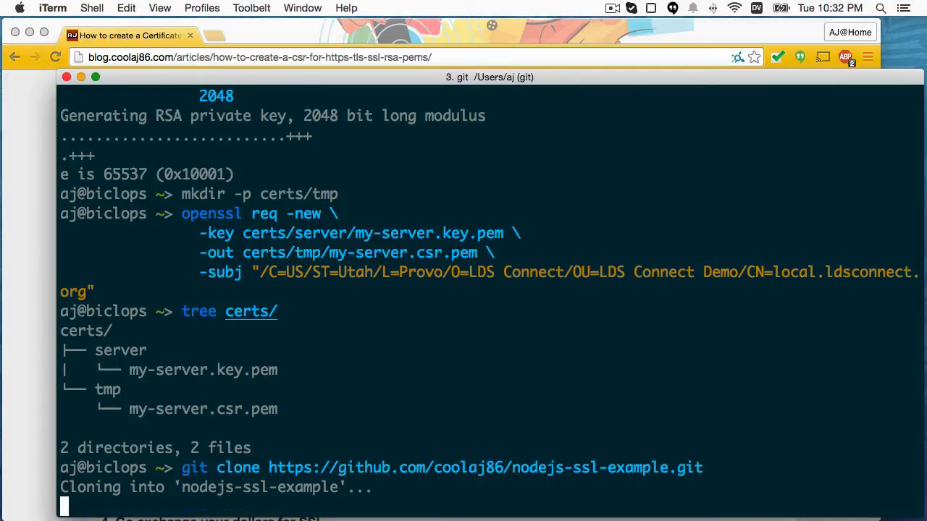
{"action": "scroll", "scroll_direction": "down", "scroll_amount": 3}
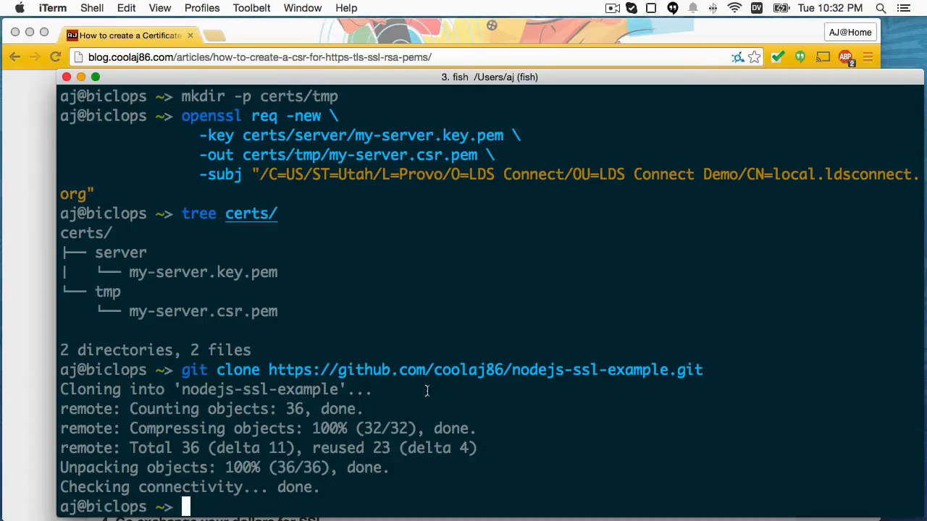
- Rsync certs/ into nodejs-ssl-example/certs/ and pushd into the nodejs-ssl-example directory
{"action": "type", "text": "rsync -av certs/ nodejs-ssl-example/certs/"}
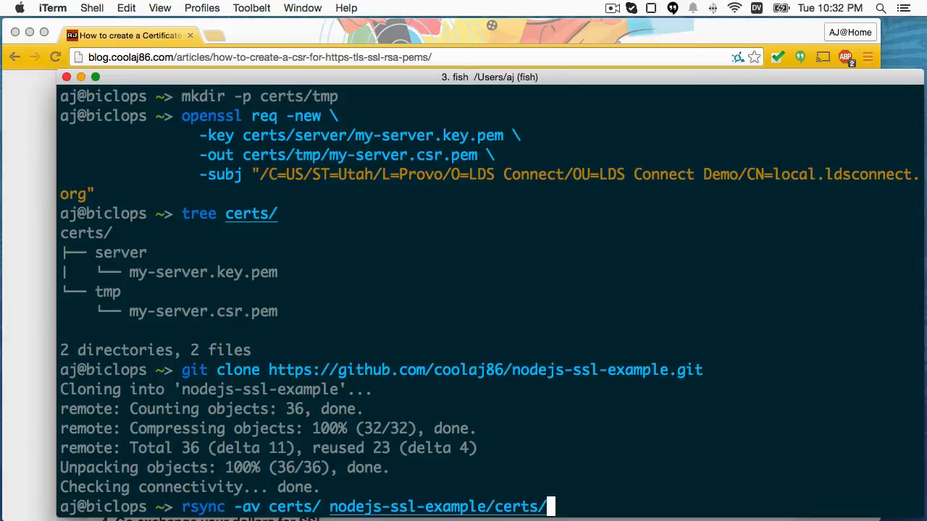
{"action": "key", "text": "Return"}
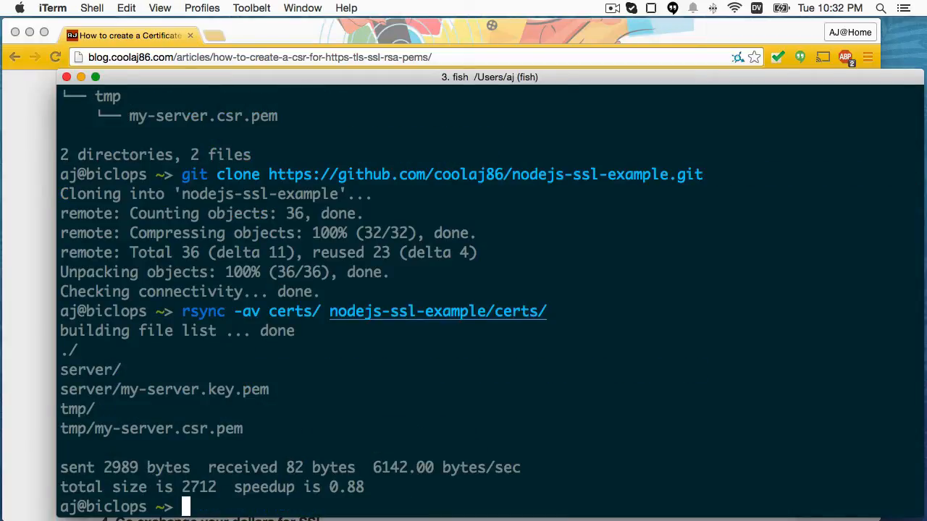
{"action": "type", "text": "pushd nodejs-ssl-example/"}
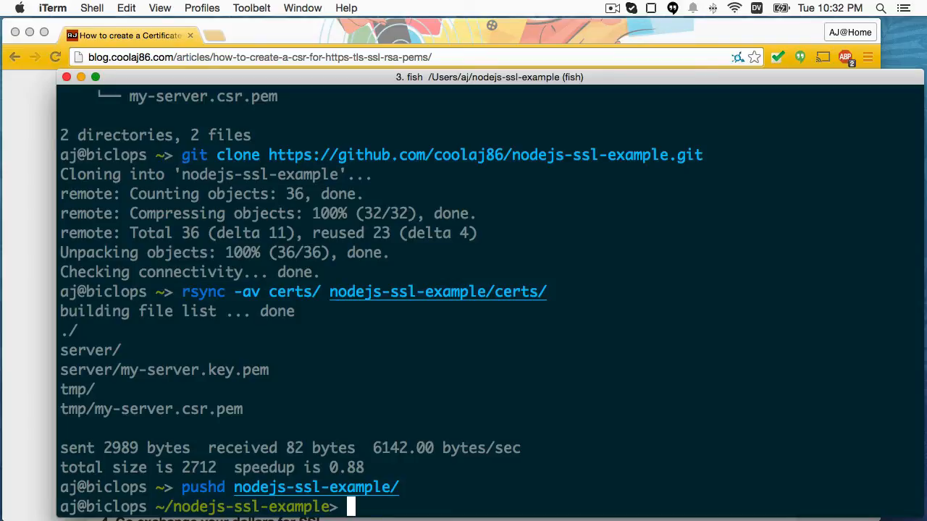
- Print bin/sign-csr.sh to review its openssl x509 CSR-signing command
{"action": "type", "text": "cat bin/sign-csr.sh"}
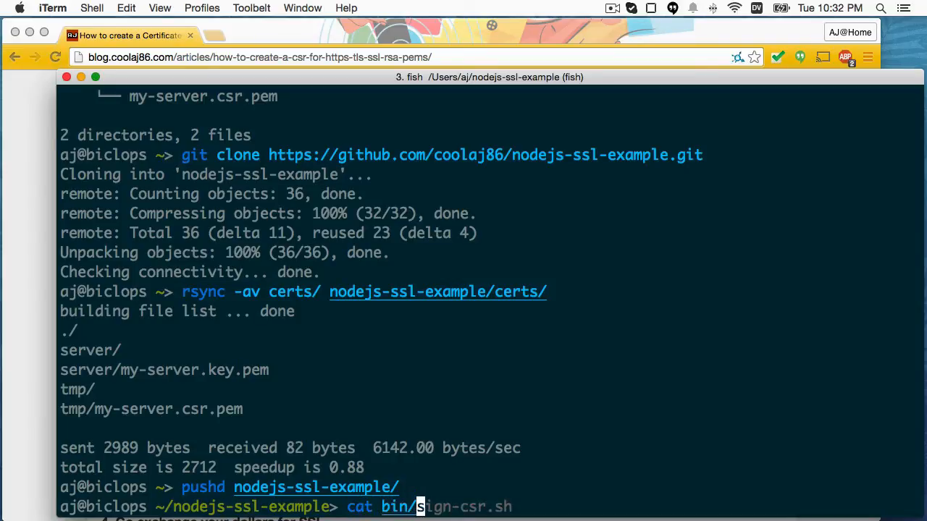
{"action": "key", "text": "Return"}
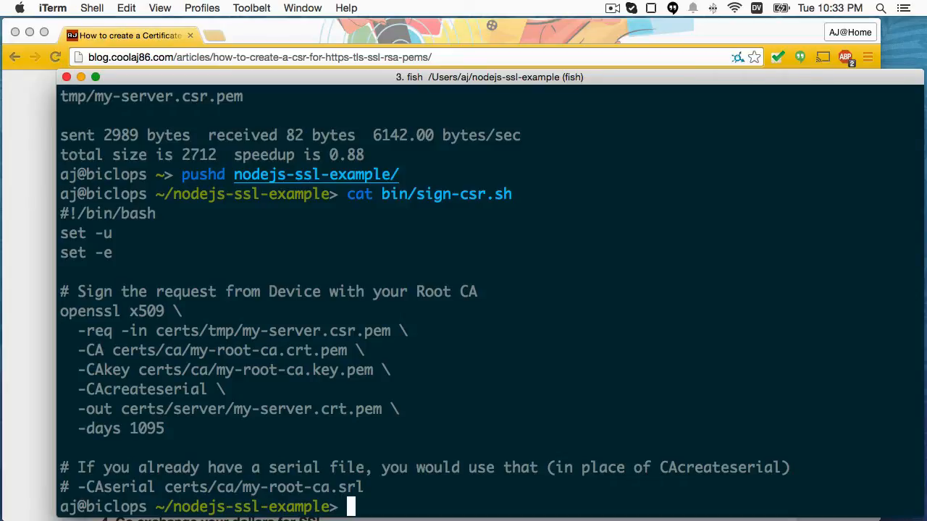
{"action": "mouse_move", "coordinate": [327, 331]}
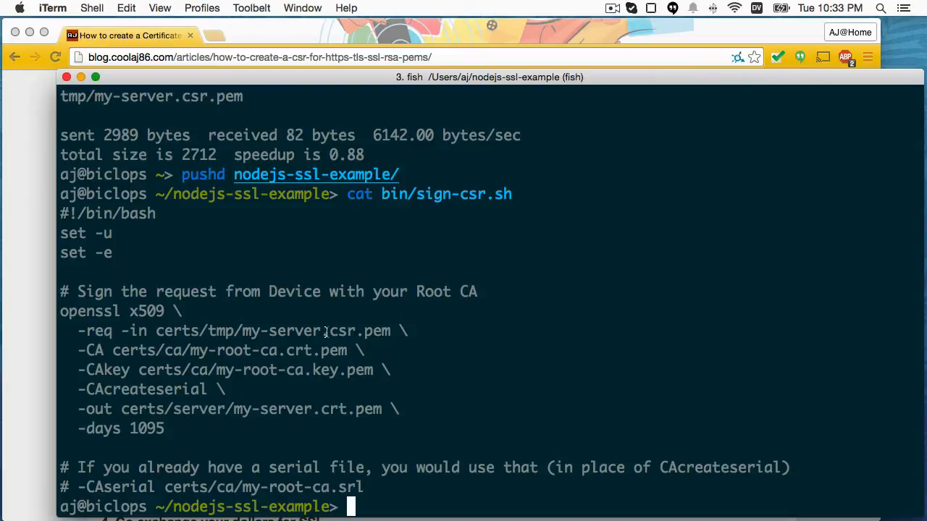
{"action": "mouse_move", "coordinate": [391, 330]}
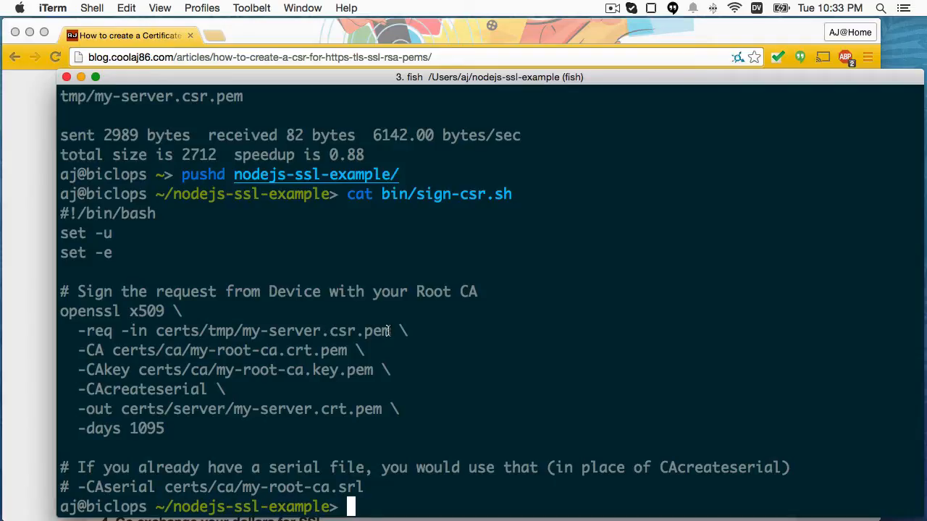
{"action": "mouse_move", "coordinate": [153, 330]}
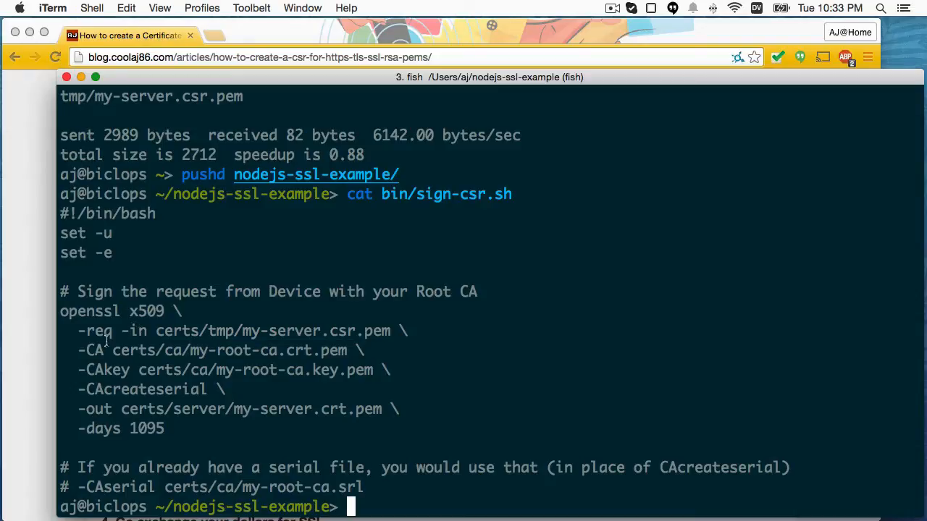
{"action": "mouse_move", "coordinate": [187, 377]}
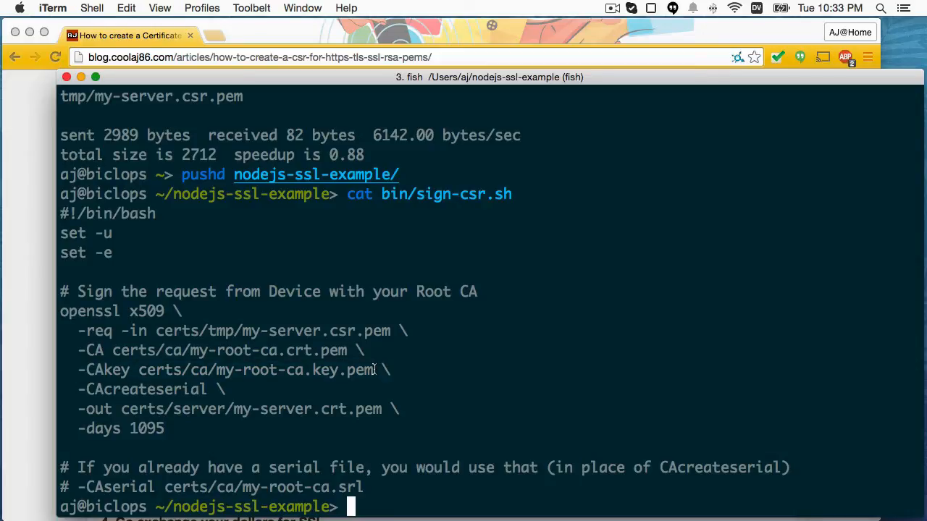
{"action": "mouse_move", "coordinate": [269, 370]}
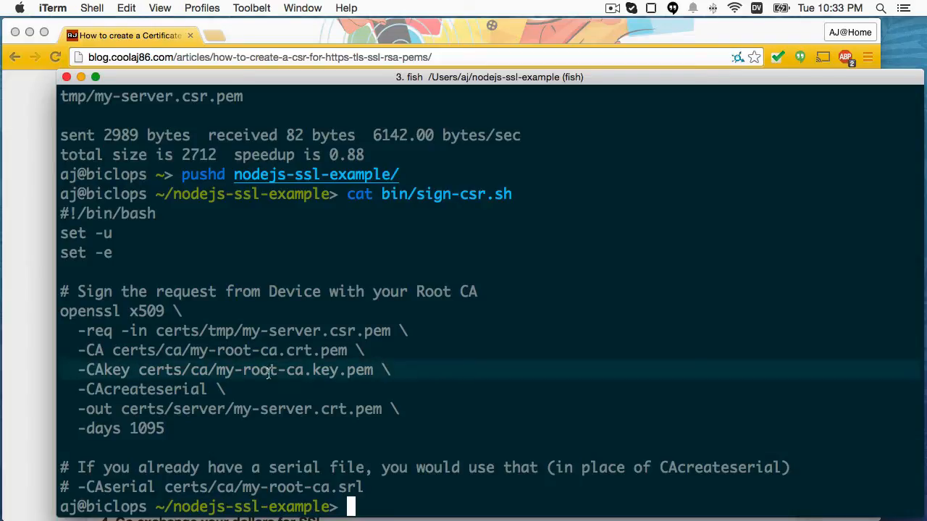
{"action": "mouse_move", "coordinate": [317, 371]}
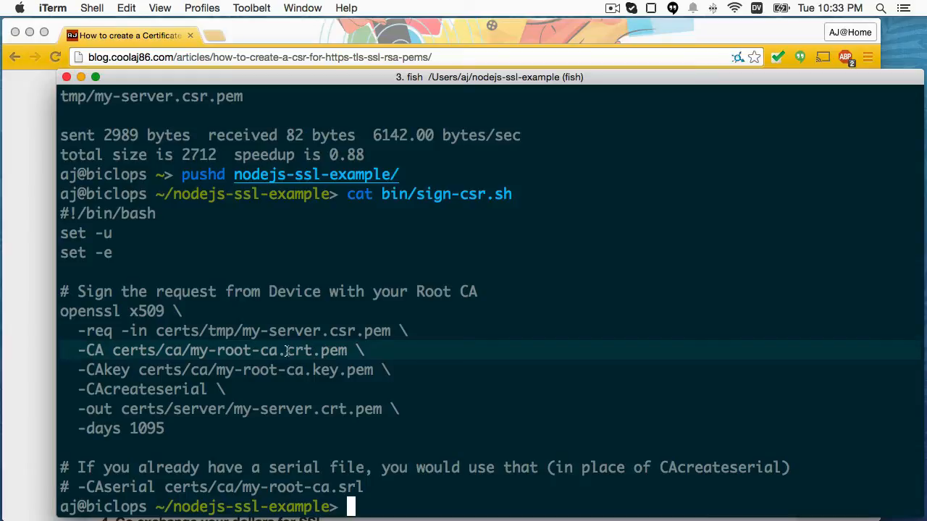
{"action": "mouse_move", "coordinate": [296, 365]}
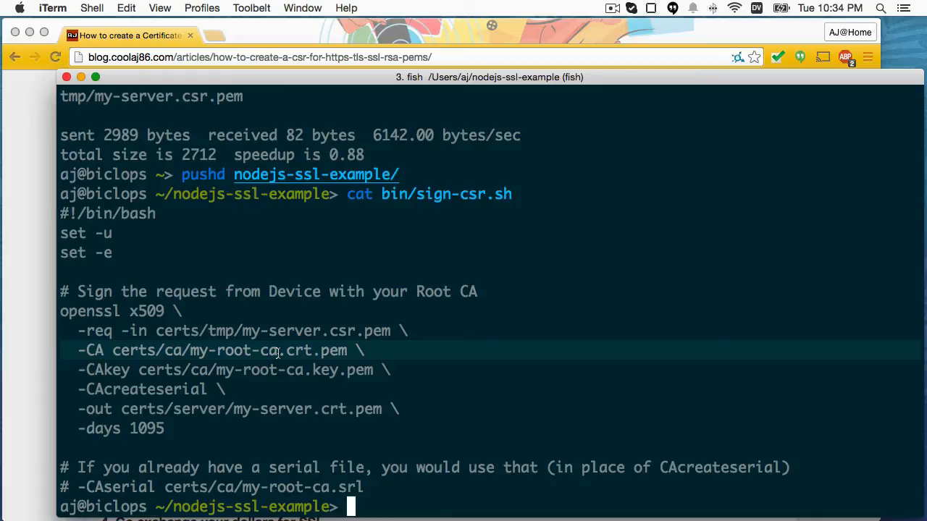
{"action": "mouse_move", "coordinate": [245, 408]}
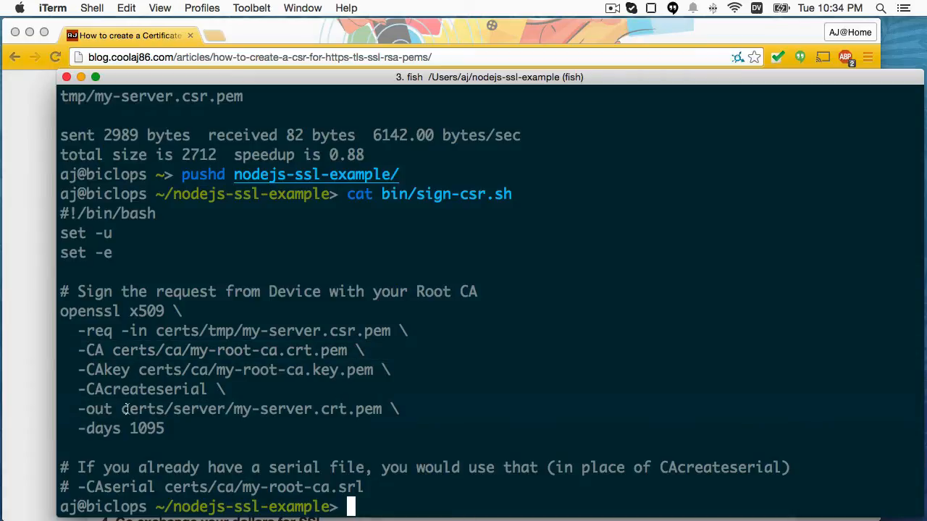
{"action": "mouse_move", "coordinate": [217, 414]}
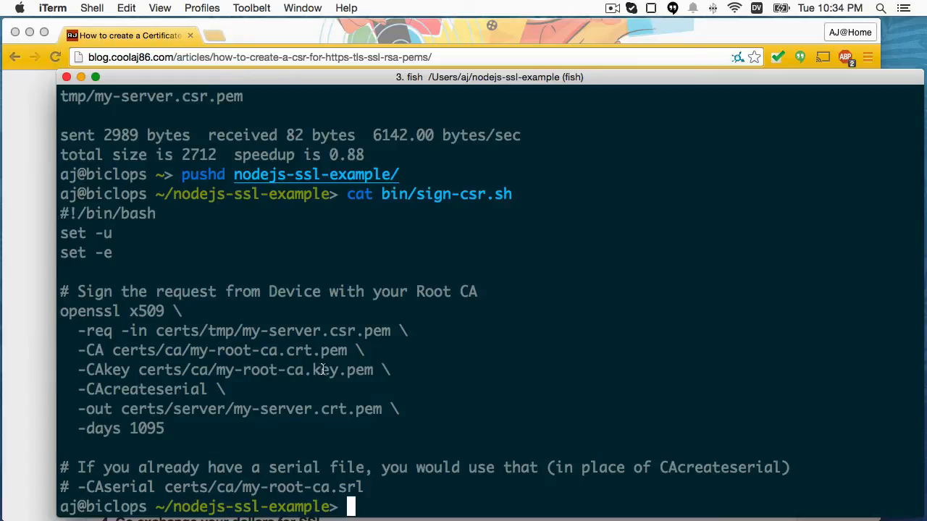
{"action": "mouse_move", "coordinate": [304, 349]}
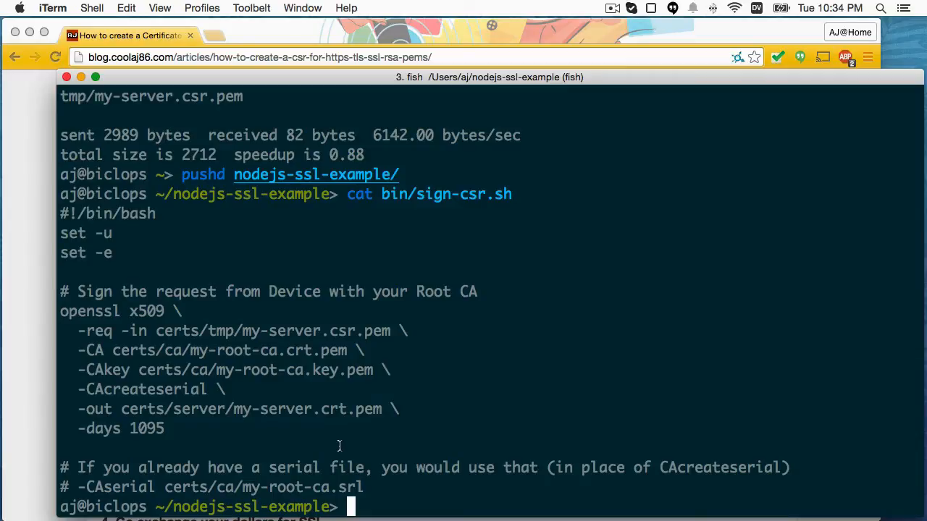
{"action": "mouse_move", "coordinate": [321, 441]}
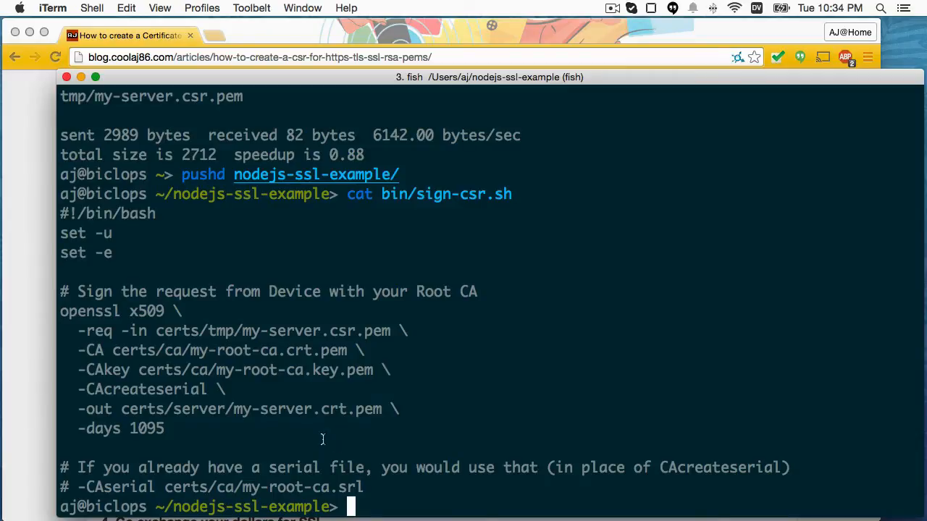
{"action": "mouse_move", "coordinate": [42, 338]}
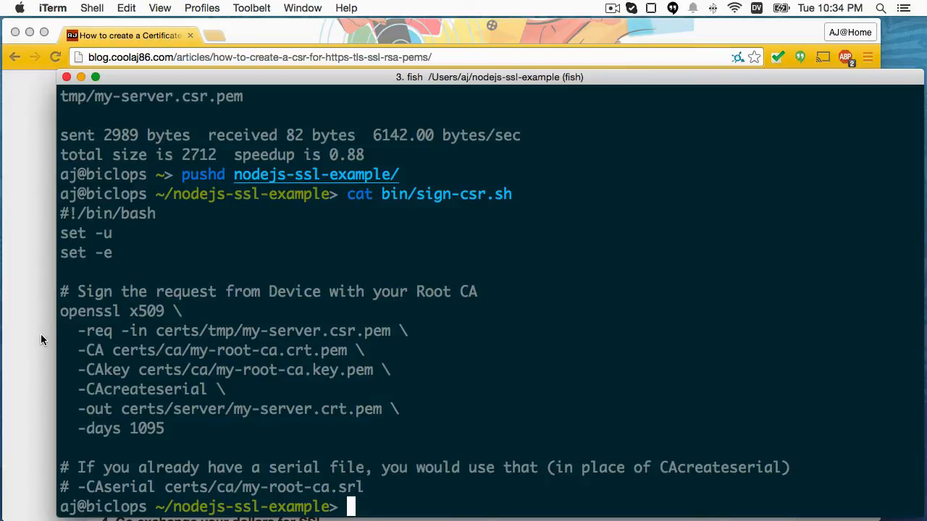
{"action": "mouse_move", "coordinate": [255, 369]}
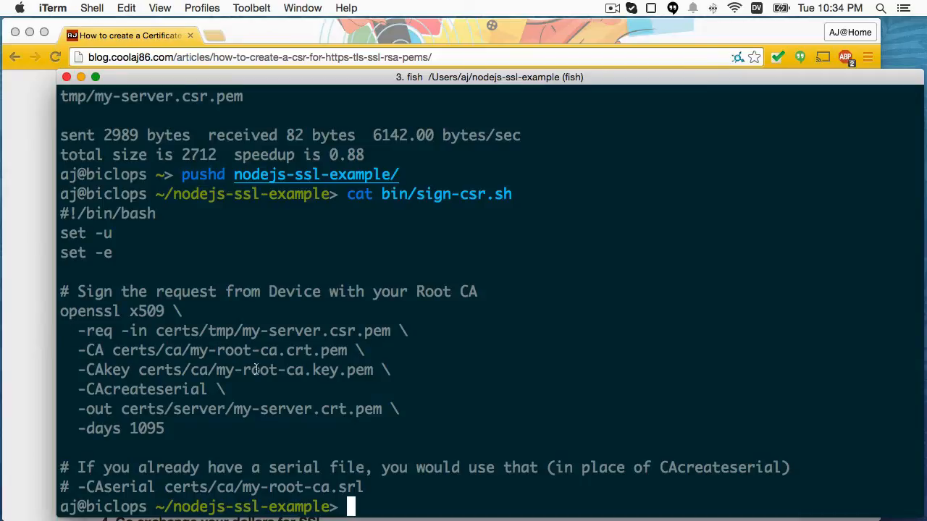
- Run bash bin/sign-csr.sh, then start node serve.js listening on local.helloworld3000.com:8043
{"action": "type", "text": "cat bin/sign-csr.sh"}
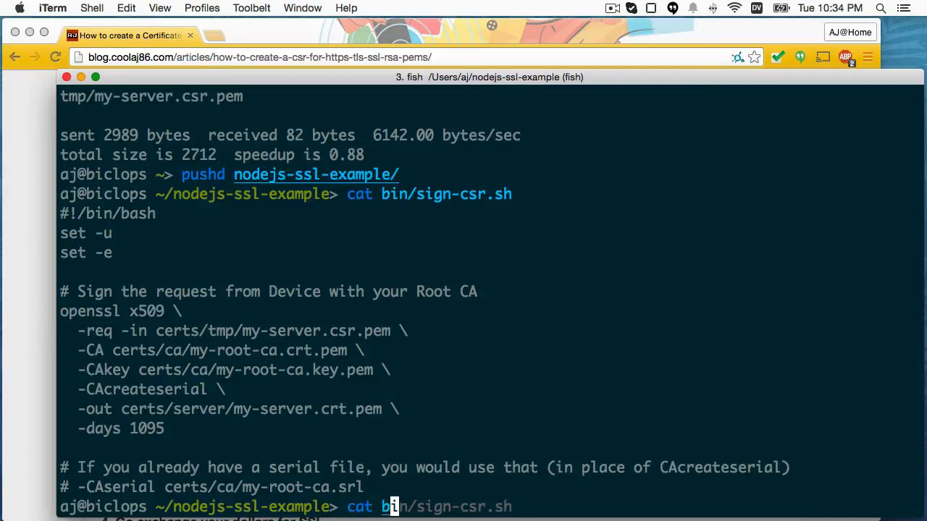
{"action": "type", "text": "bash"}
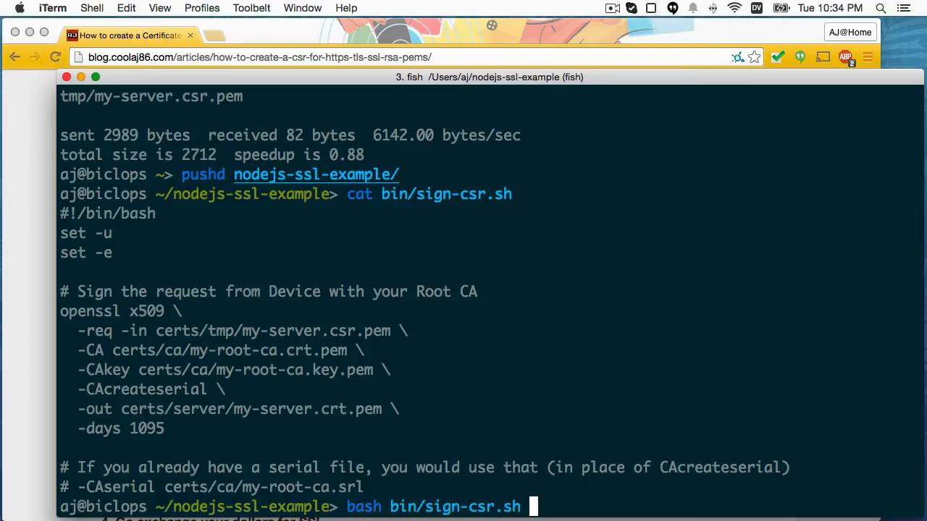
{"action": "key", "text": "Return"}
{"action": "type", "text": "node serve.js"}
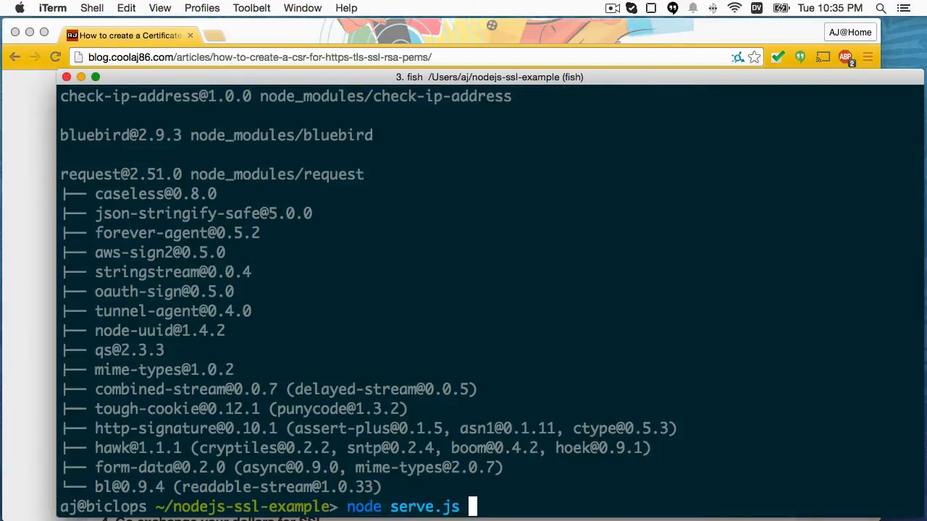
{"action": "key", "text": "Return"}
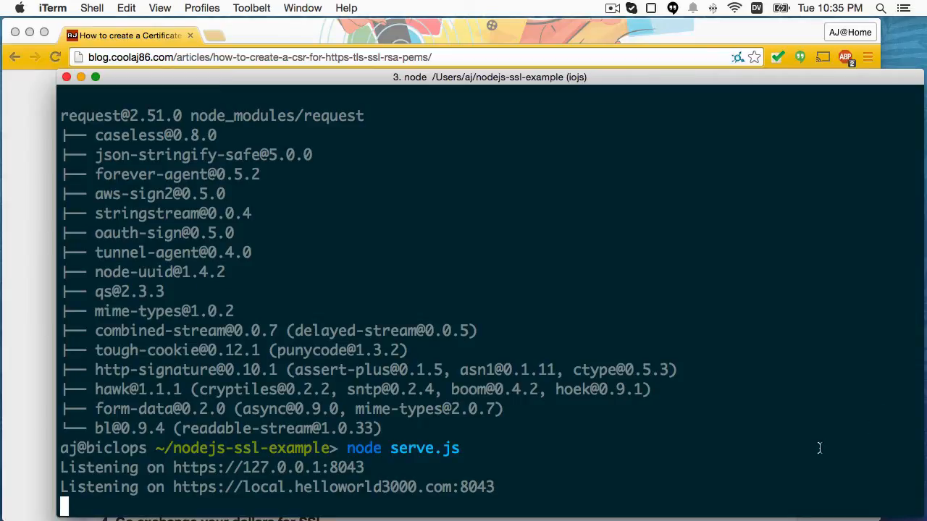
{"action": "mouse_move", "coordinate": [243, 486]}
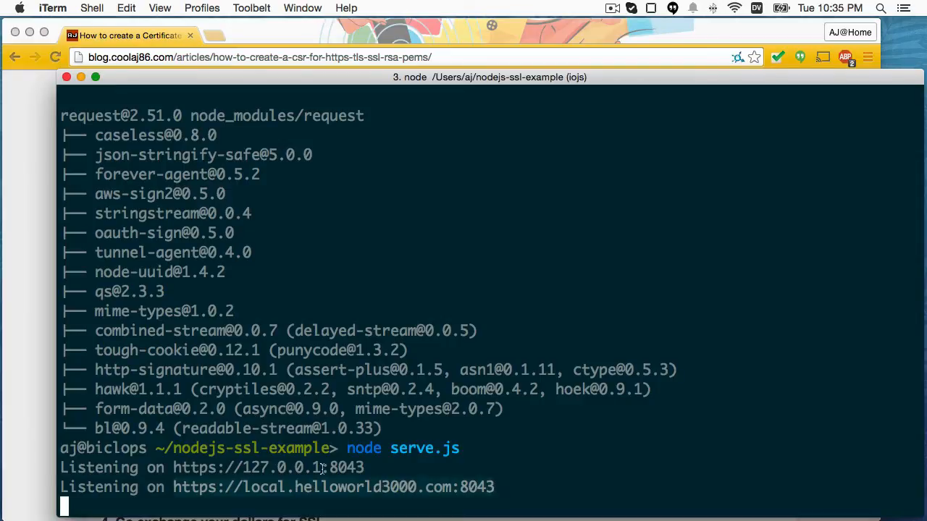
{"action": "mouse_move", "coordinate": [168, 340]}
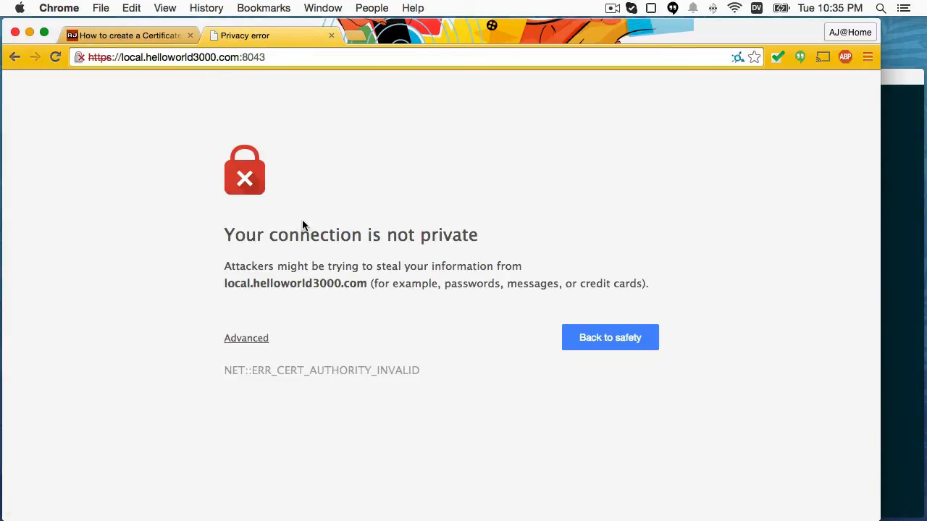
{"action": "mouse_move", "coordinate": [341, 238]}
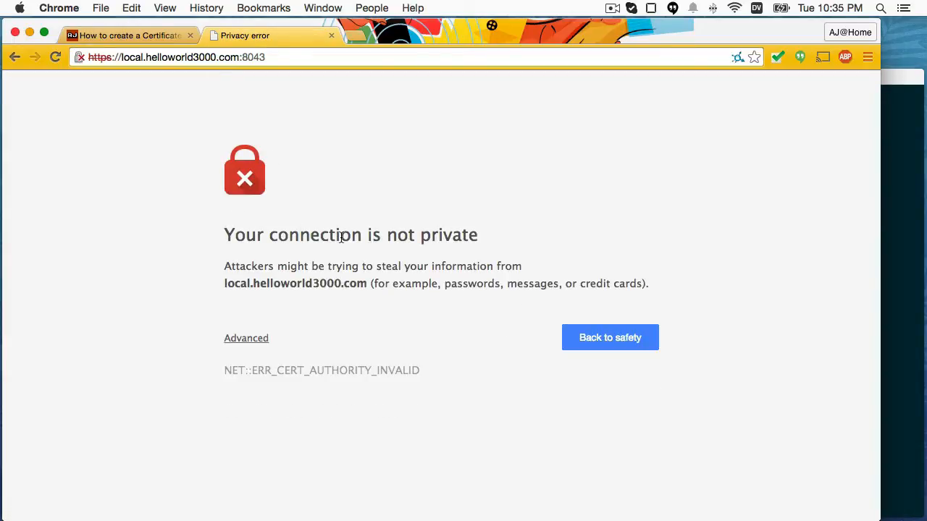
{"action": "mouse_move", "coordinate": [342, 252]}
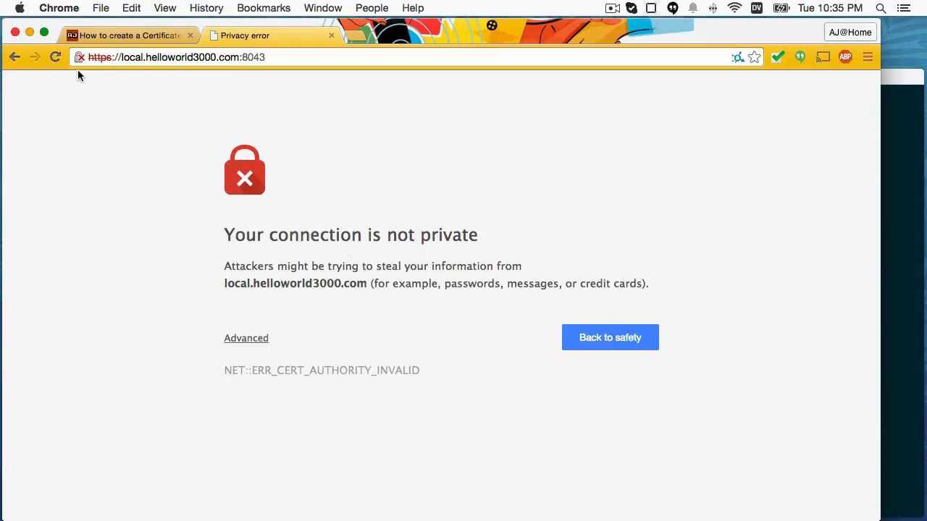
{"action": "left_click", "coordinate": [81, 58]}
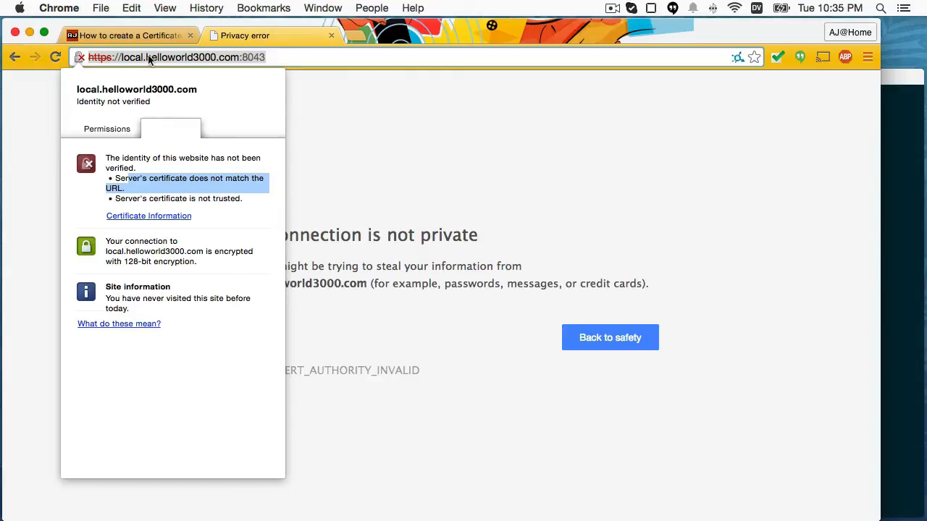
{"action": "mouse_move", "coordinate": [228, 65]}
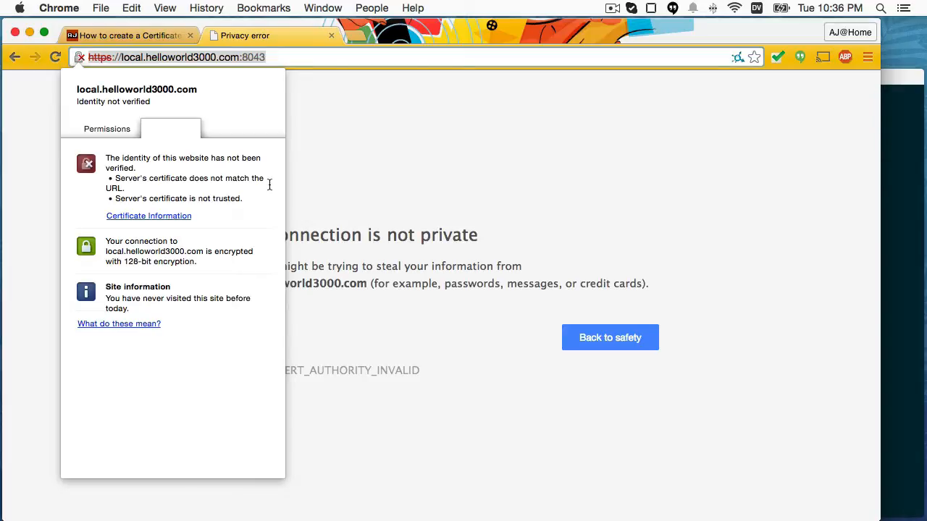
{"action": "mouse_move", "coordinate": [186, 200]}
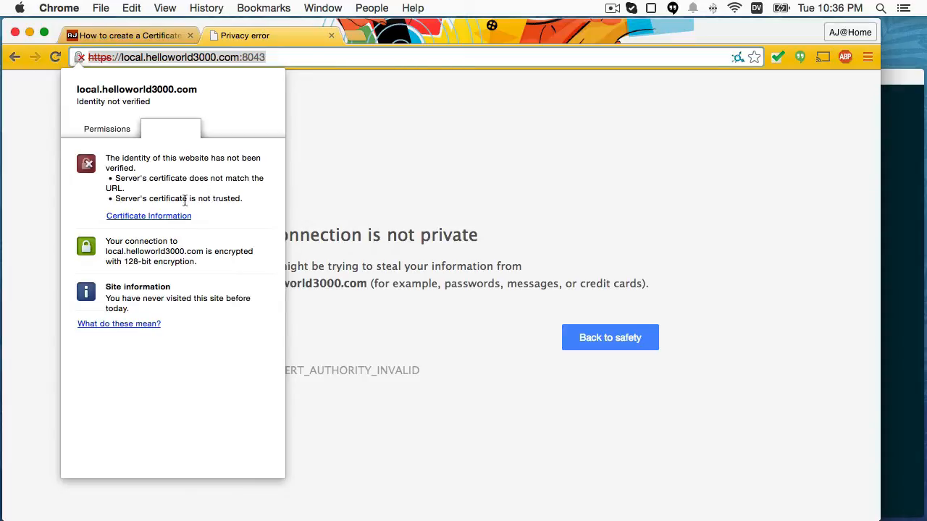
- Inspect the local.ldsconnect.org certificate issued by untrusted example.com, then close the viewer
{"action": "left_click", "coordinate": [148, 215]}
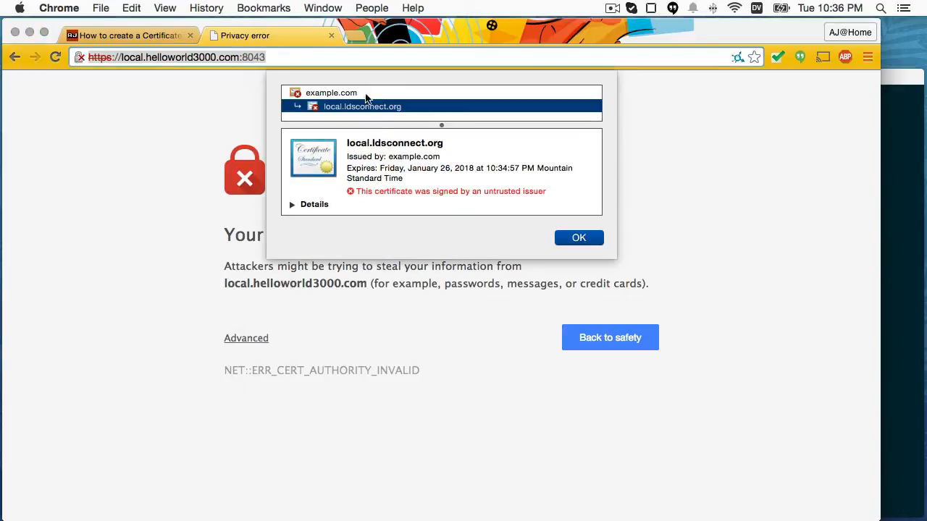
{"action": "mouse_move", "coordinate": [336, 115]}
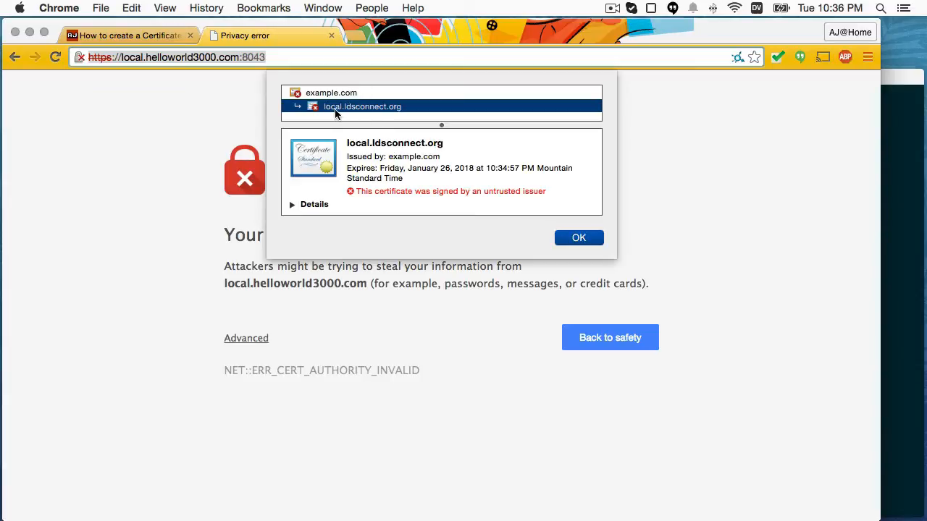
{"action": "mouse_move", "coordinate": [324, 104]}
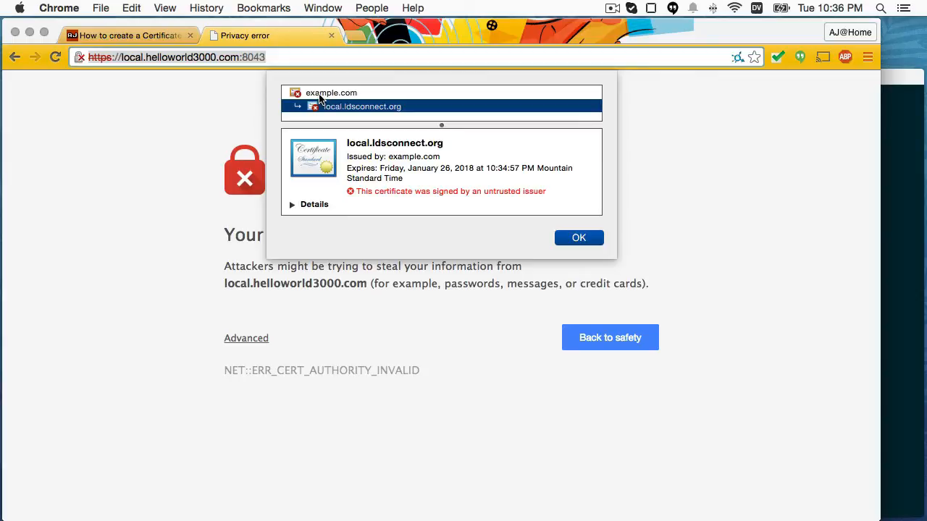
{"action": "mouse_move", "coordinate": [336, 117]}
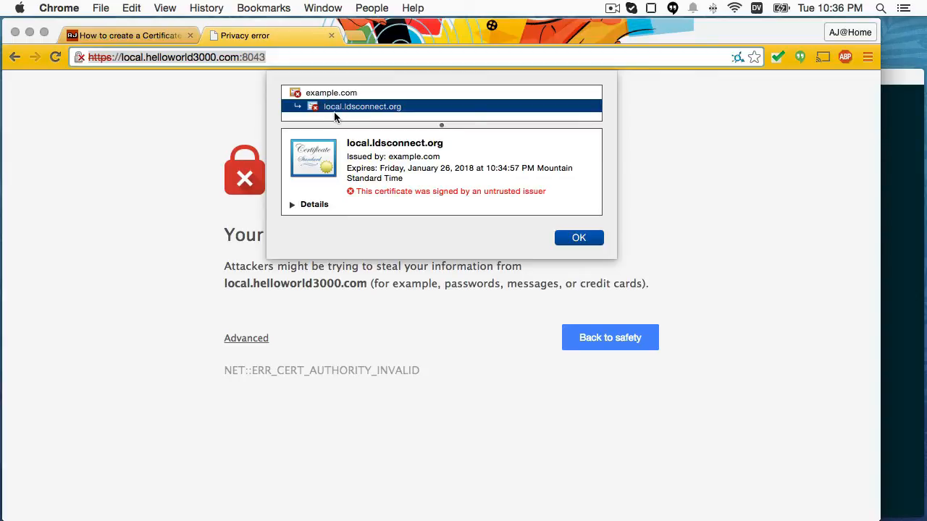
{"action": "mouse_move", "coordinate": [331, 95]}
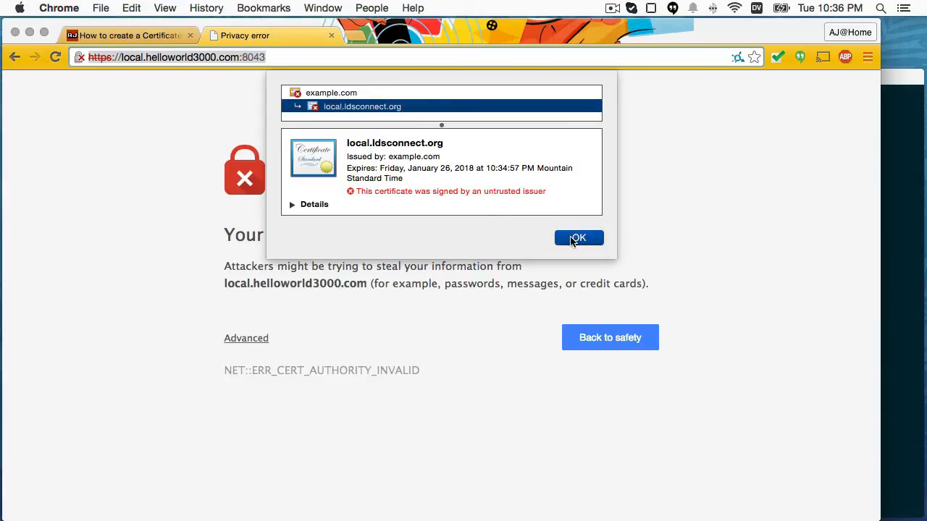
{"action": "left_click", "coordinate": [577, 237]}
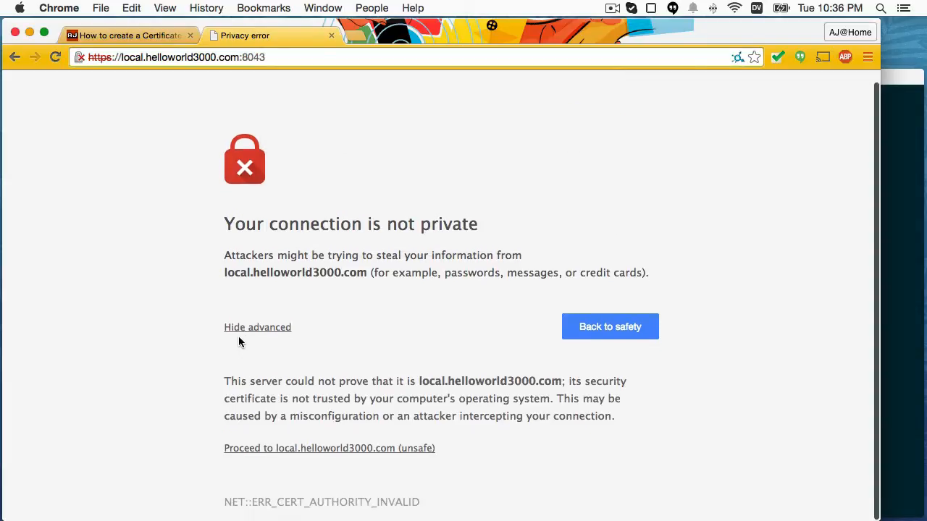
{"action": "mouse_move", "coordinate": [281, 458]}
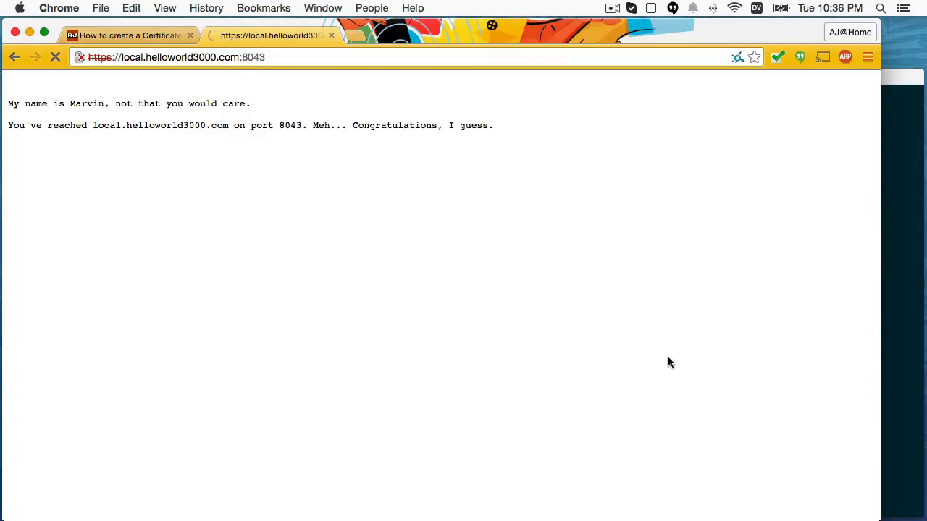
{"action": "mouse_move", "coordinate": [860, 327]}
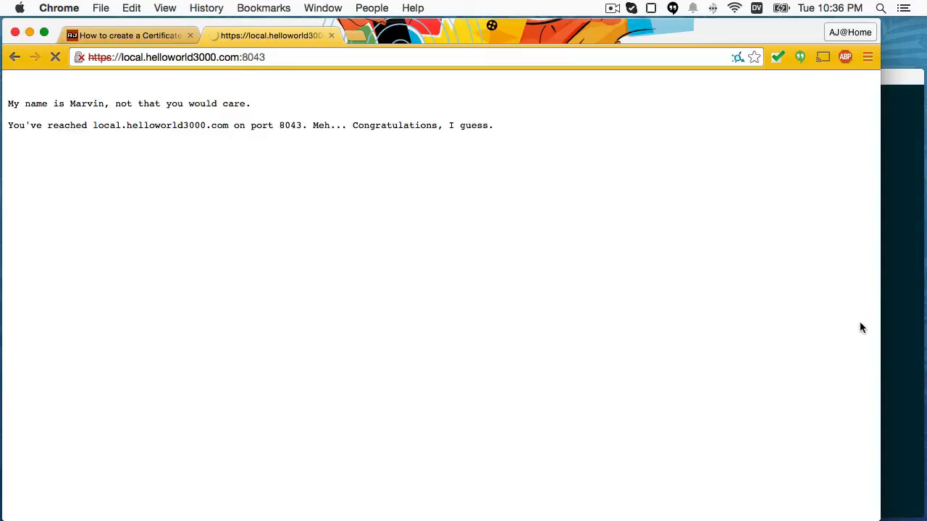
{"action": "mouse_move", "coordinate": [892, 339]}
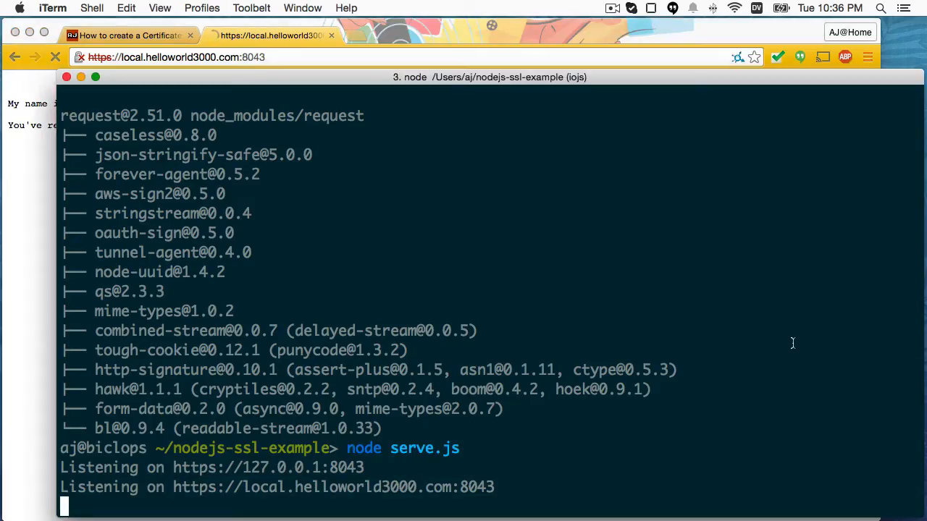
- Stop the node server and review serve.js's key, ca and cert file paths in vim
{"action": "key", "text": "ctrl+c"}
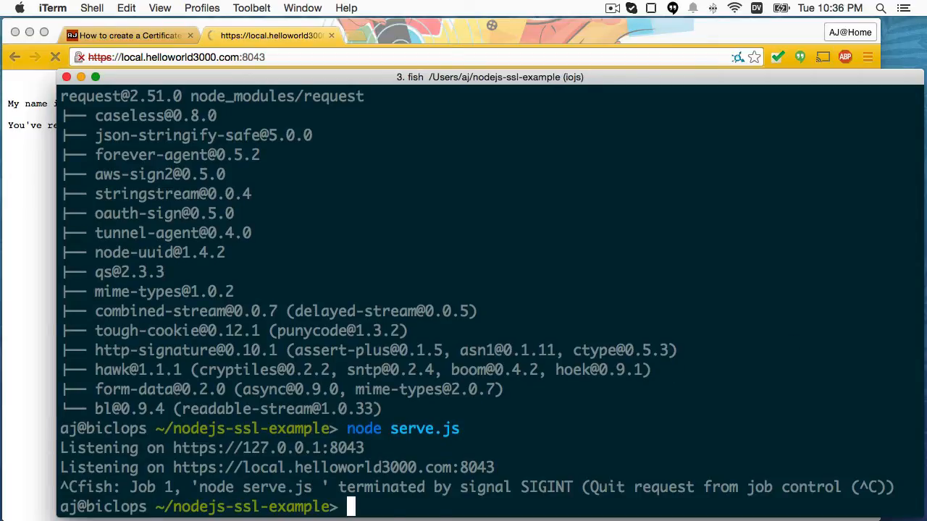
{"action": "type", "text": "vim serve.js"}
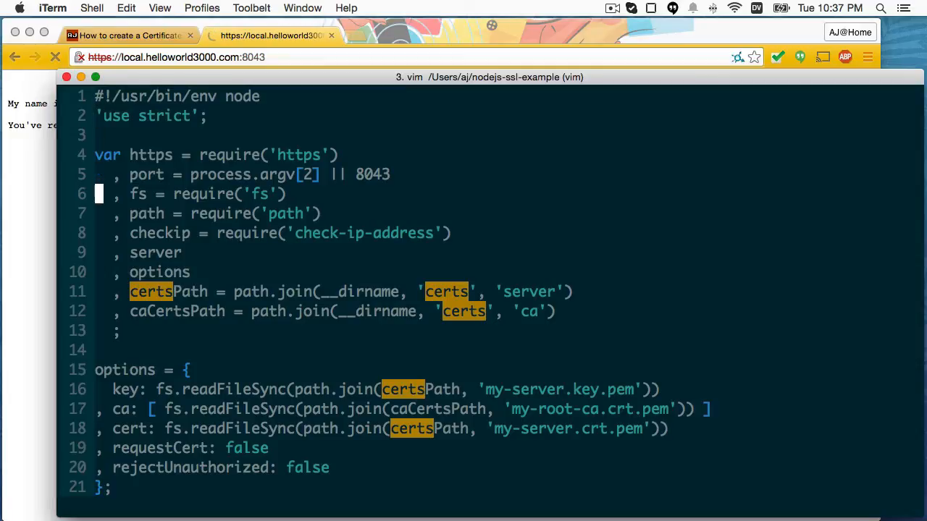
{"action": "scroll", "scroll_direction": "down", "scroll_amount": 3}
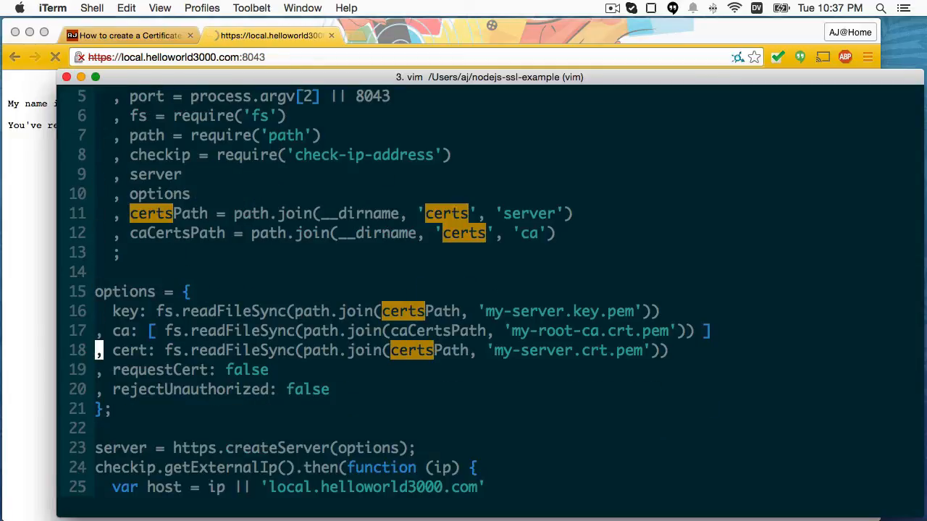
{"action": "scroll", "scroll_direction": "down", "scroll_amount": 3}
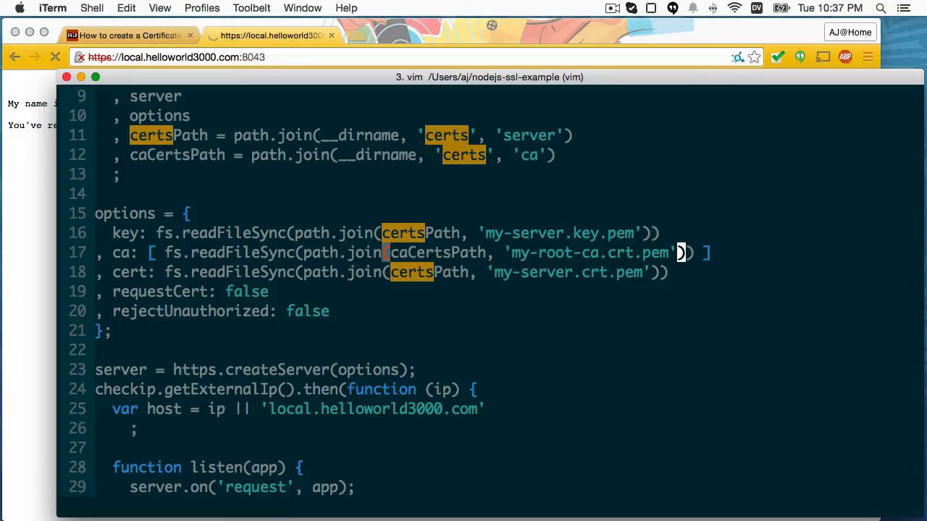
{"action": "mouse_move", "coordinate": [568, 253]}
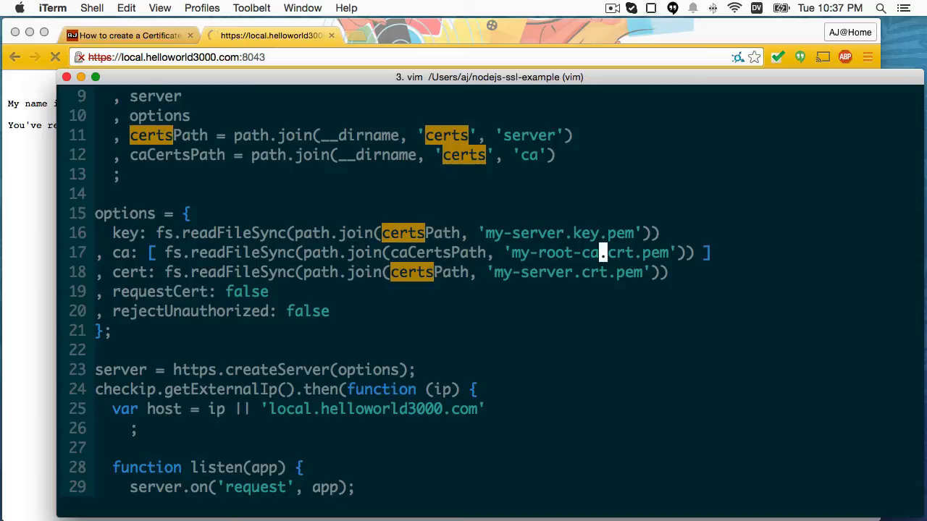
{"action": "mouse_move", "coordinate": [342, 272]}
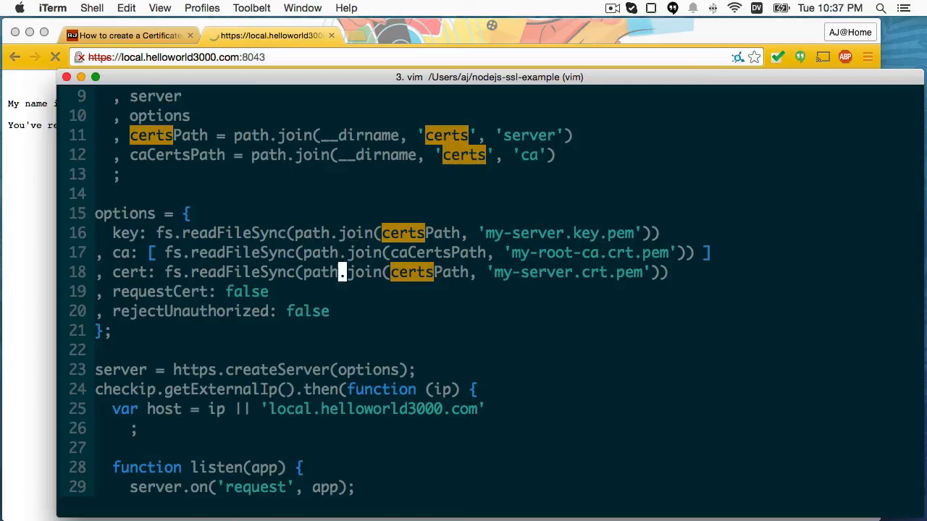
{"action": "mouse_move", "coordinate": [221, 272]}
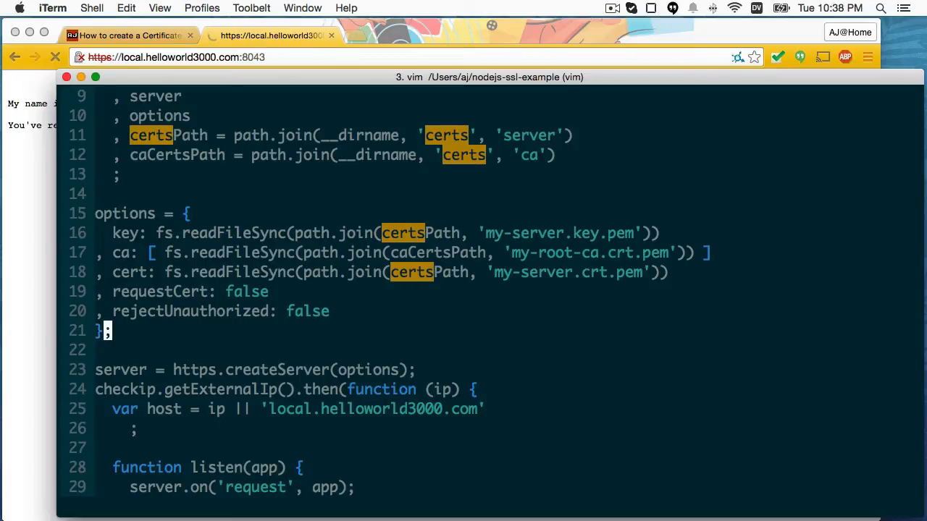
{"action": "scroll", "scroll_direction": "down", "scroll_amount": 3}
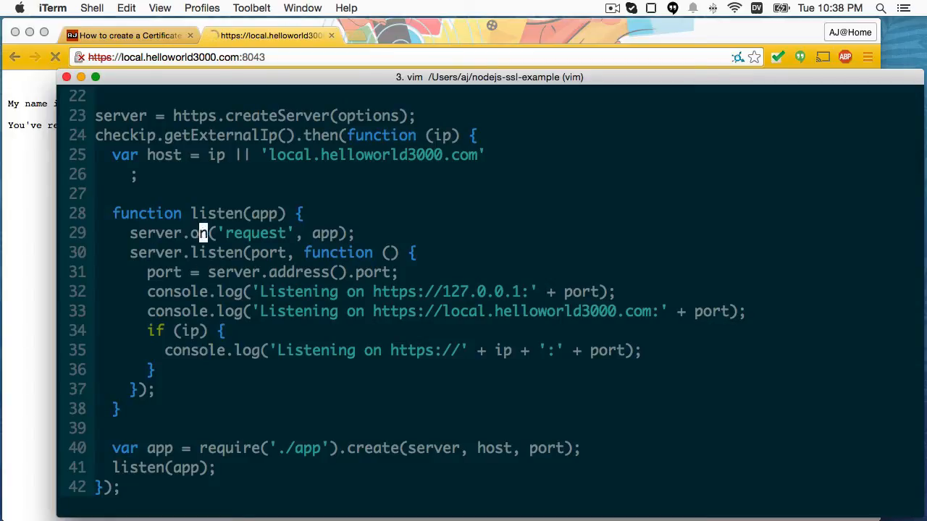
{"action": "scroll", "scroll_direction": "up", "scroll_amount": 3}
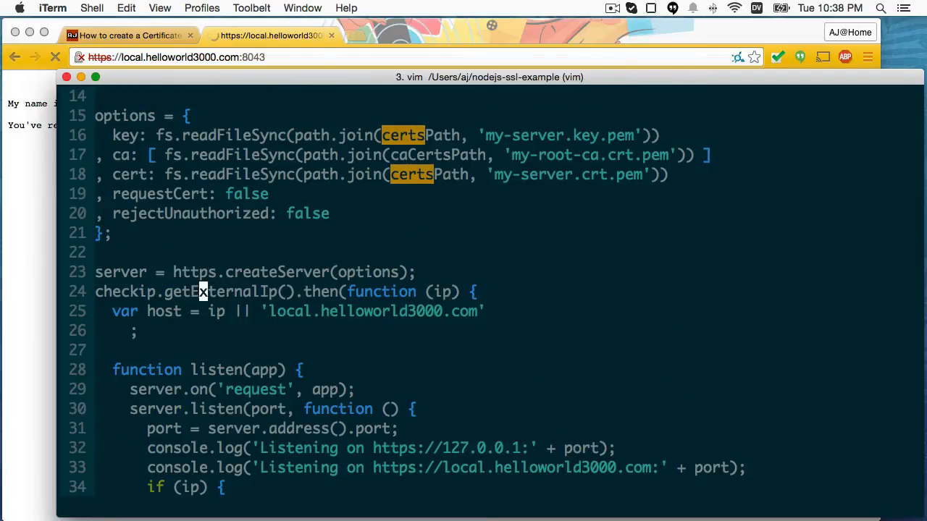
{"action": "scroll", "scroll_direction": "down", "scroll_amount": 3}
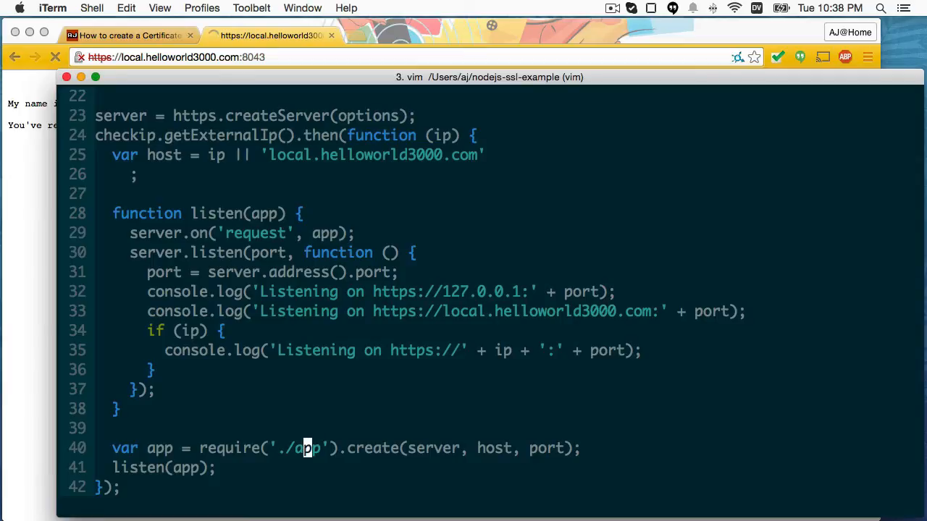
{"action": "scroll", "scroll_direction": "up", "scroll_amount": 3}
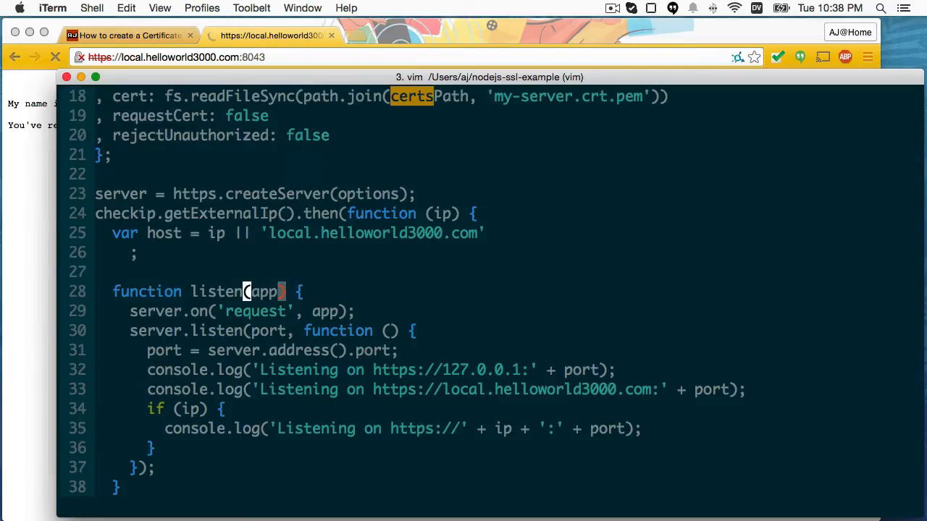
{"action": "scroll", "scroll_direction": "down", "scroll_amount": 3}
{"action": "type", "text": "www.name.com"}
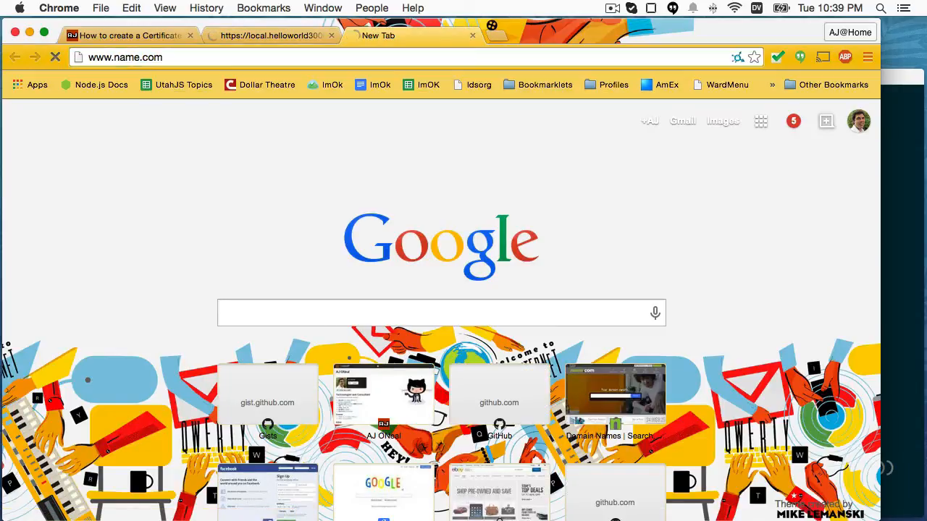
- Load name.com's SSL page and add the RapidSSL certificate to the cart
{"action": "key", "text": "Return"}
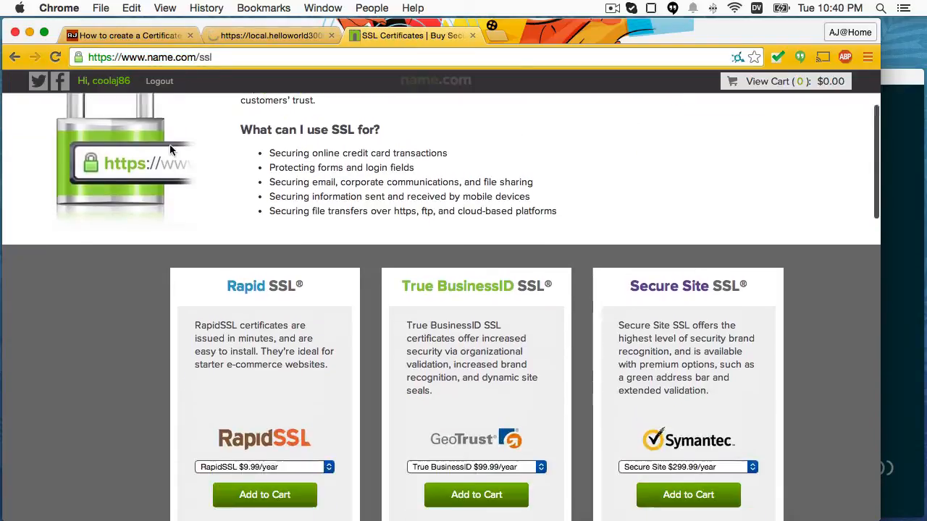
{"action": "scroll", "scroll_direction": "down", "scroll_amount": 3}
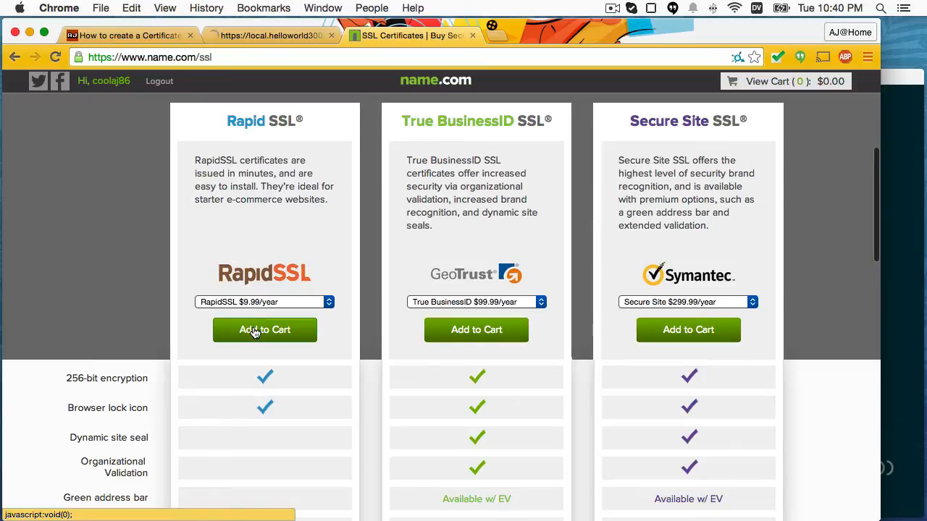
{"action": "scroll", "scroll_direction": "down", "scroll_amount": 3}
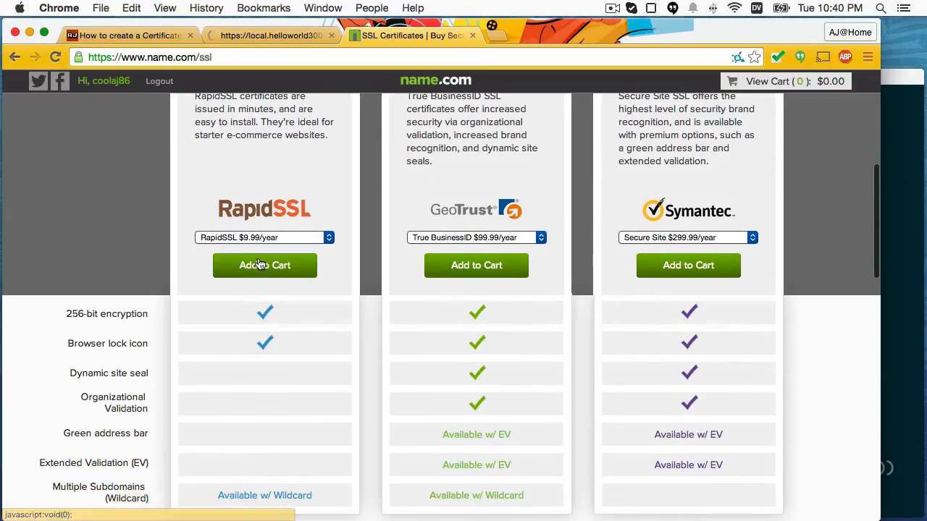
{"action": "left_click", "coordinate": [264, 265]}
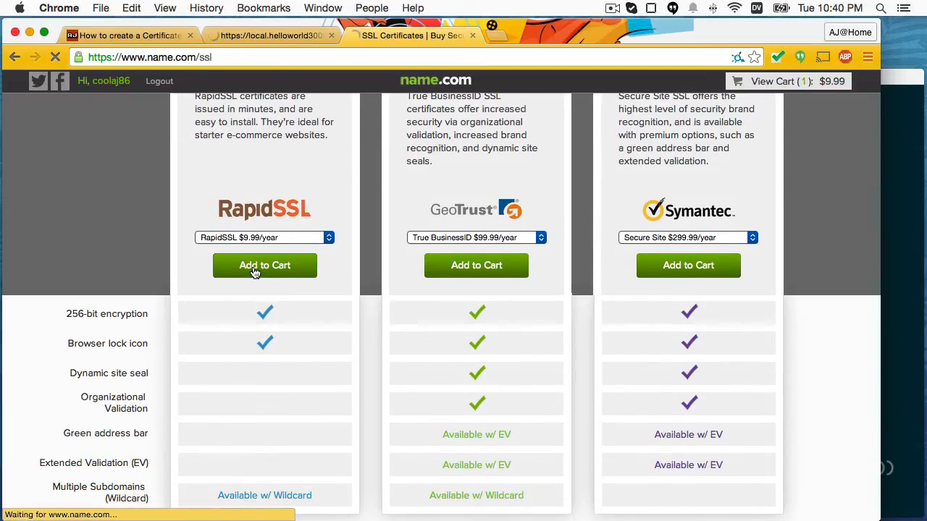
{"action": "left_click", "coordinate": [264, 265]}
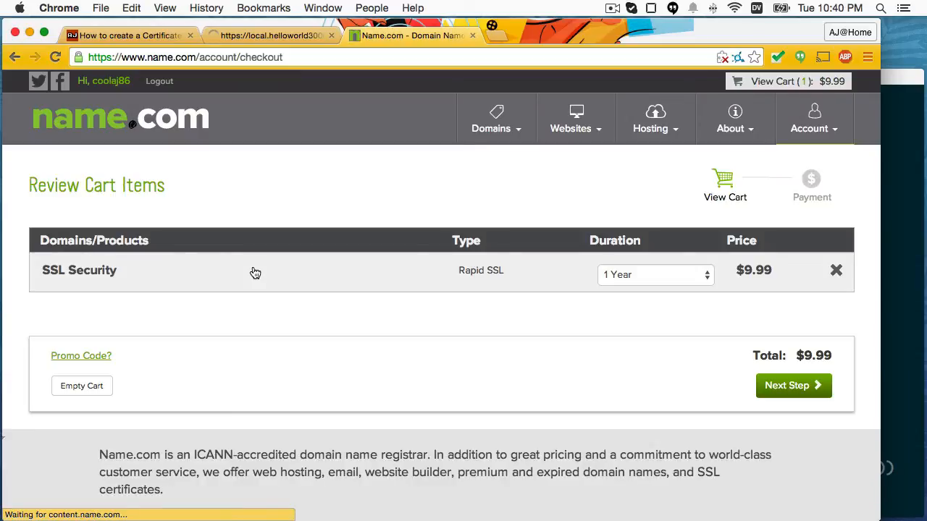
- Keep the 1 Year duration, place the RapidSSL order and go to Setup Products
{"action": "left_click", "coordinate": [655, 276]}
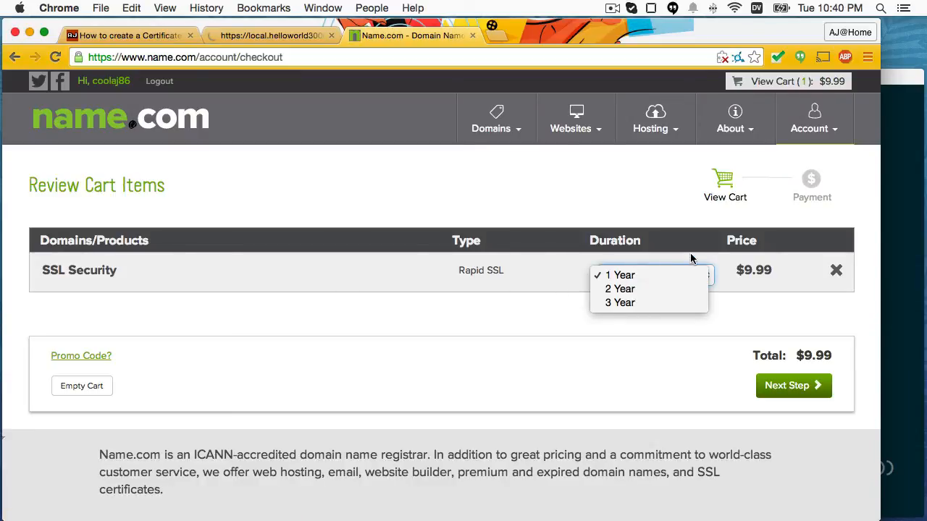
{"action": "left_click", "coordinate": [620, 276]}
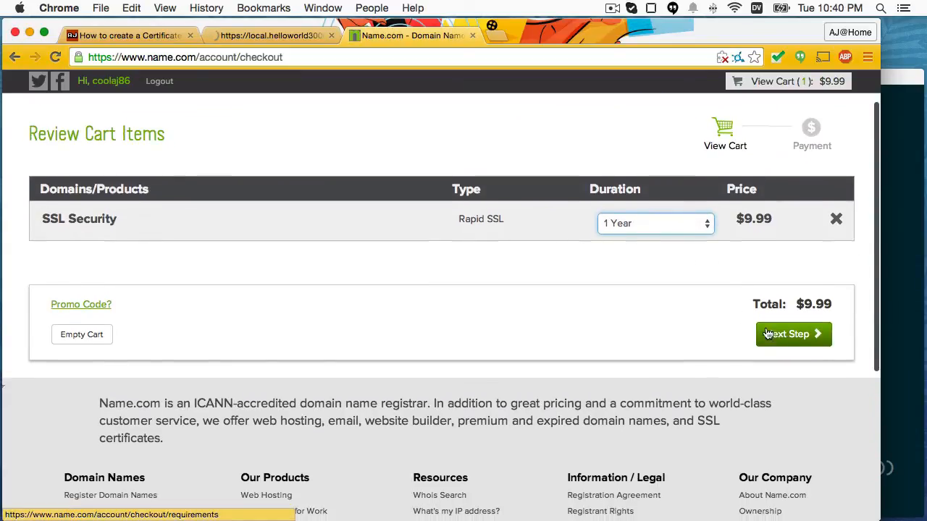
{"action": "left_click", "coordinate": [793, 333]}
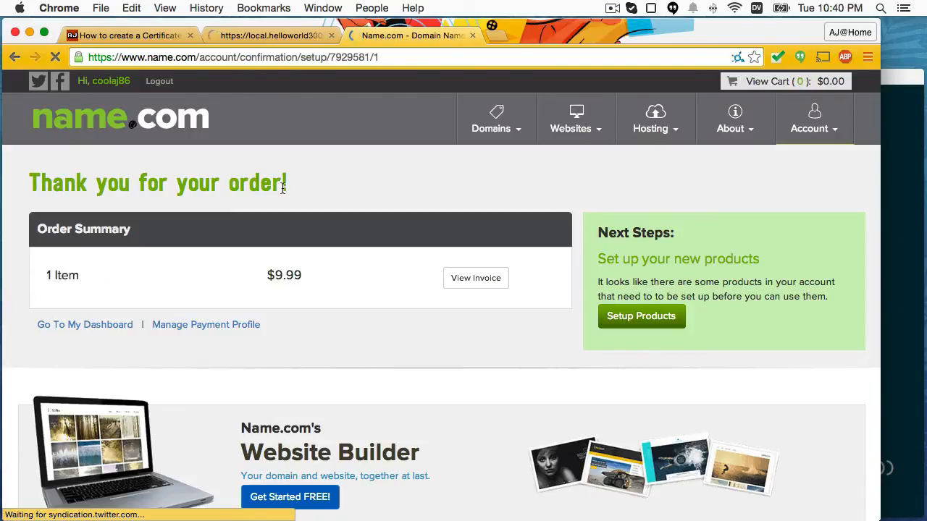
{"action": "scroll", "scroll_direction": "down", "scroll_amount": 3}
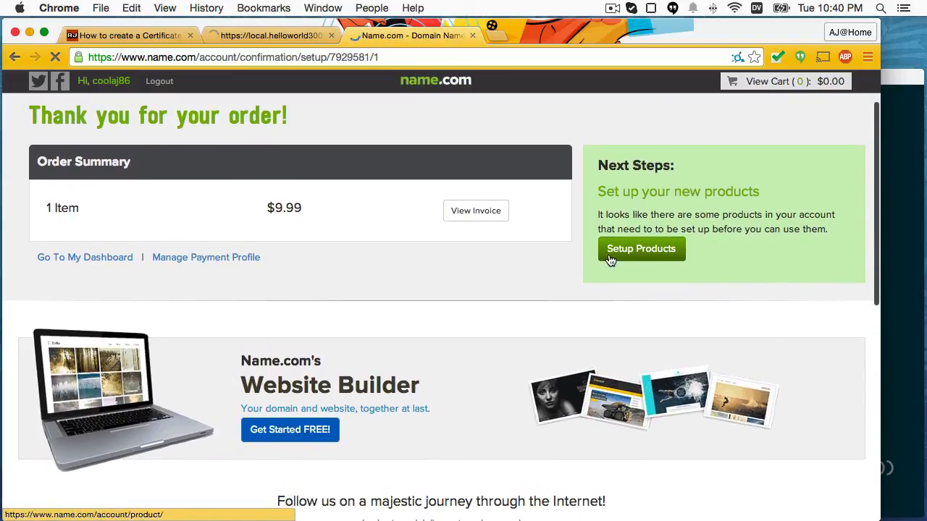
{"action": "left_click", "coordinate": [640, 249]}
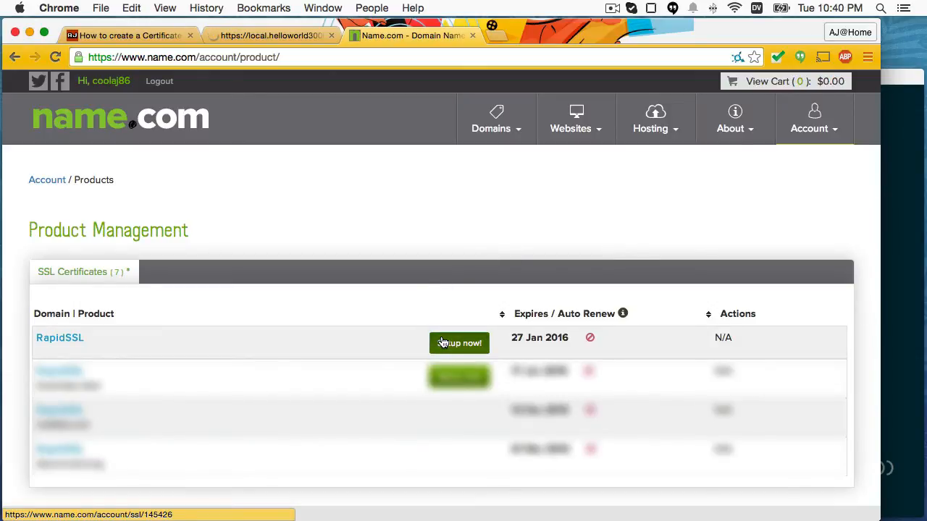
- Begin RapidSSL setup for ldsconnect.org and continue to the CSR/contact information form
{"action": "left_click", "coordinate": [457, 342]}
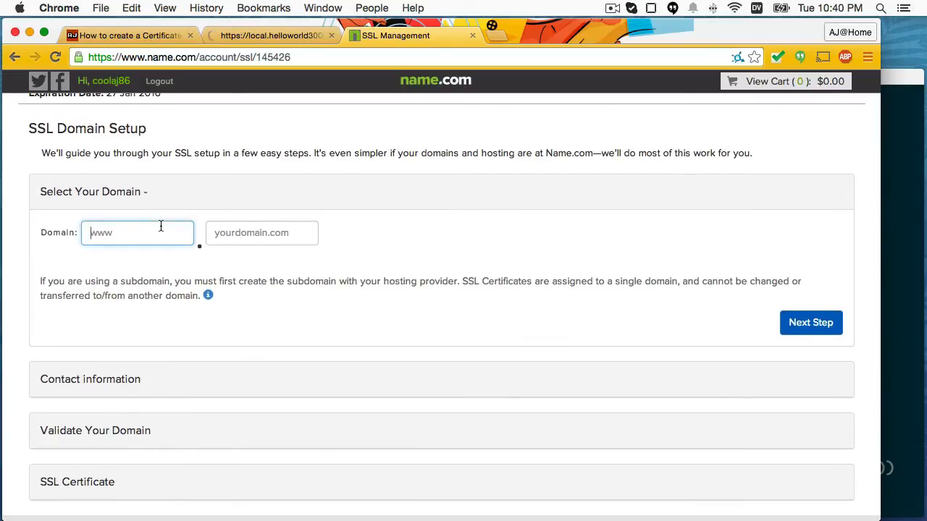
{"action": "type", "text": "ldsconnect.org"}
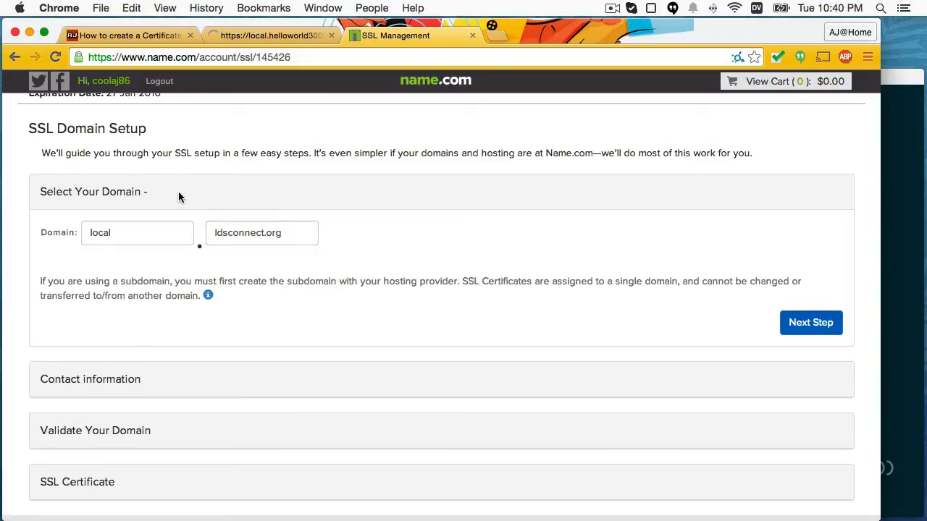
{"action": "scroll", "scroll_direction": "down", "scroll_amount": 3}
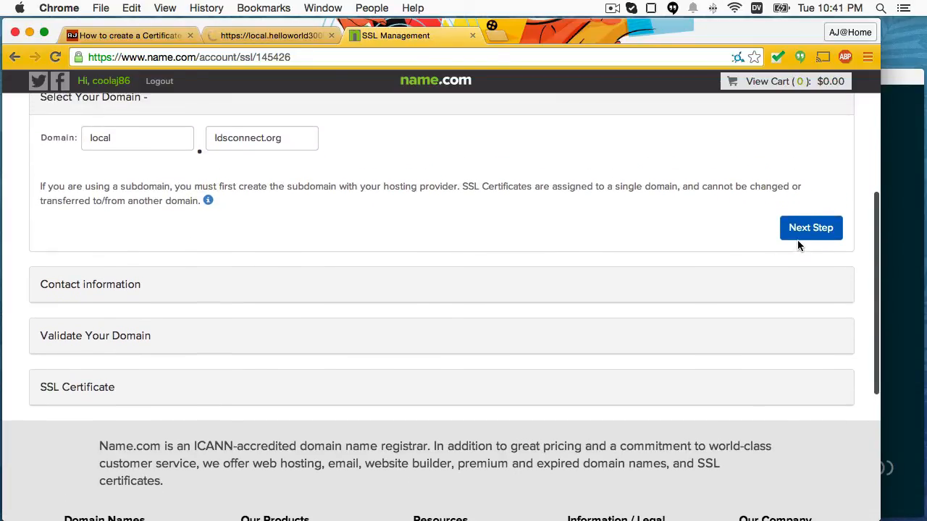
{"action": "left_click", "coordinate": [812, 227]}
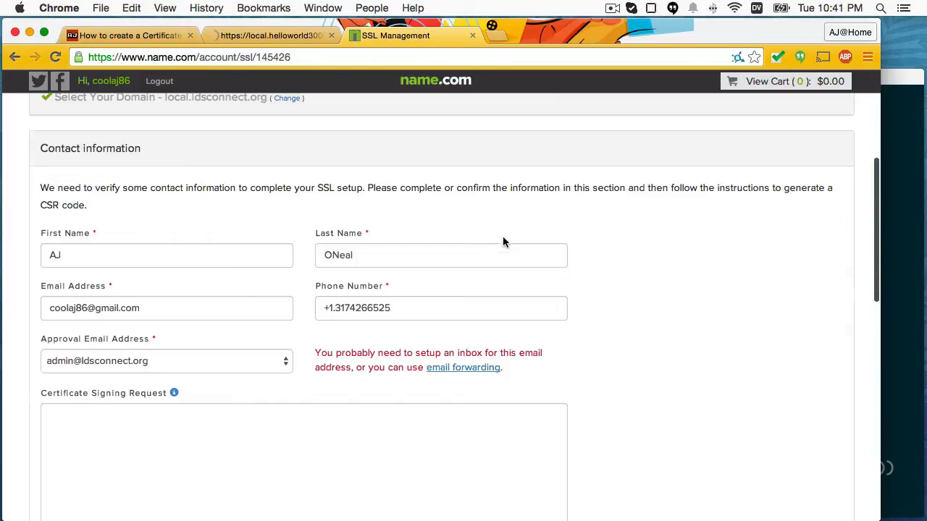
{"action": "scroll", "scroll_direction": "down", "scroll_amount": 3}
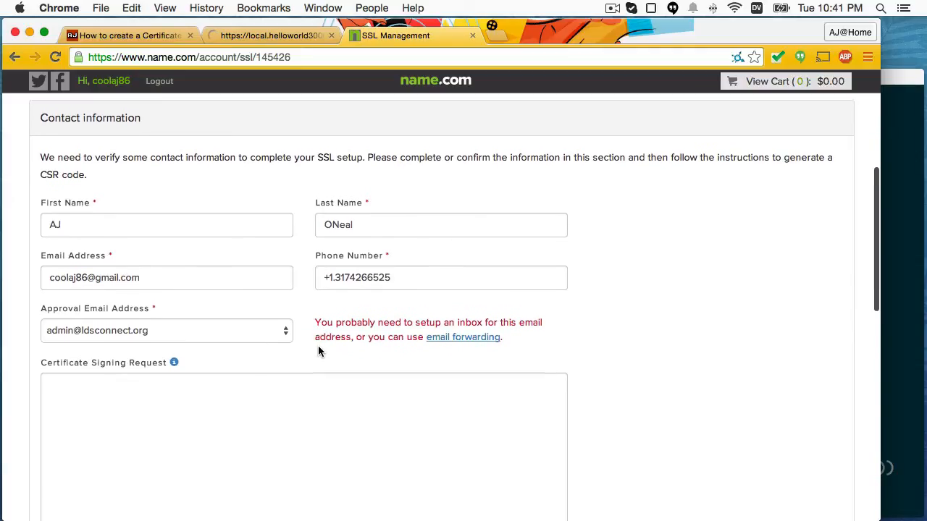
{"action": "scroll", "scroll_direction": "down", "scroll_amount": 3}
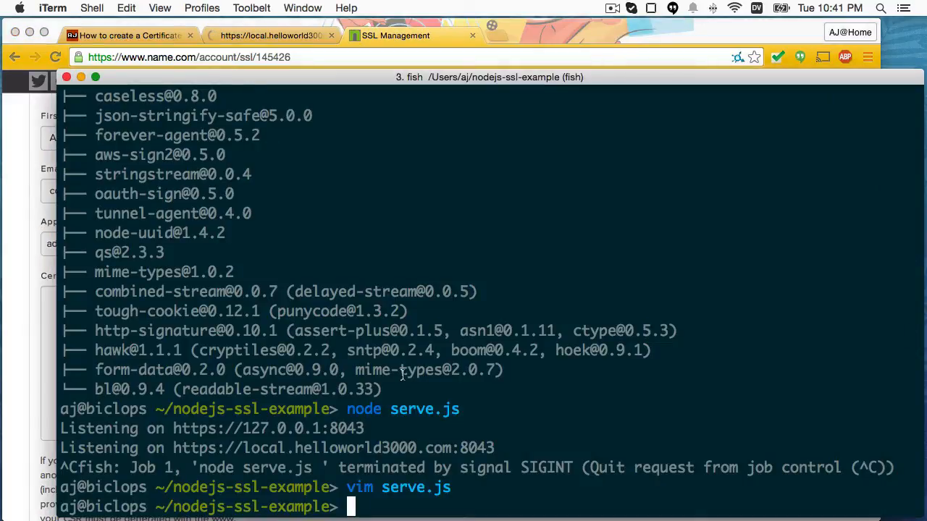
- Print certs/tmp/my-server.csr.pem in iTerm and submit the pasted CSR with Next Step
{"action": "type", "text": "popd"}
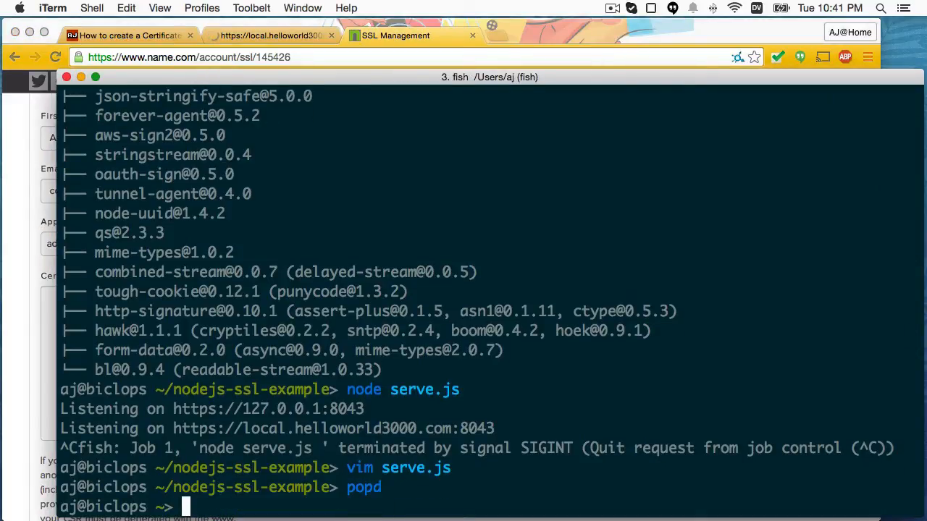
{"action": "type", "text": "cat certs/tmp/my-server.csr.pem"}
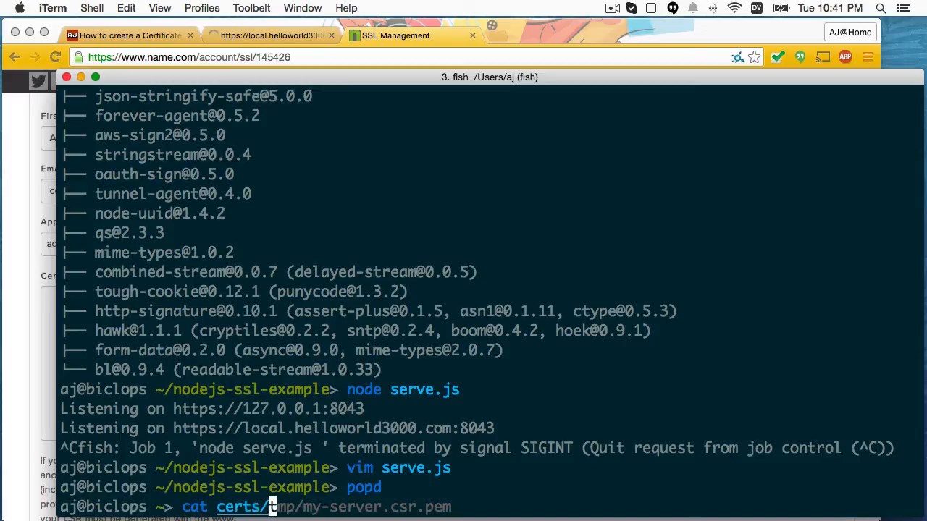
{"action": "key", "text": "Return"}
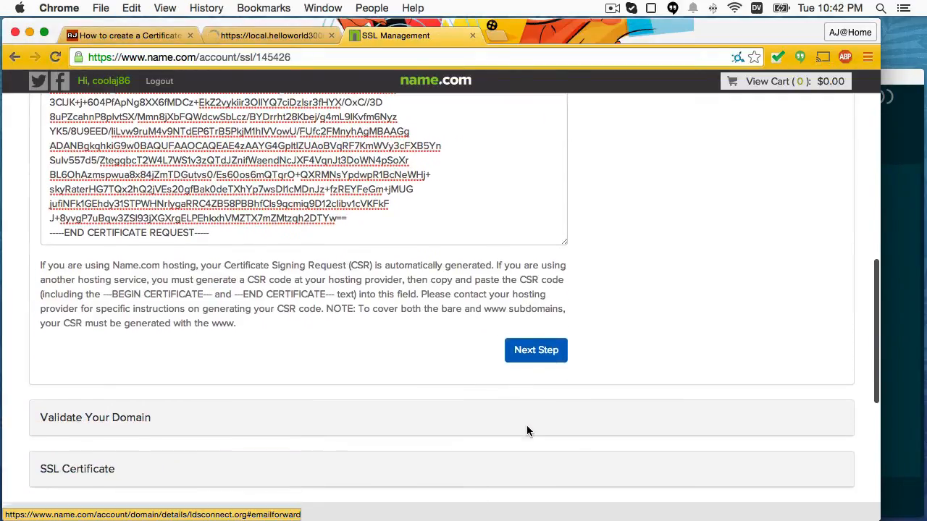
{"action": "scroll", "scroll_direction": "down", "scroll_amount": 3}
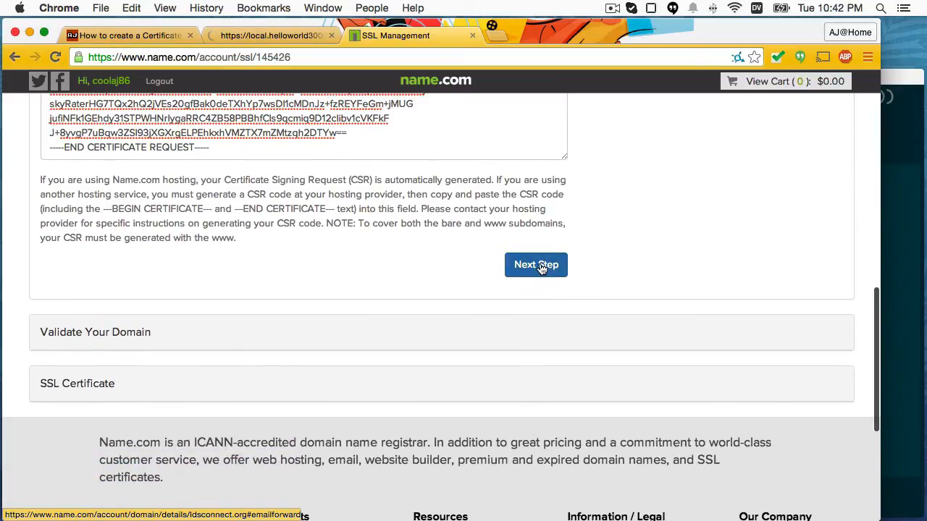
{"action": "left_click", "coordinate": [535, 264]}
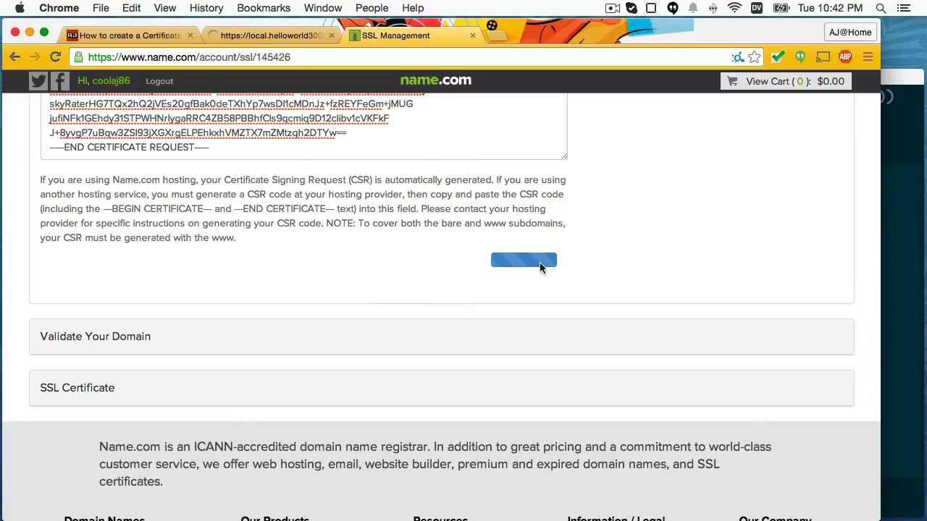
- Review the issued certificate page and copy the server, intermediate and root certificate blocks
{"action": "left_click", "coordinate": [525, 261]}
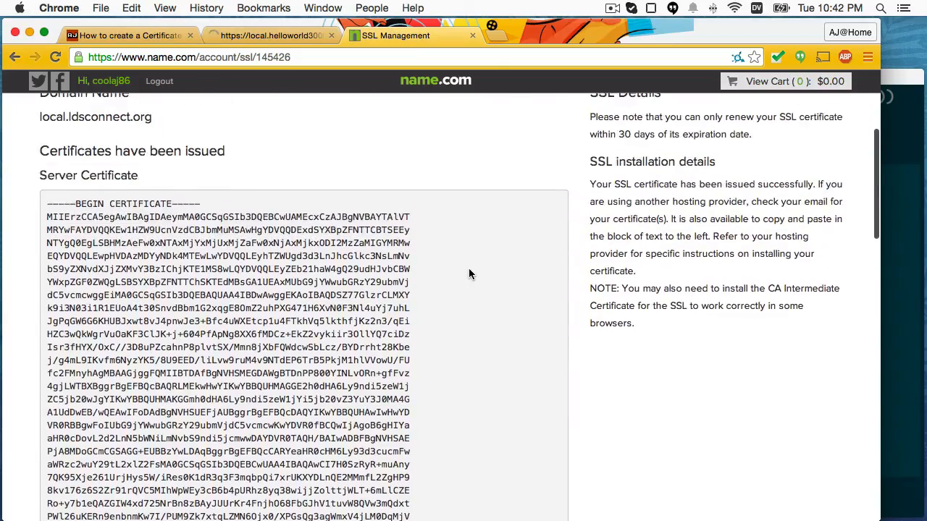
{"action": "scroll", "scroll_direction": "up", "scroll_amount": 3}
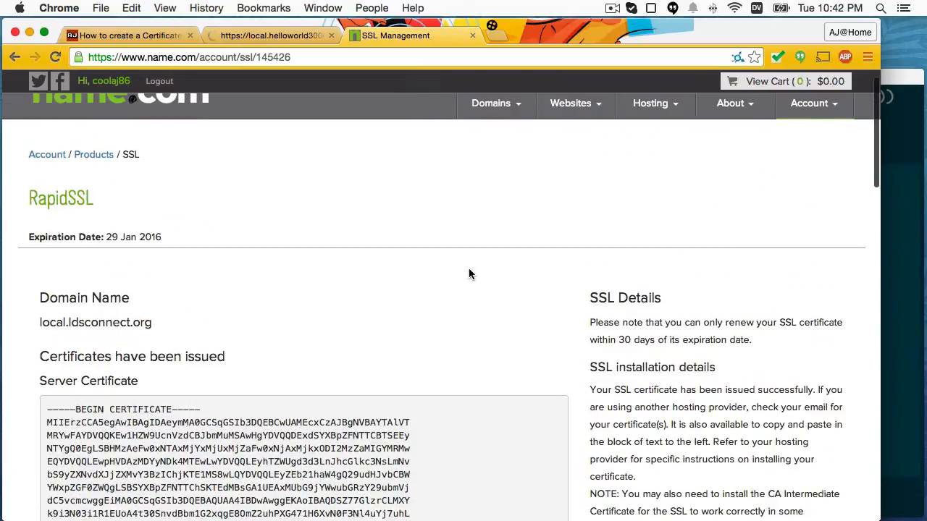
{"action": "scroll", "scroll_direction": "down", "scroll_amount": 3}
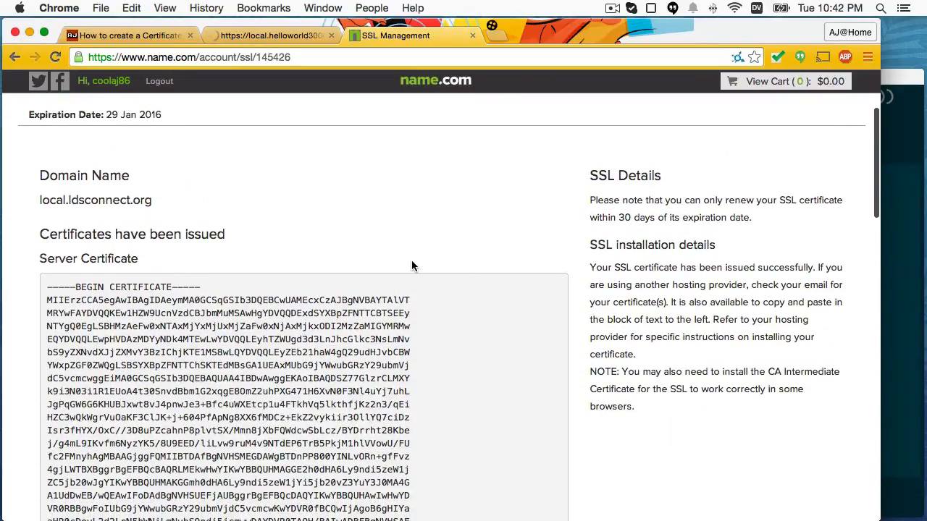
{"action": "scroll", "scroll_direction": "down", "scroll_amount": 3}
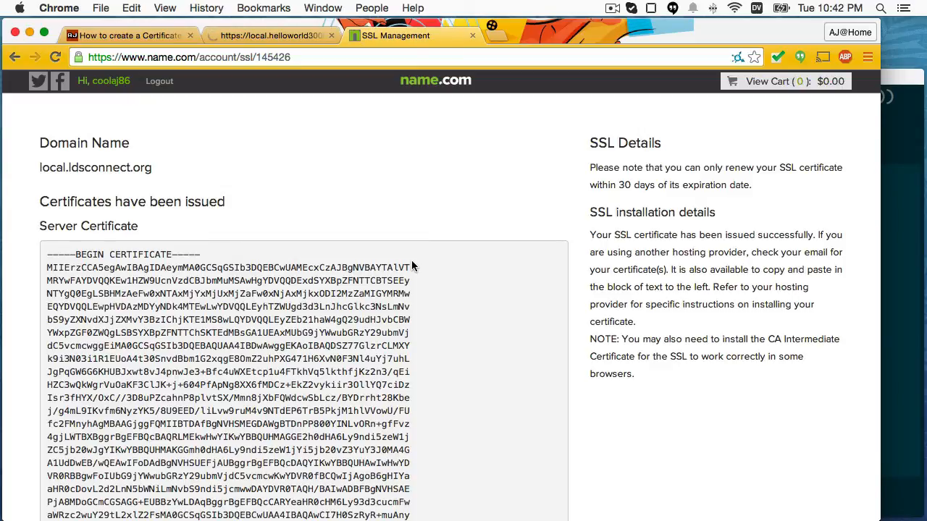
{"action": "scroll", "scroll_direction": "down", "scroll_amount": 3}
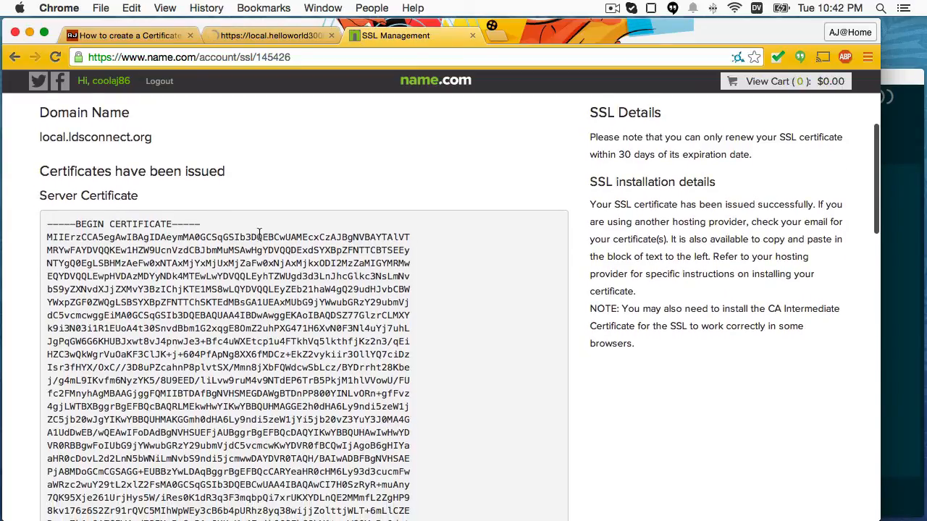
{"action": "scroll", "scroll_direction": "up", "scroll_amount": 3}
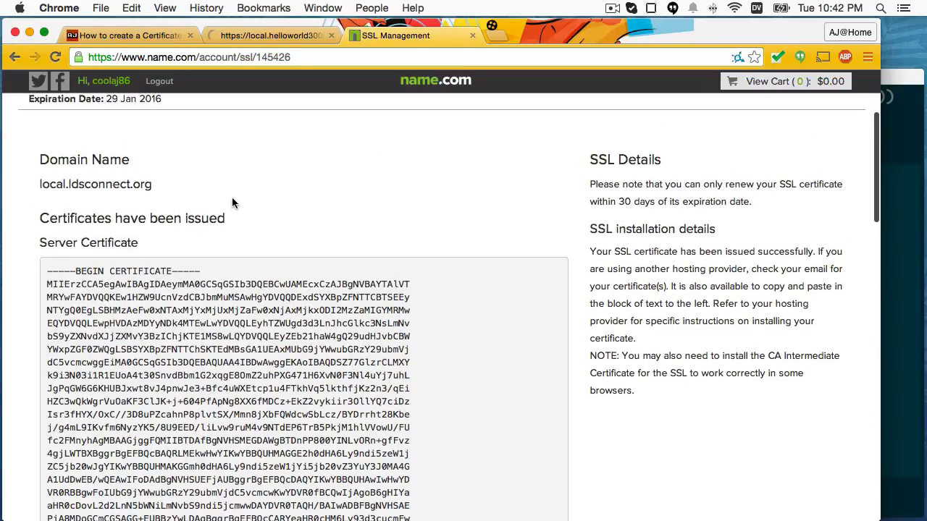
{"action": "mouse_move", "coordinate": [202, 264]}
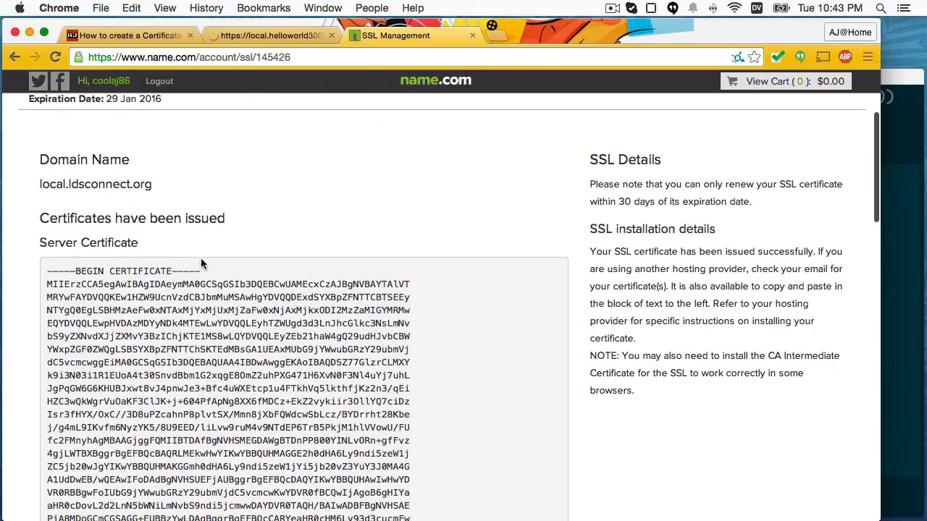
{"action": "scroll", "scroll_direction": "down", "scroll_amount": 3}
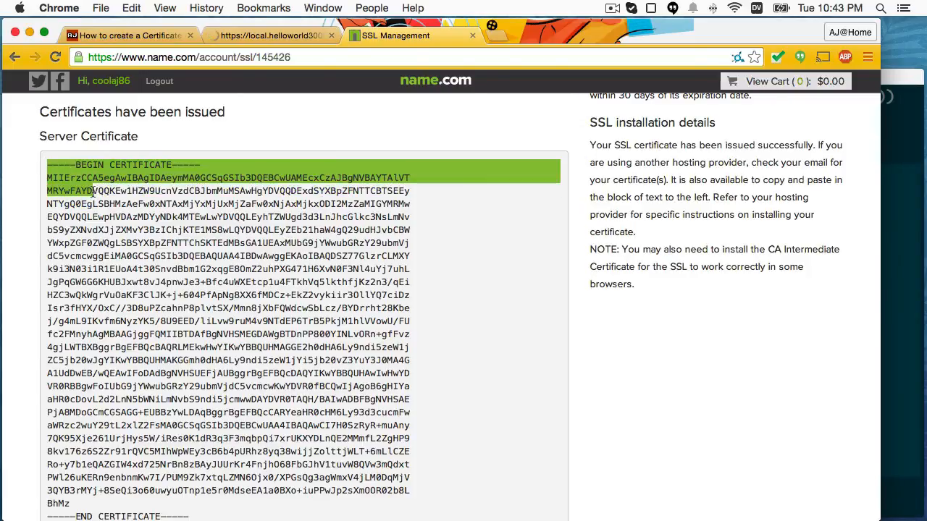
{"action": "scroll", "scroll_direction": "down", "scroll_amount": 3}
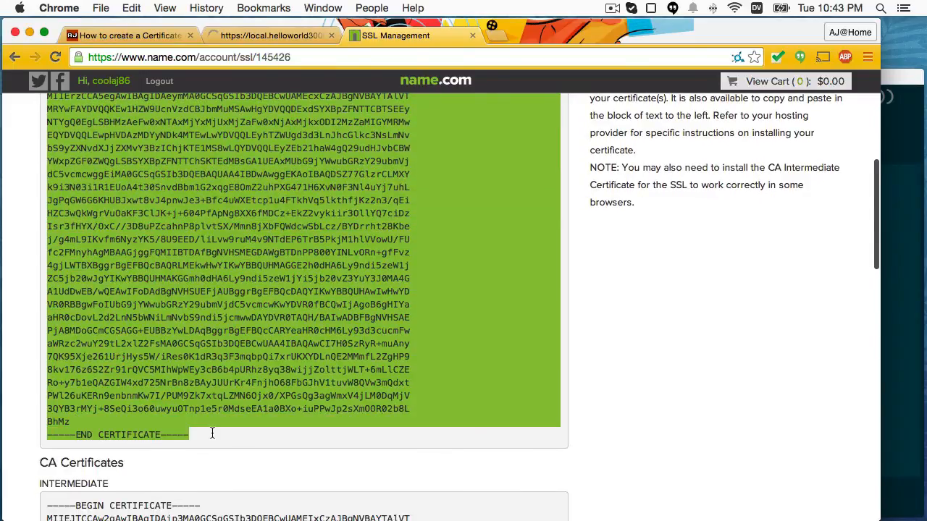
{"action": "mouse_move", "coordinate": [902, 375]}
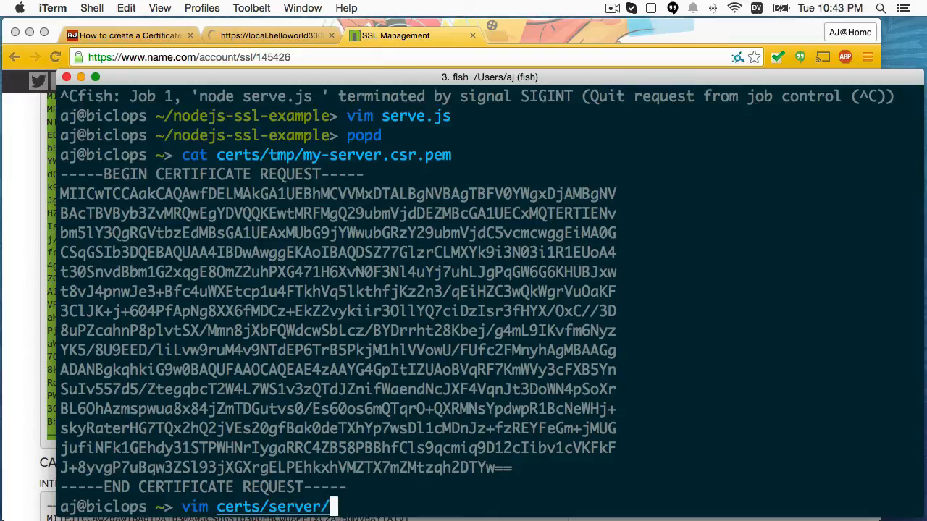
- Save the issued server certificate as certs/server/my-server.crt.pem in vim
{"action": "type", "text": "my-server.key.pem"}
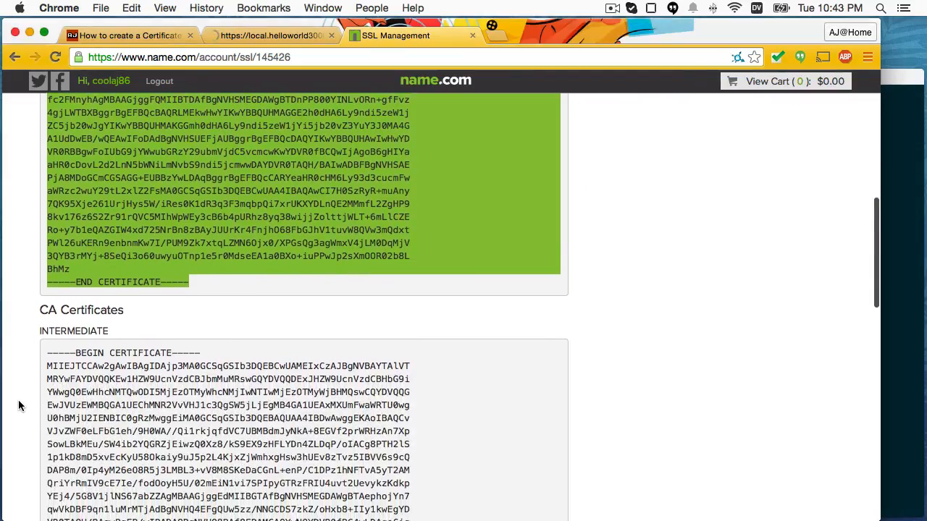
{"action": "scroll", "scroll_direction": "down", "scroll_amount": 3}
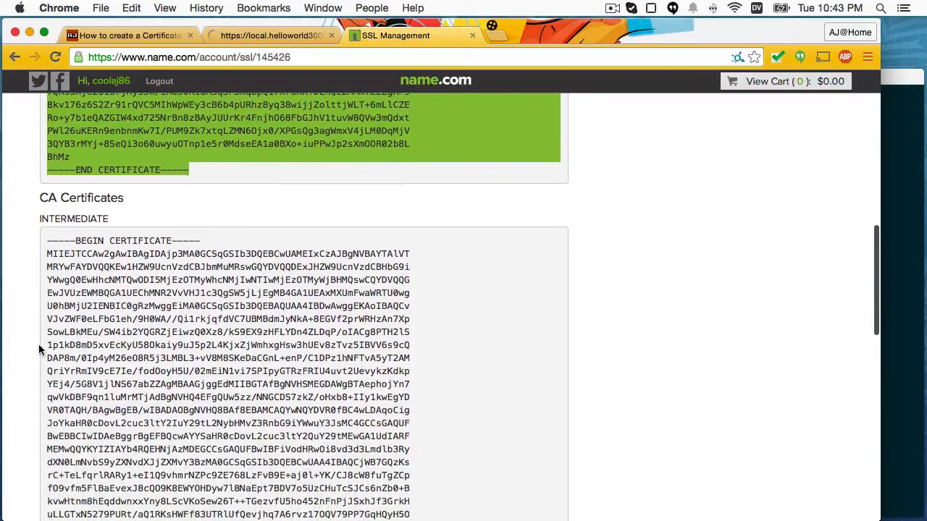
{"action": "scroll", "scroll_direction": "down", "scroll_amount": 3}
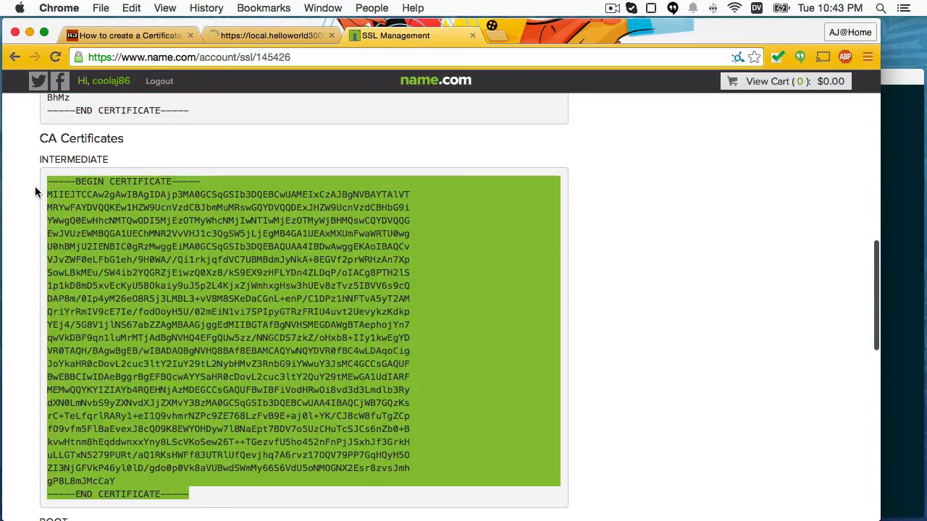
{"action": "scroll", "scroll_direction": "down", "scroll_amount": 3}
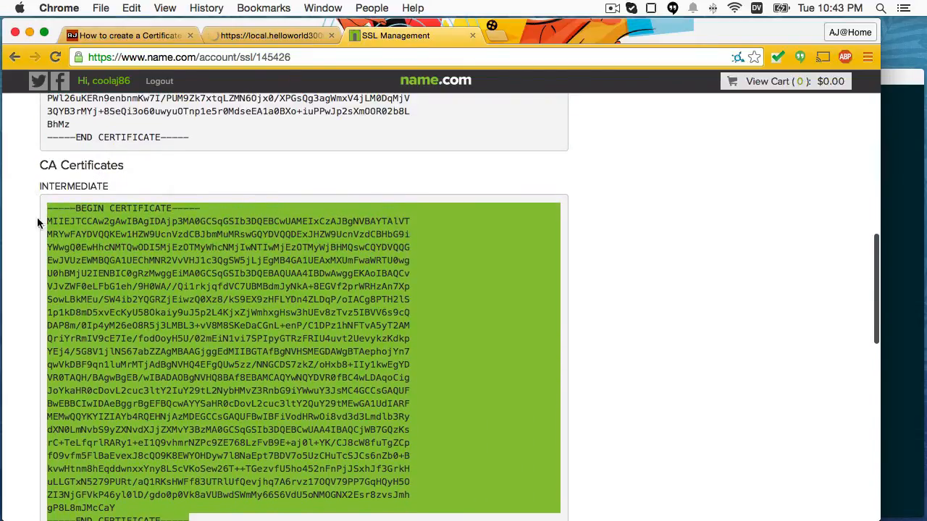
{"action": "scroll", "scroll_direction": "down", "scroll_amount": 3}
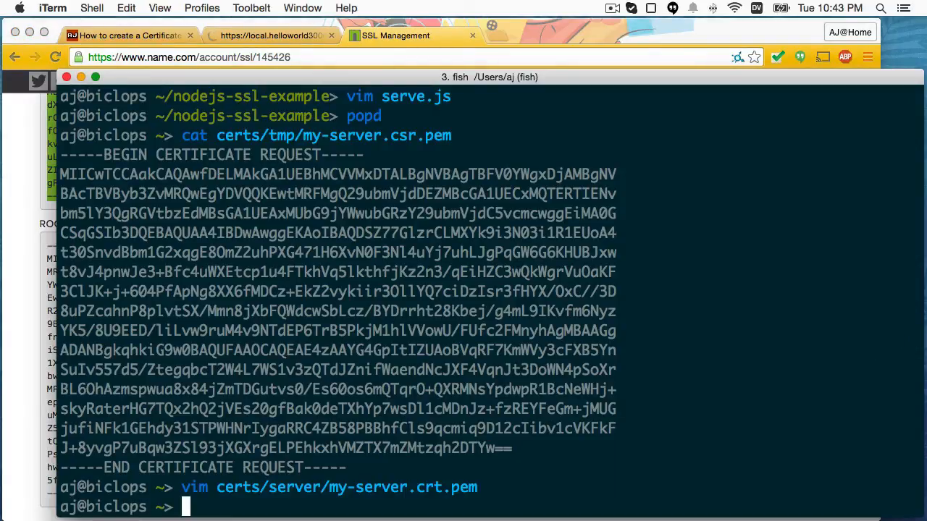
- Create certs/ca and save the intermediate and root certificates as intermediate.crt.pem and root.crt.pem
{"action": "type", "text": "mkdir certs/ca"}
{"action": "type", "text": "v"}
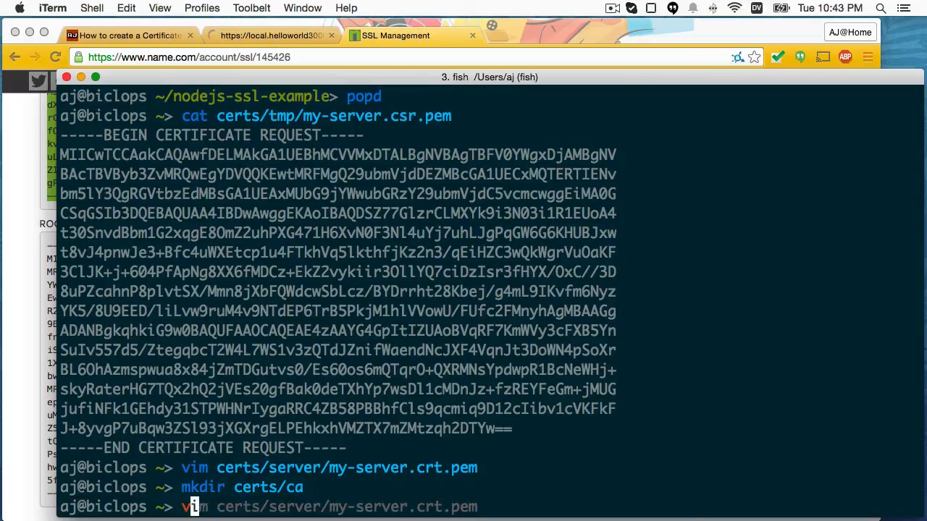
{"action": "type", "text": "certs/ca'/i"}
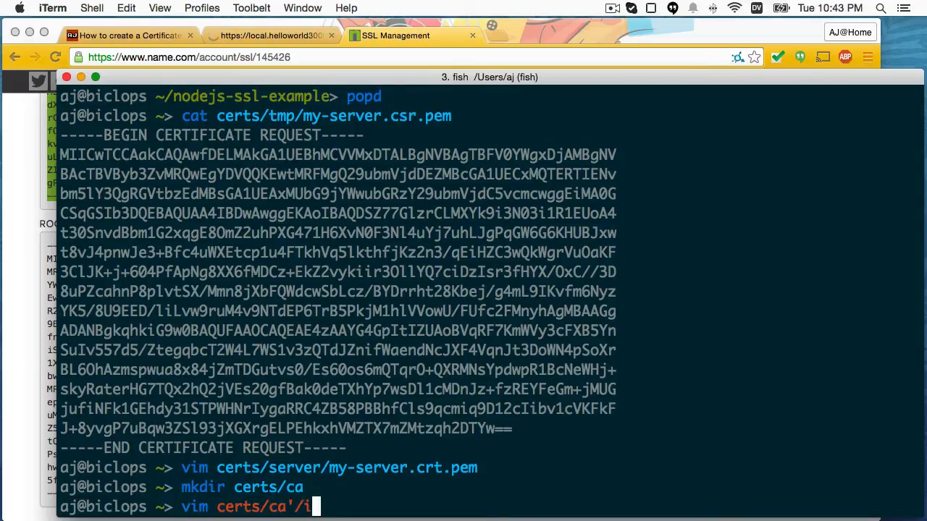
{"action": "type", "text": "nterme"}
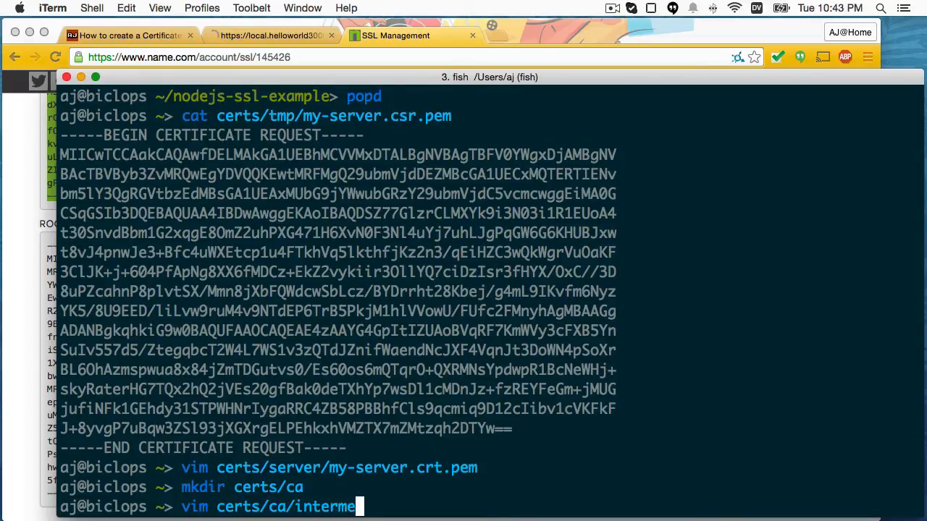
{"action": "type", "text": "iate.p"}
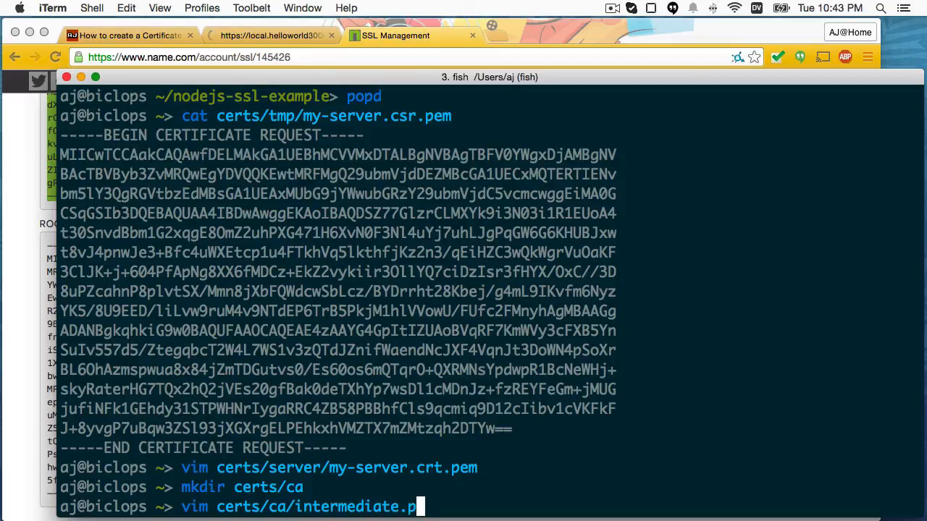
{"action": "key", "text": "BackSpace"}
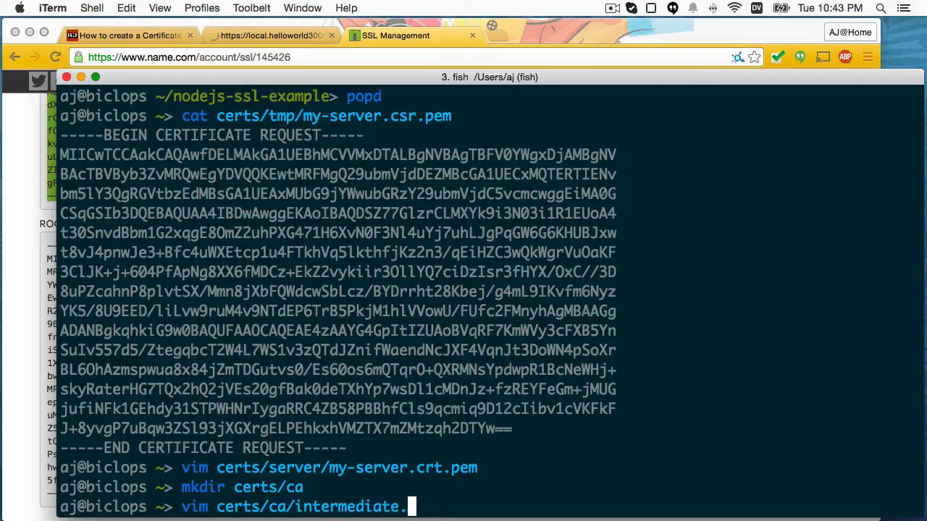
{"action": "key", "text": "Return"}
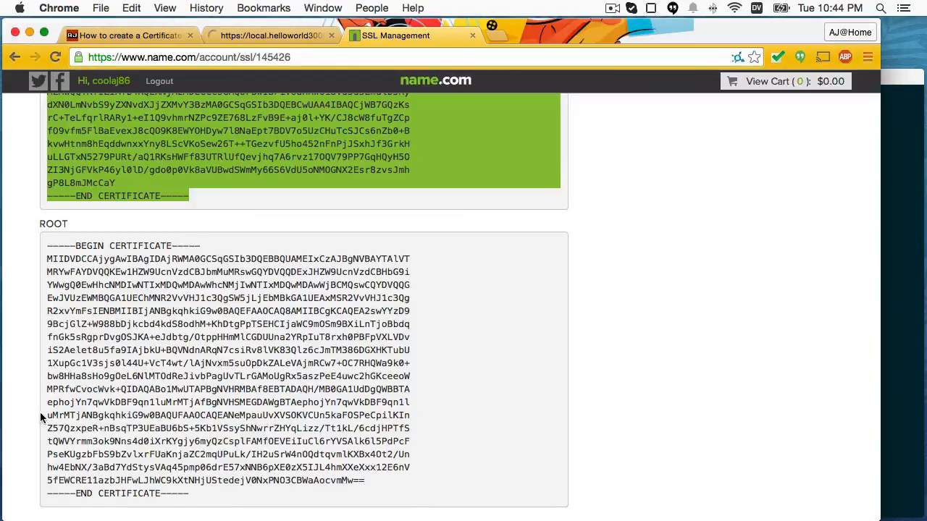
{"action": "scroll", "scroll_direction": "down", "scroll_amount": 3}
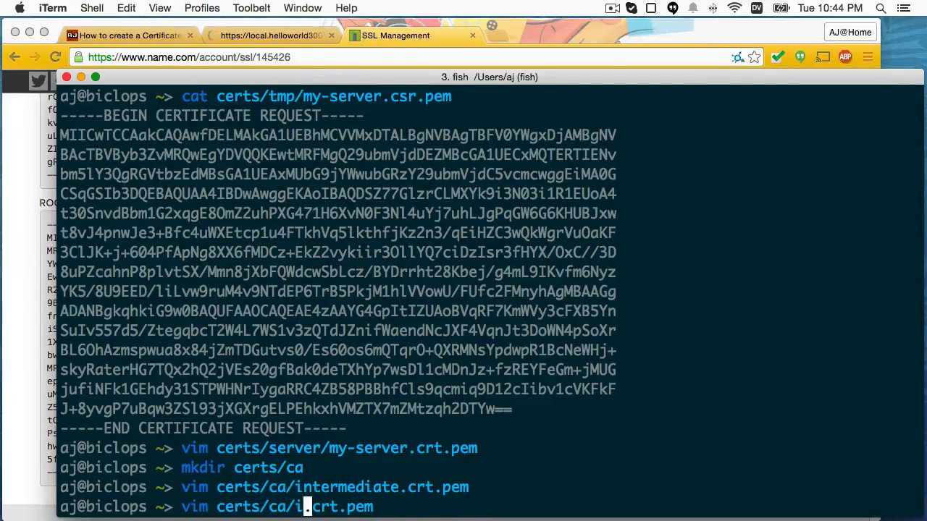
{"action": "type", "text": "root"}
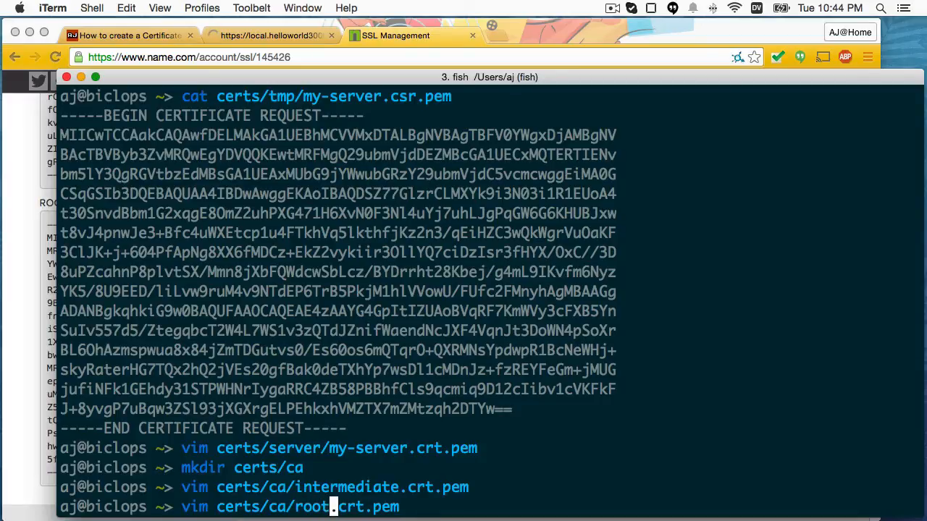
{"action": "key", "text": "Return"}
{"action": "type", "text": "rsync -av certs/ nodejs-ssl-example/certs/"}
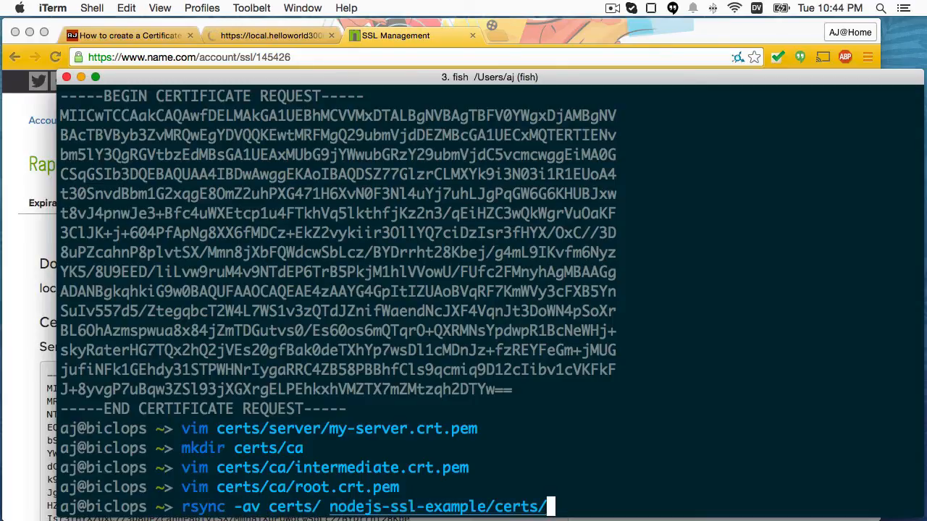
- Rsync certs into nodejs-ssl-example and make serve.js's ca list read intermediate.crt.pem and root.crt.pem
{"action": "key", "text": "Return"}
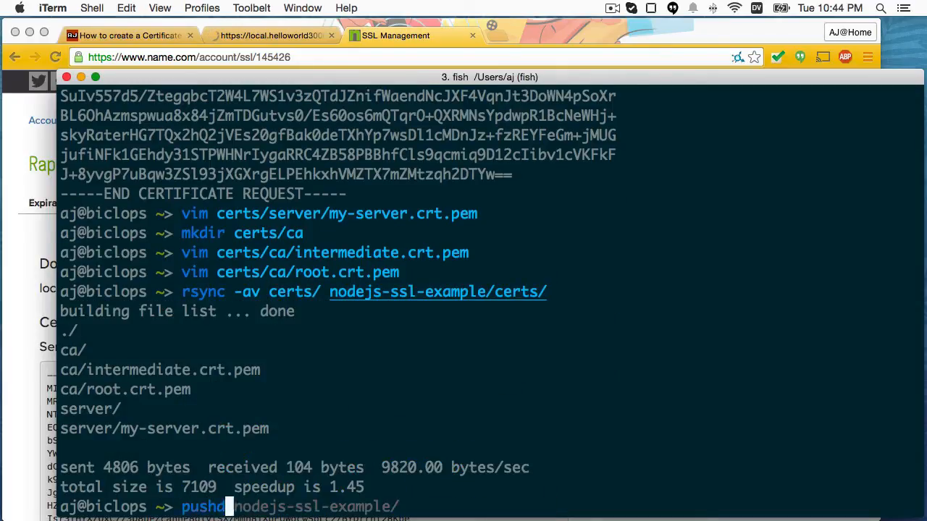
{"action": "key", "text": "Return"}
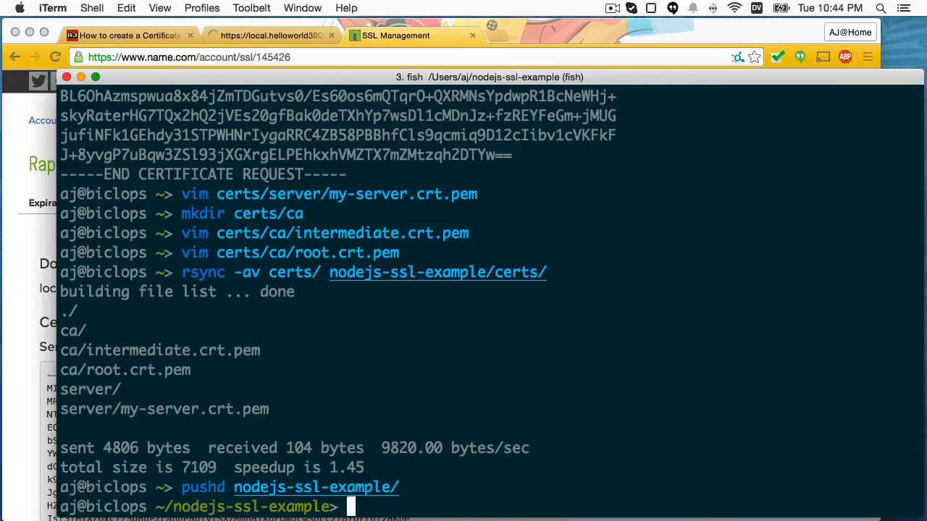
{"action": "type", "text": "vim serve.js"}
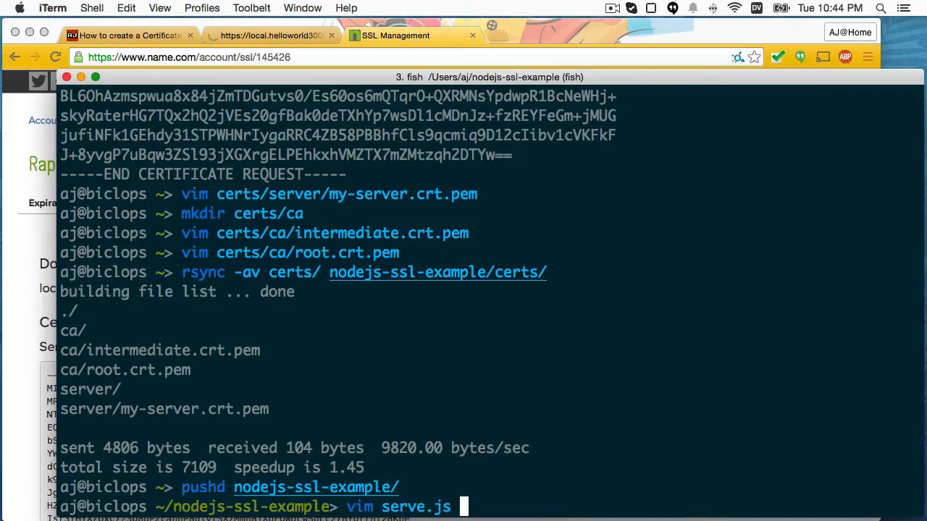
{"action": "key", "text": "Return"}
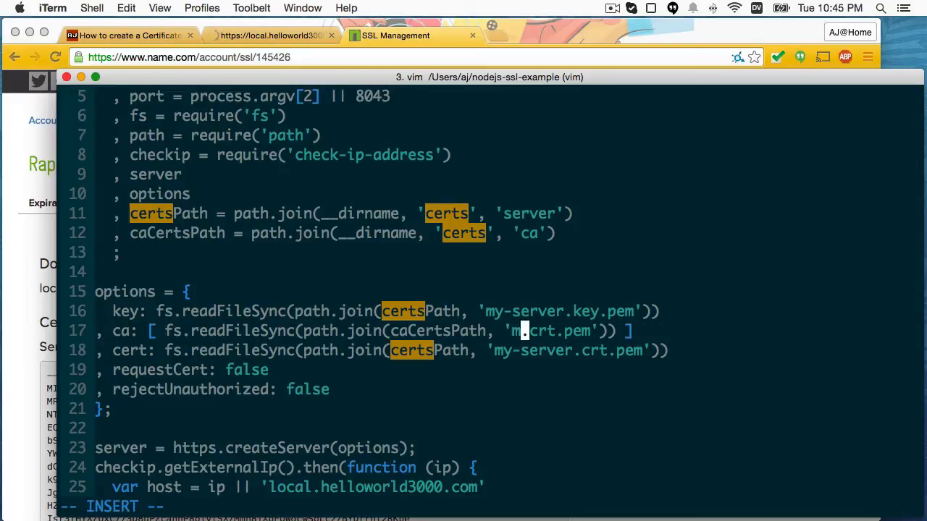
{"action": "type", "text": "intermediate"}
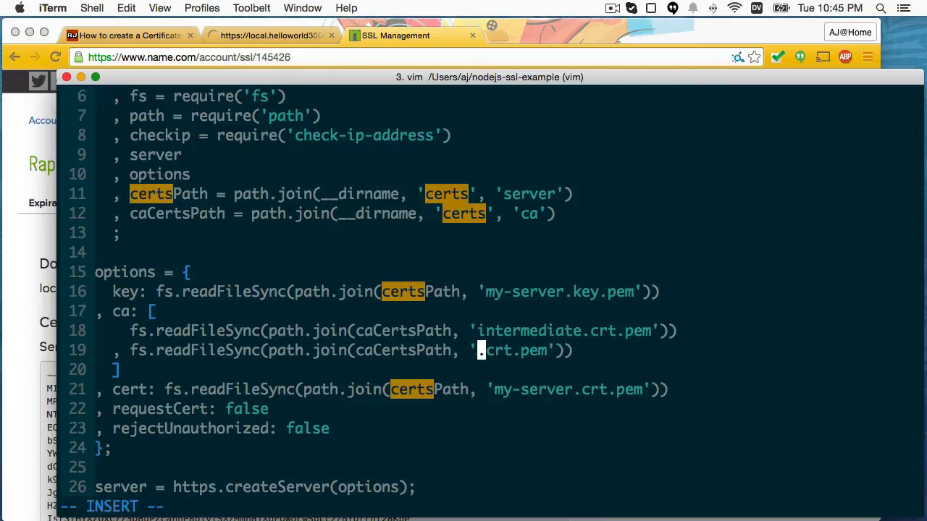
{"action": "type", "text": "root"}
{"action": "type", "text": "node serv"}
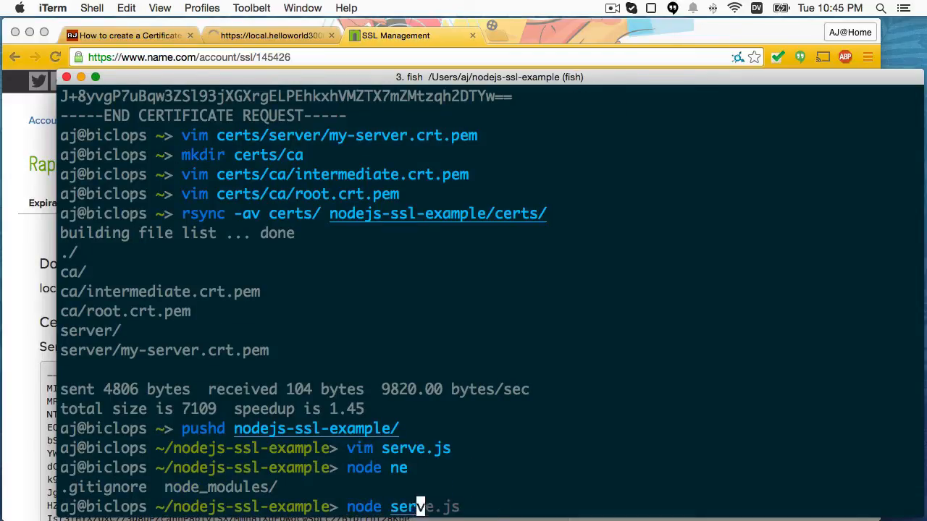
{"action": "key", "text": "Return"}
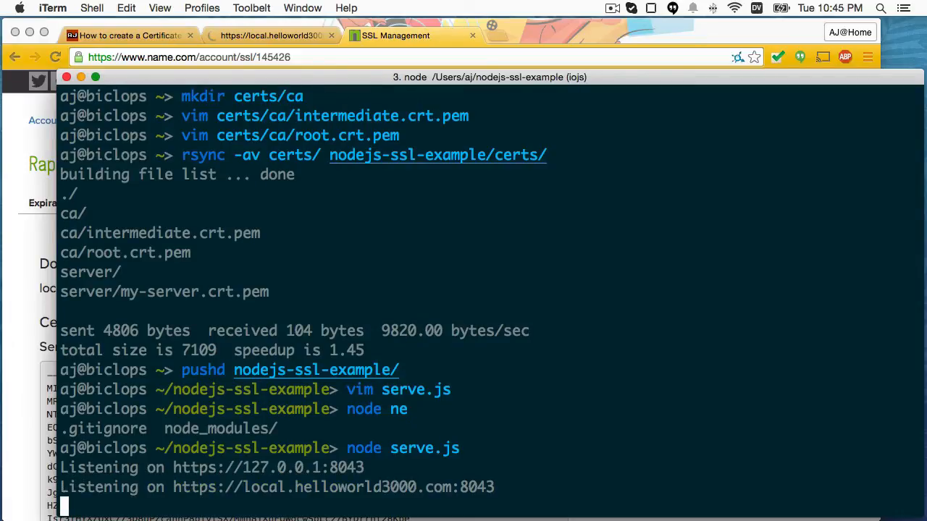
{"action": "mouse_move", "coordinate": [289, 489]}
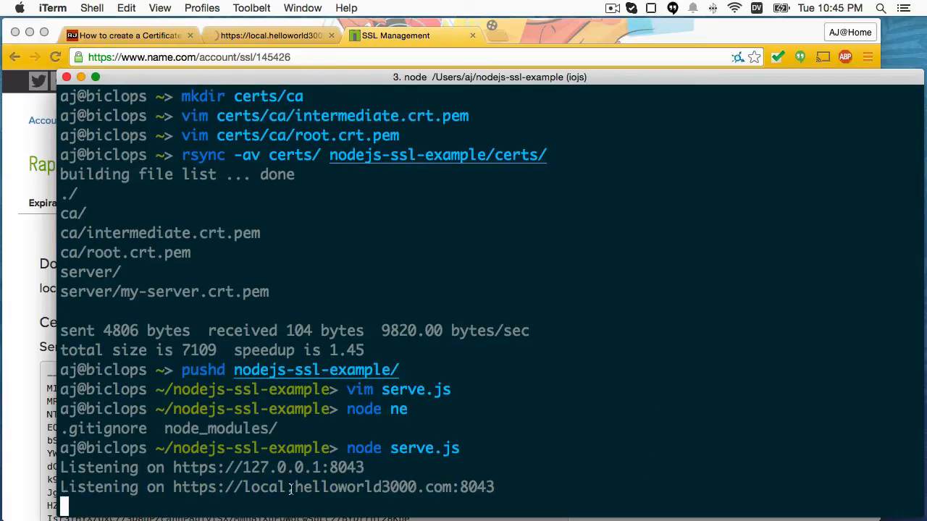
{"action": "mouse_move", "coordinate": [174, 492]}
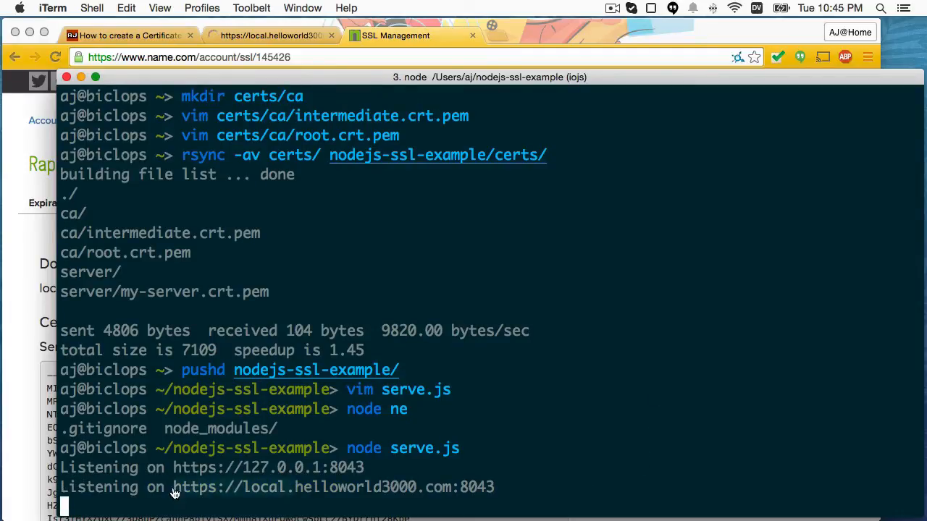
{"action": "left_click", "coordinate": [272, 35]}
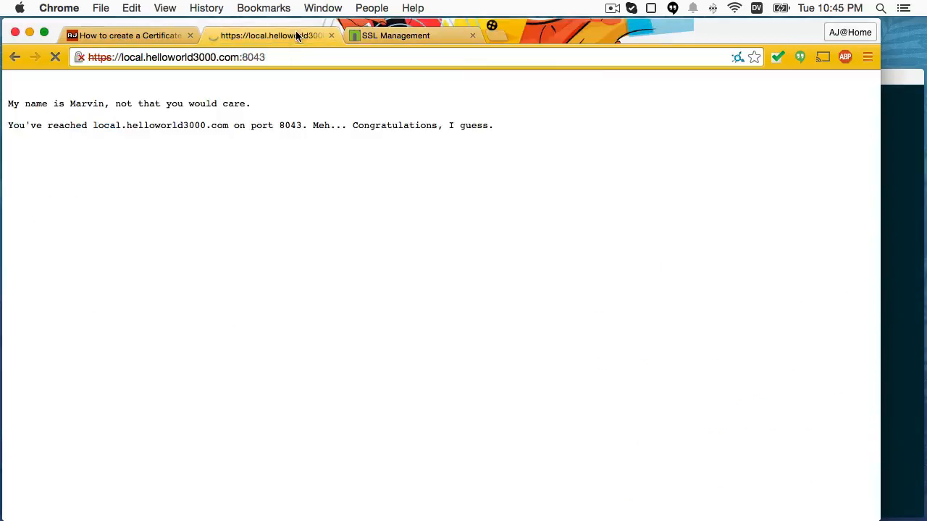
{"action": "type", "text": "https://local.lds"}
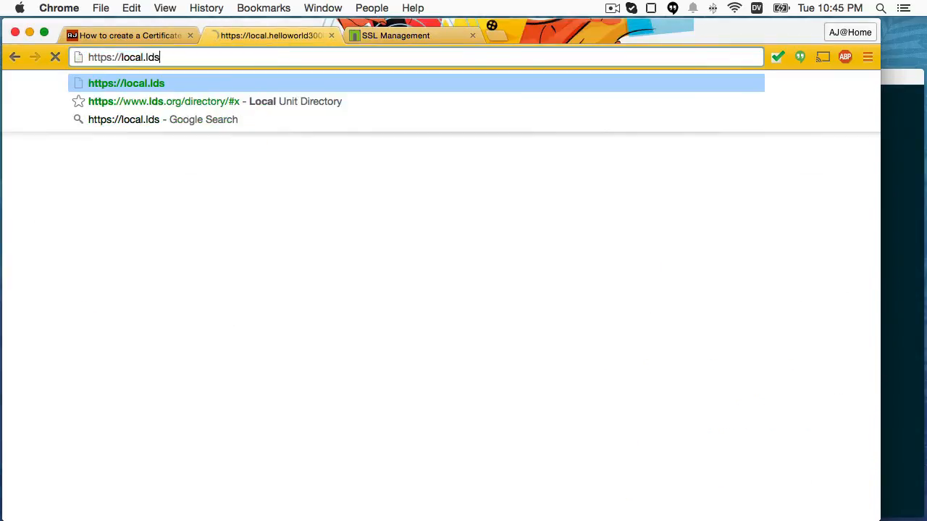
{"action": "type", "text": "connect.org:8043"}
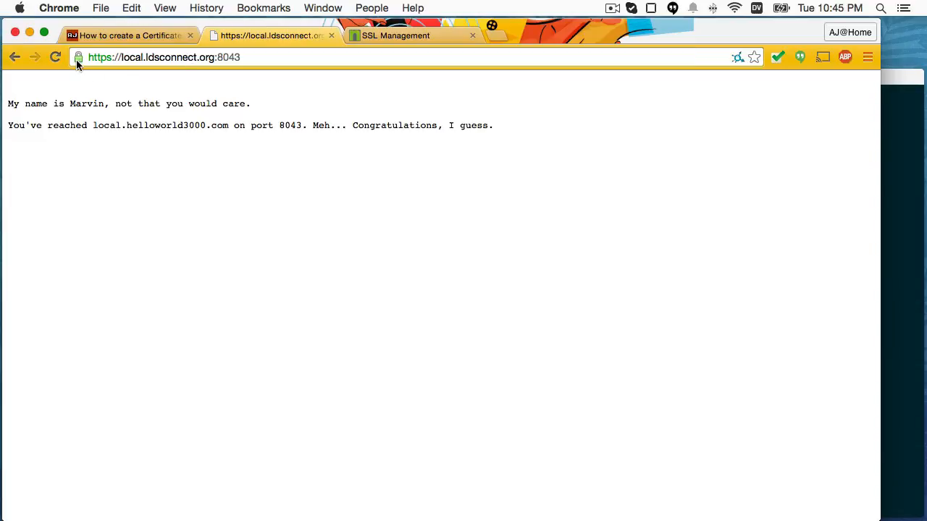
{"action": "left_click", "coordinate": [78, 58]}
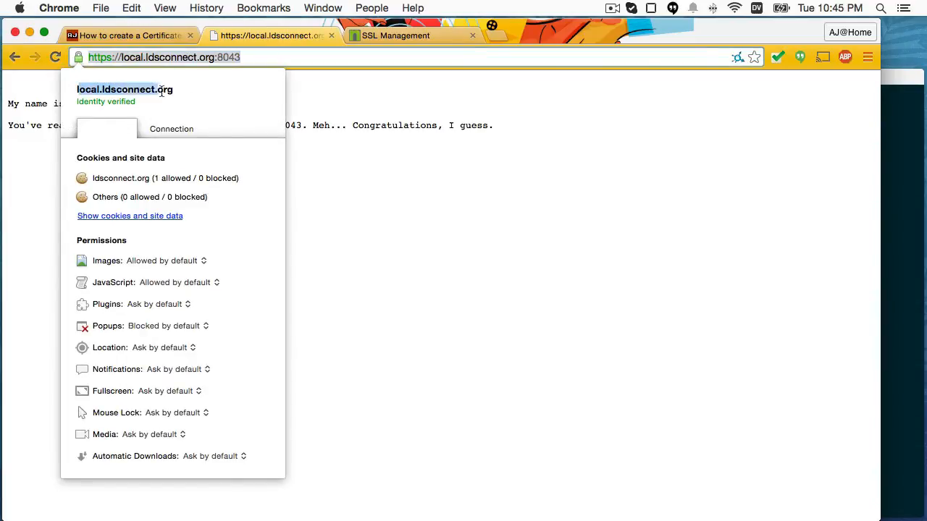
{"action": "left_click", "coordinate": [171, 127]}
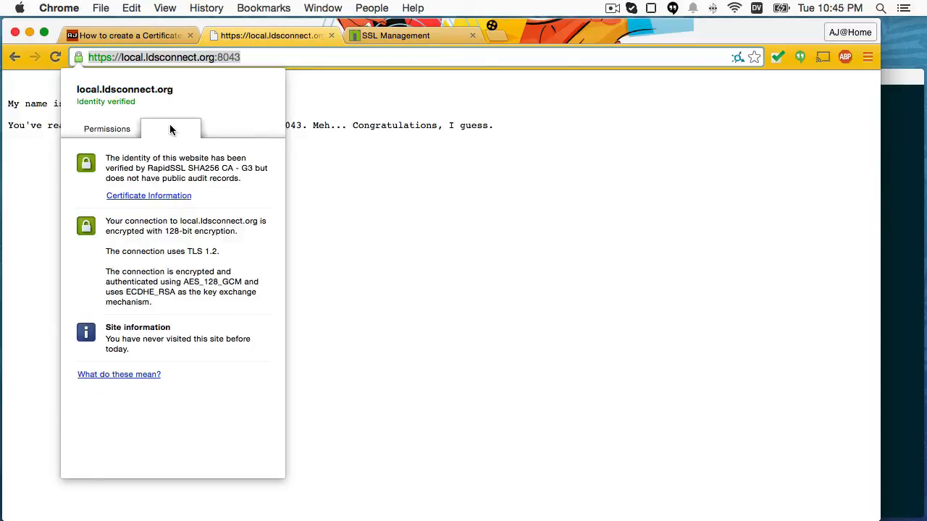
{"action": "mouse_move", "coordinate": [153, 206]}
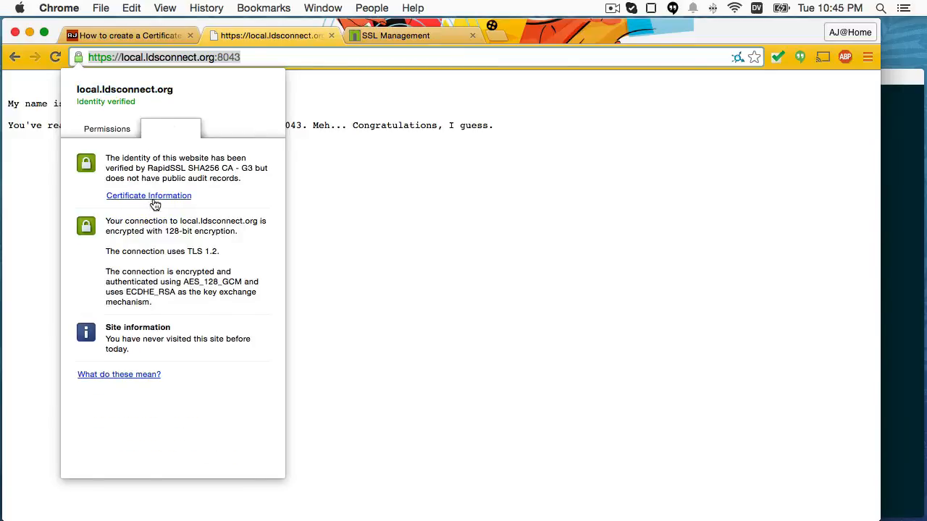
{"action": "mouse_move", "coordinate": [182, 201]}
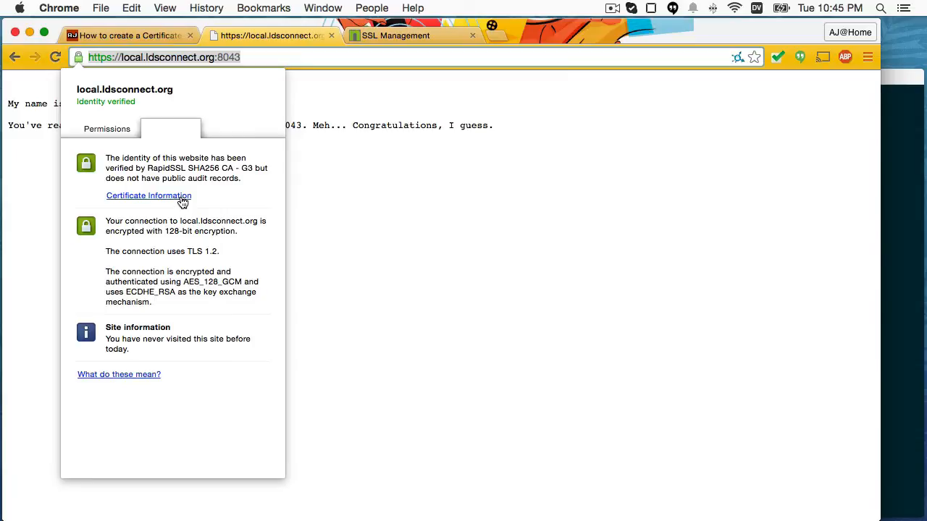
{"action": "mouse_move", "coordinate": [152, 156]}
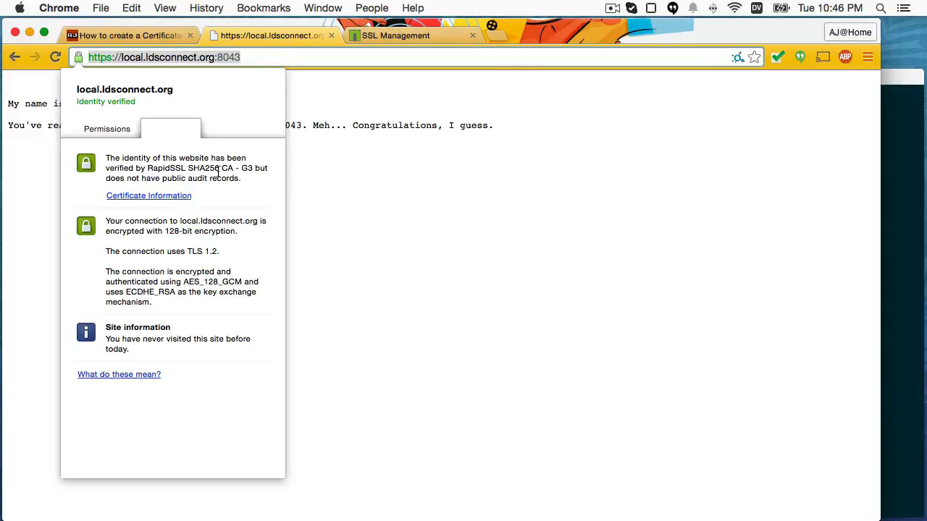
{"action": "mouse_move", "coordinate": [191, 183]}
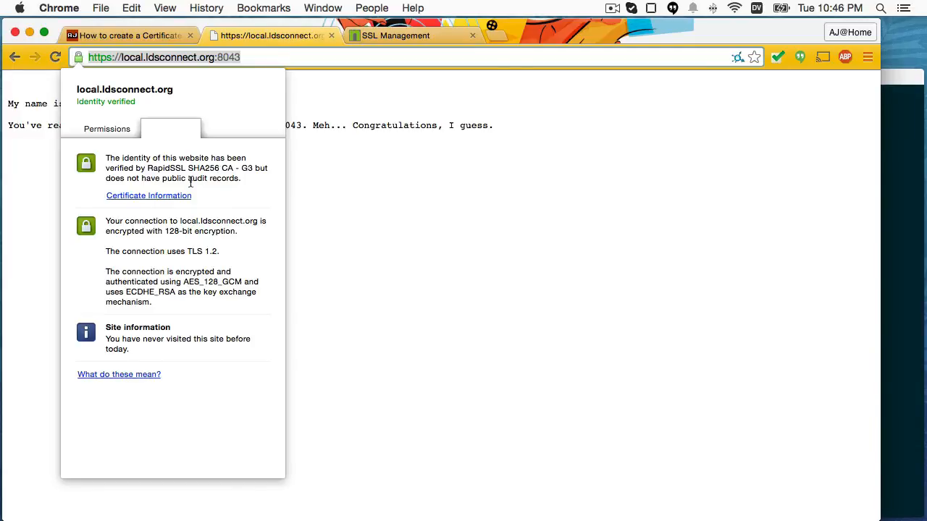
{"action": "mouse_move", "coordinate": [162, 206]}
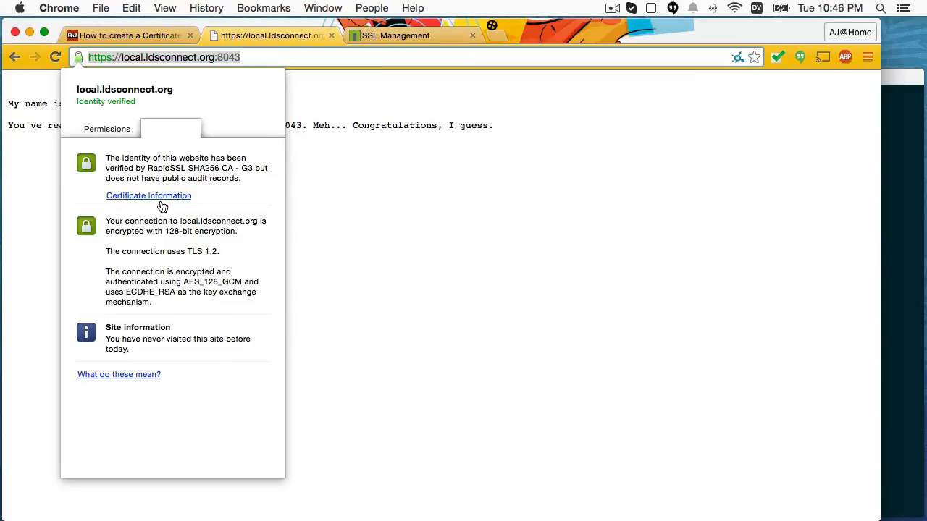
{"action": "mouse_move", "coordinate": [171, 200]}
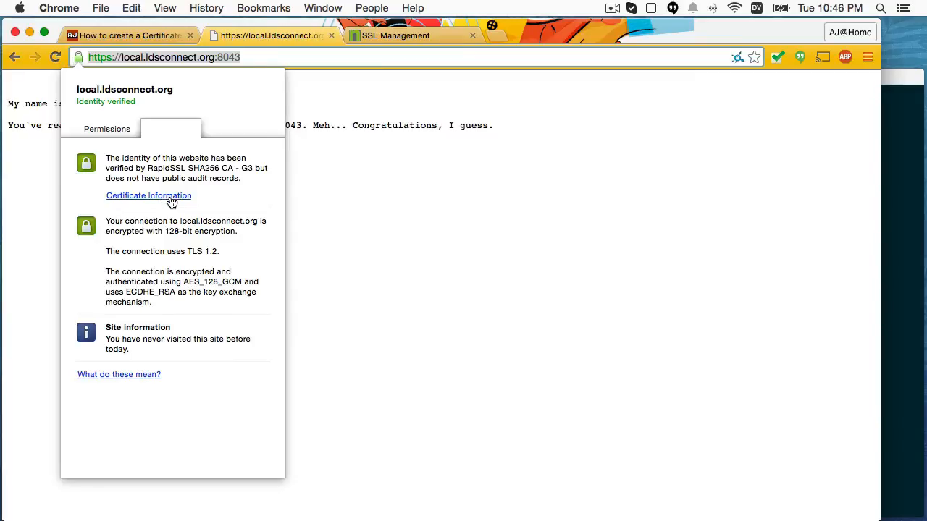
- Inspect the certificate chain GeoTrust Global CA → RapidSSL SHA256 CA - G3 → local.ldsconnect.org and close the viewer
{"action": "left_click", "coordinate": [147, 195]}
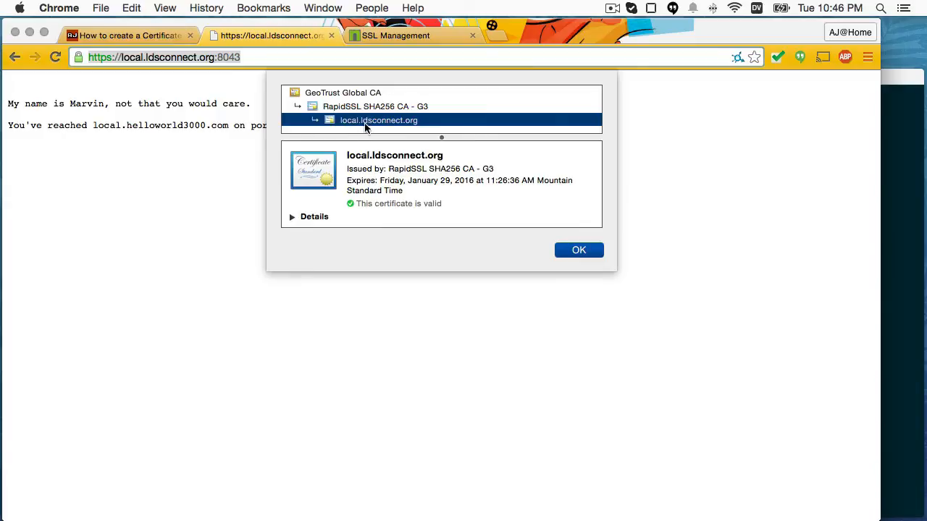
{"action": "left_click", "coordinate": [377, 107]}
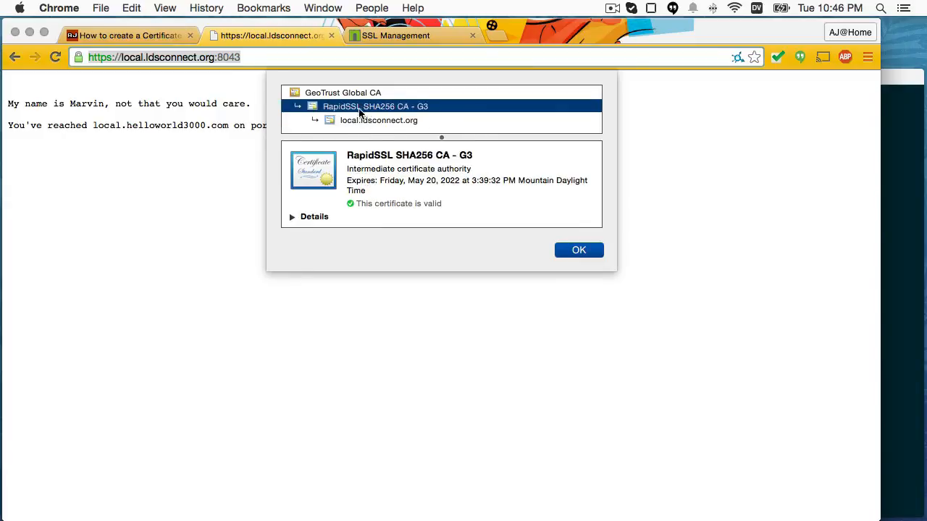
{"action": "mouse_move", "coordinate": [369, 116]}
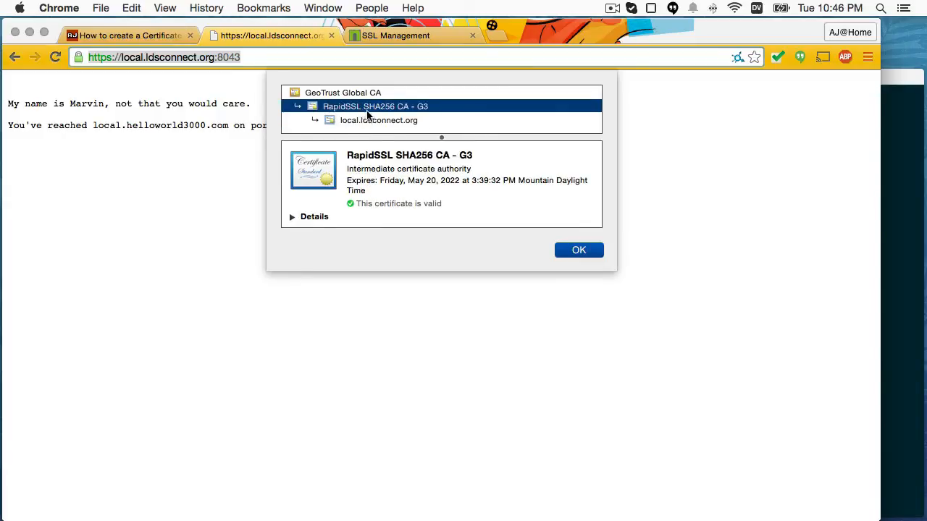
{"action": "left_click", "coordinate": [342, 93]}
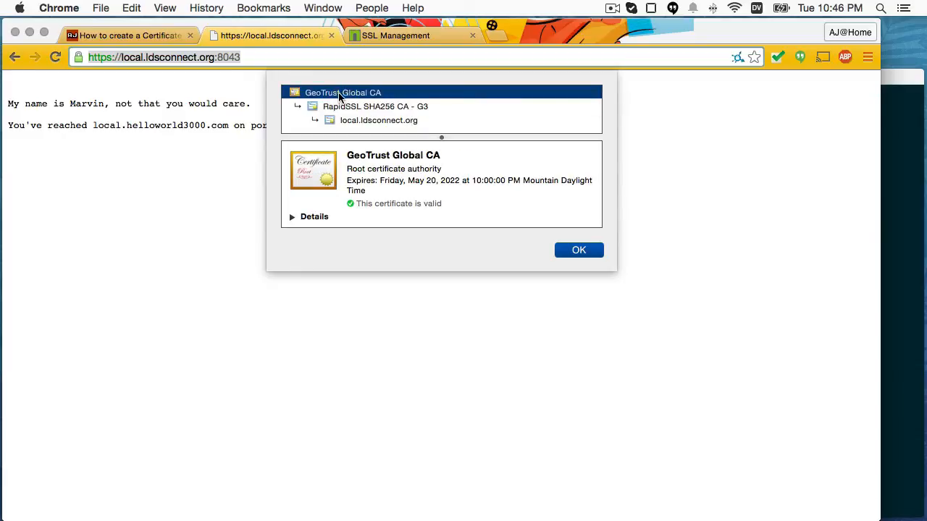
{"action": "mouse_move", "coordinate": [369, 127]}
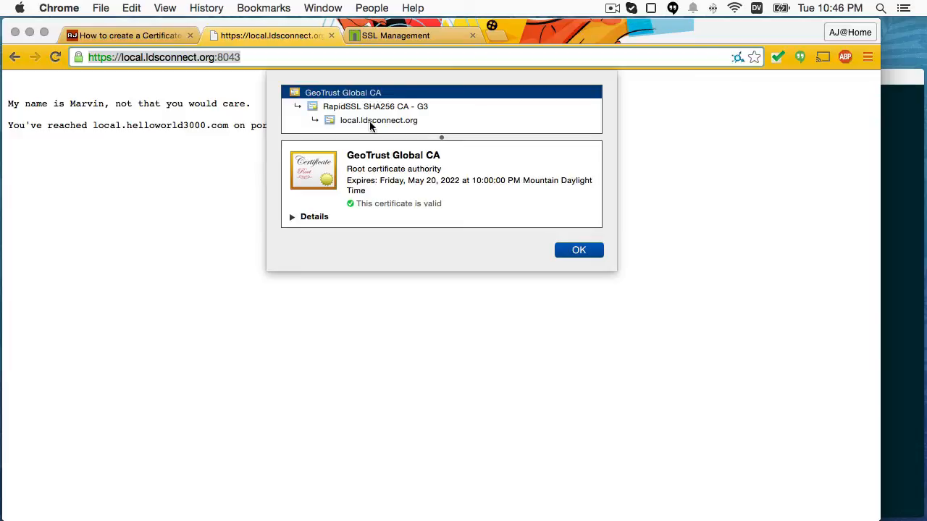
{"action": "mouse_move", "coordinate": [638, 275]}
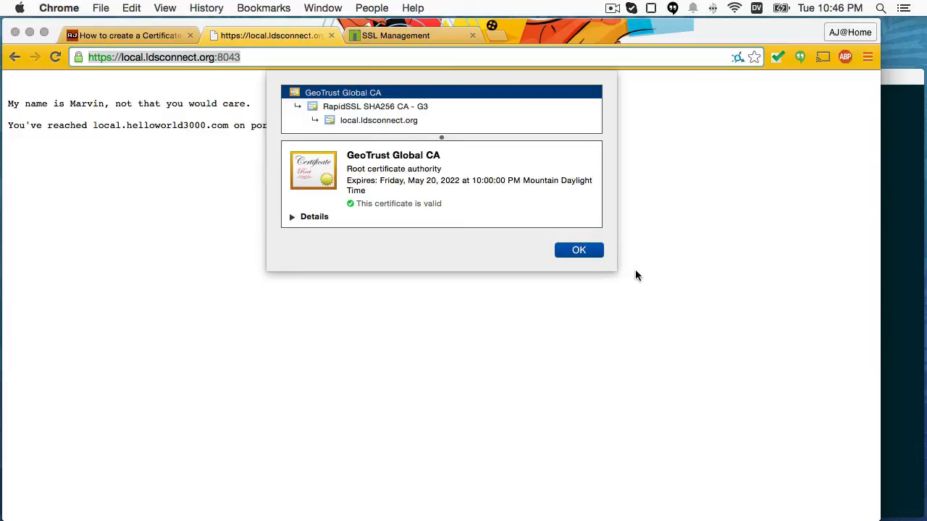
{"action": "left_click", "coordinate": [580, 249]}
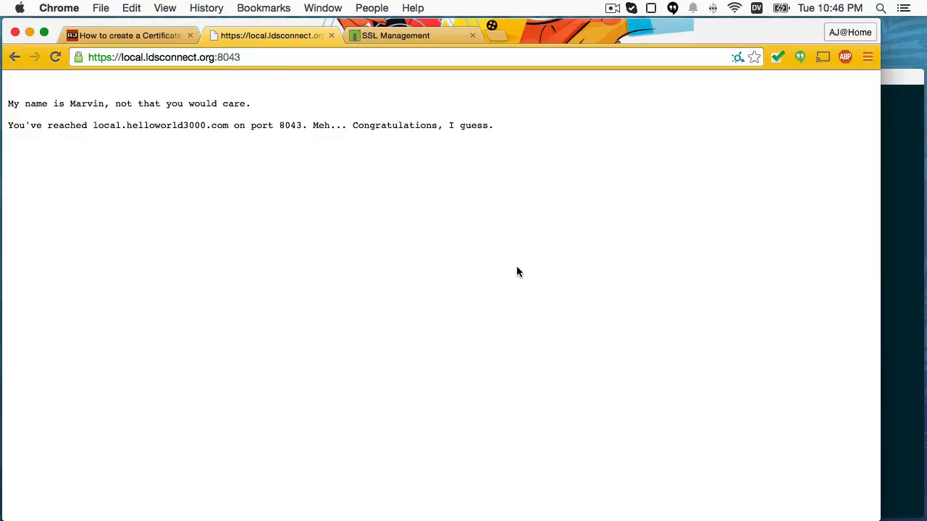
{"action": "mouse_move", "coordinate": [533, 218]}
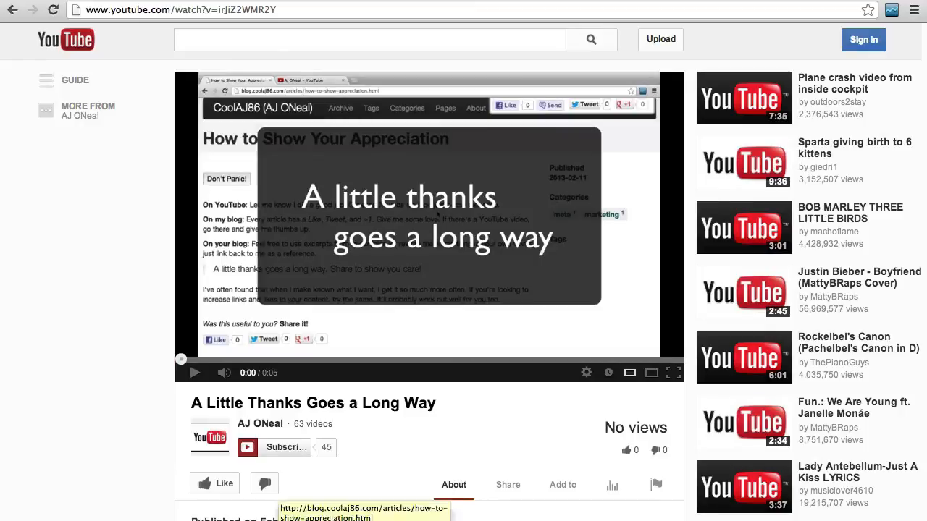
- Follow the outro link to the How to Show Your Appreciation blog post
{"action": "left_click", "coordinate": [362, 513]}
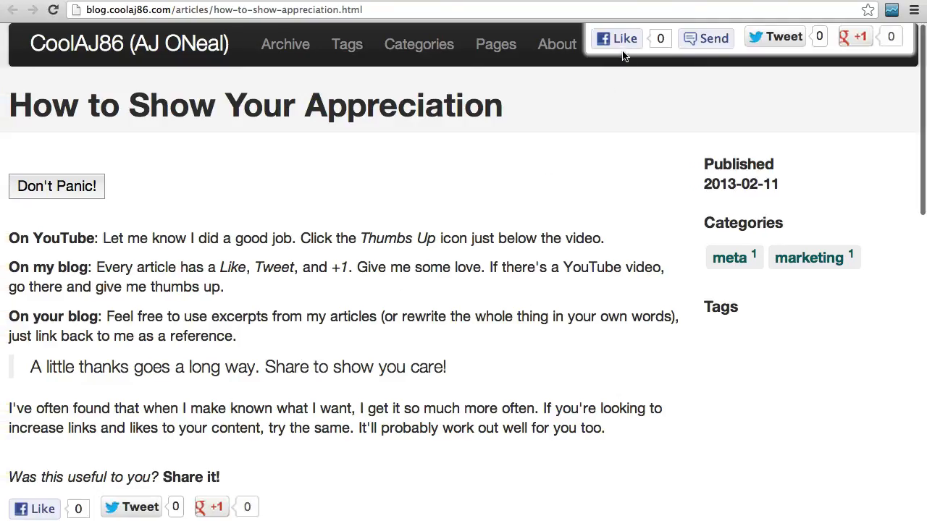
{"action": "mouse_move", "coordinate": [797, 45]}
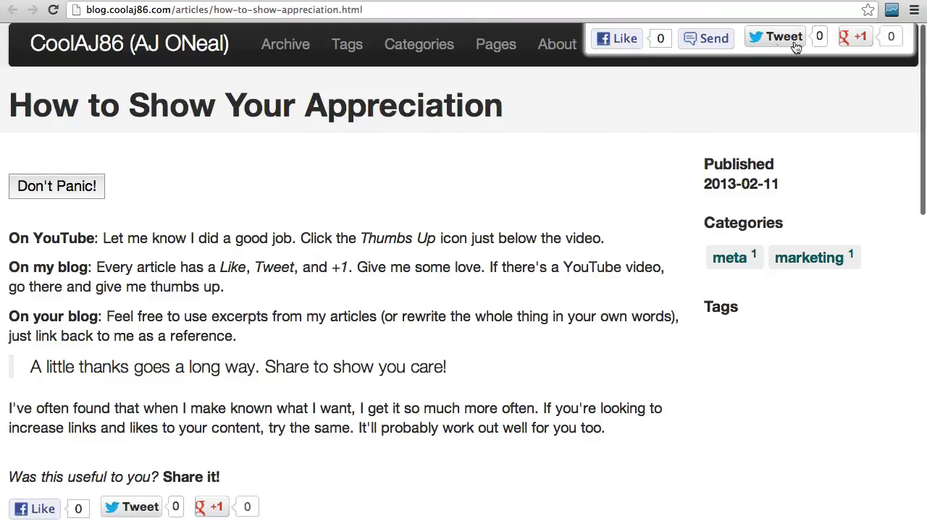